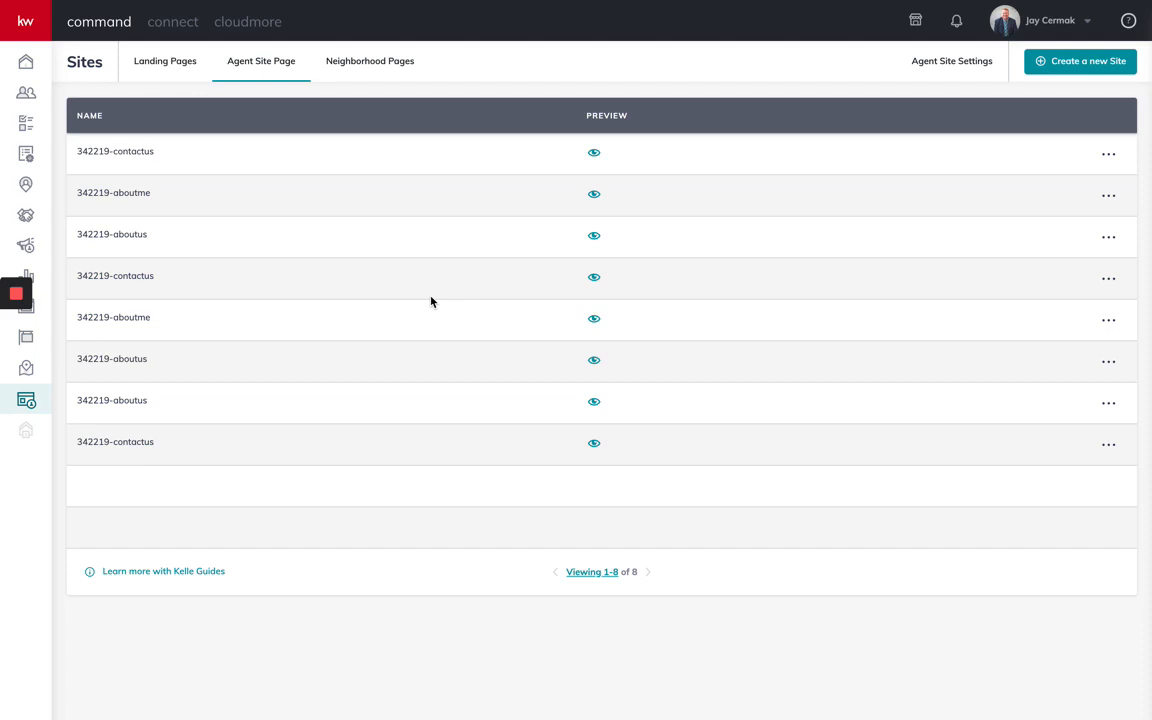
mouse_move(548, 48)
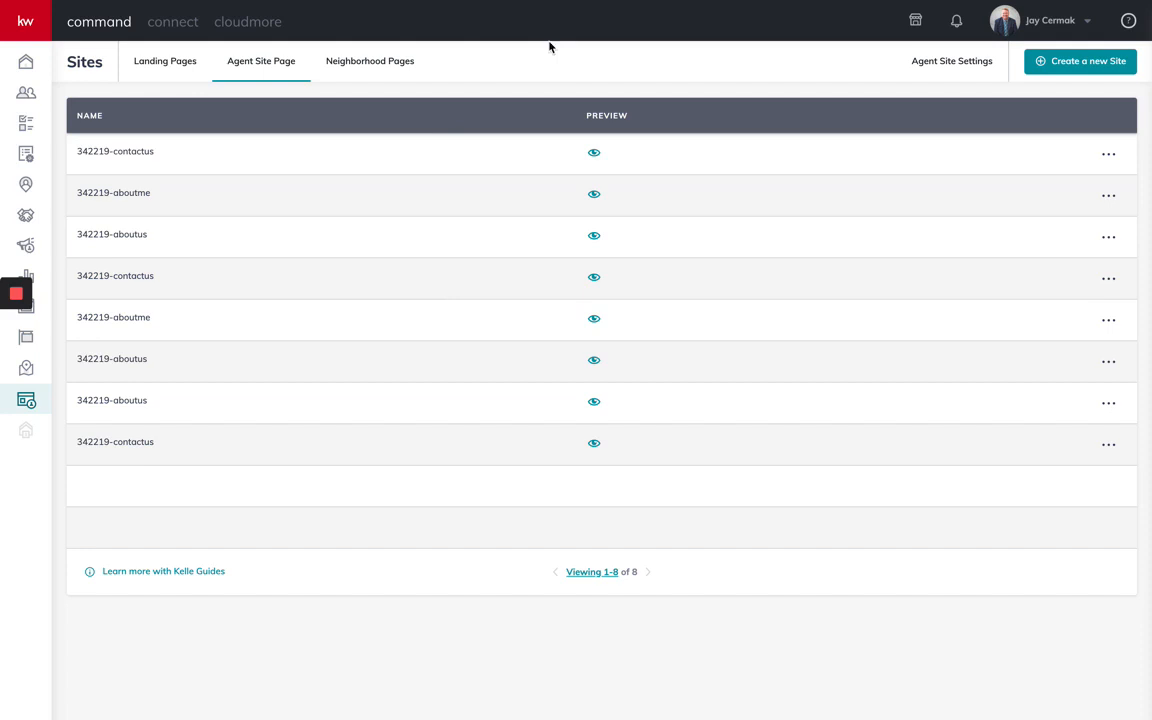
mouse_move(26, 400)
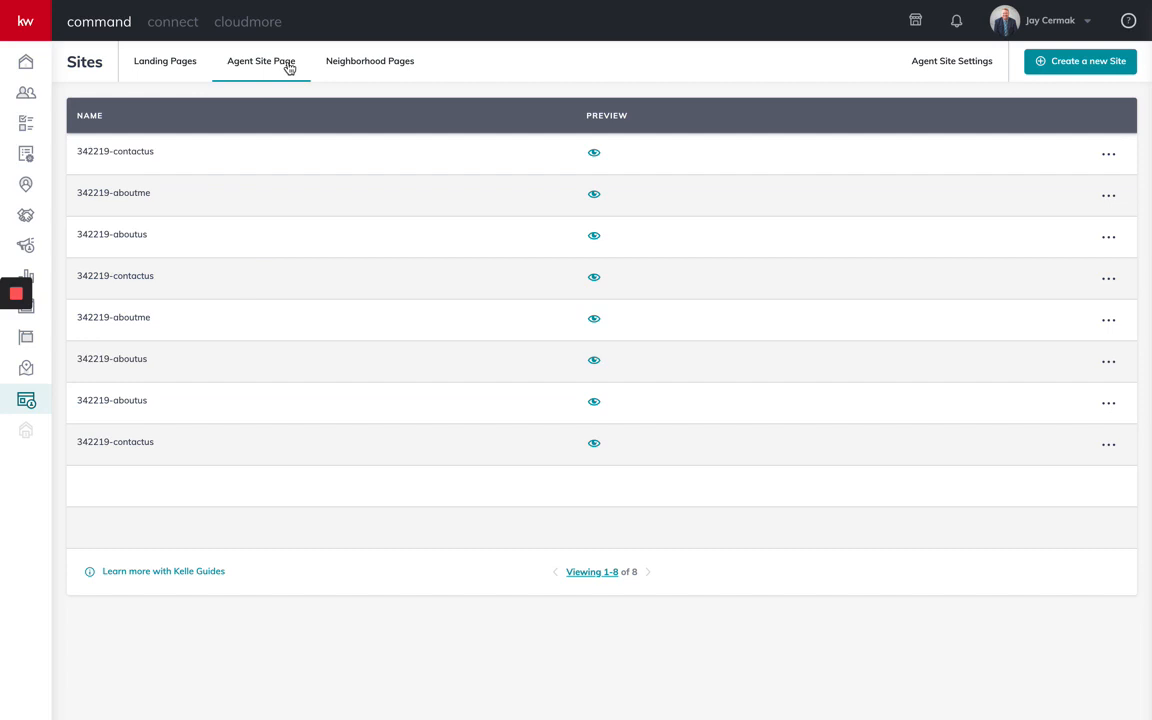
mouse_move(208, 560)
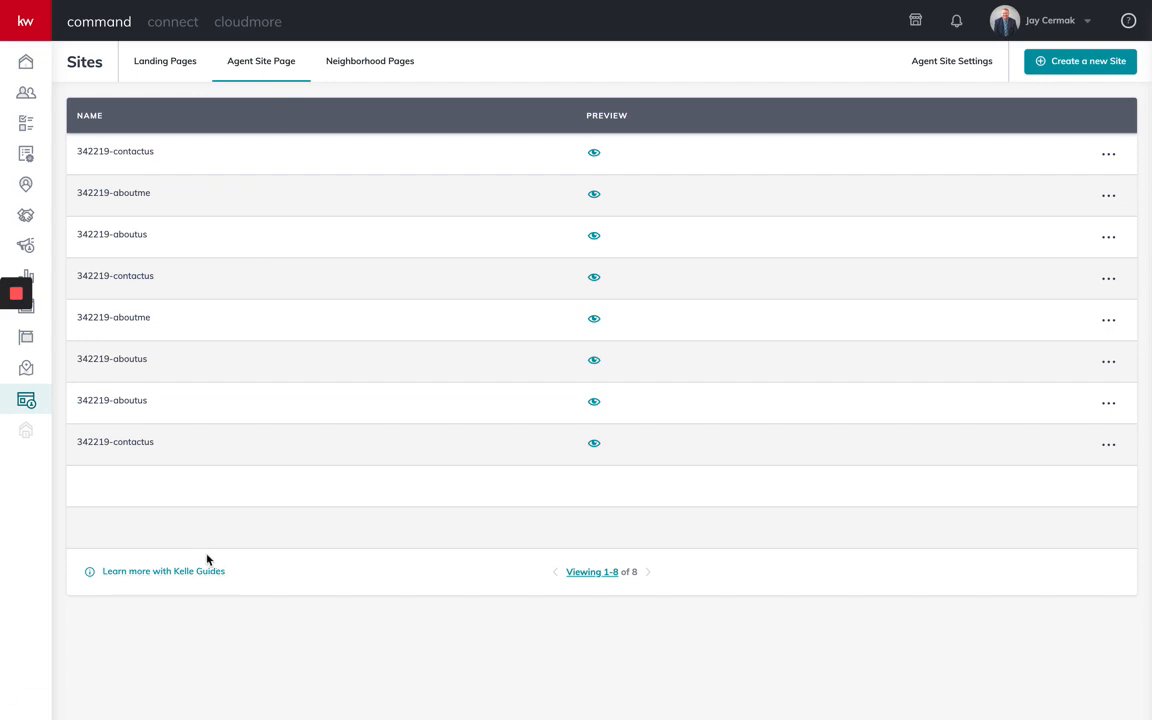
mouse_move(906, 50)
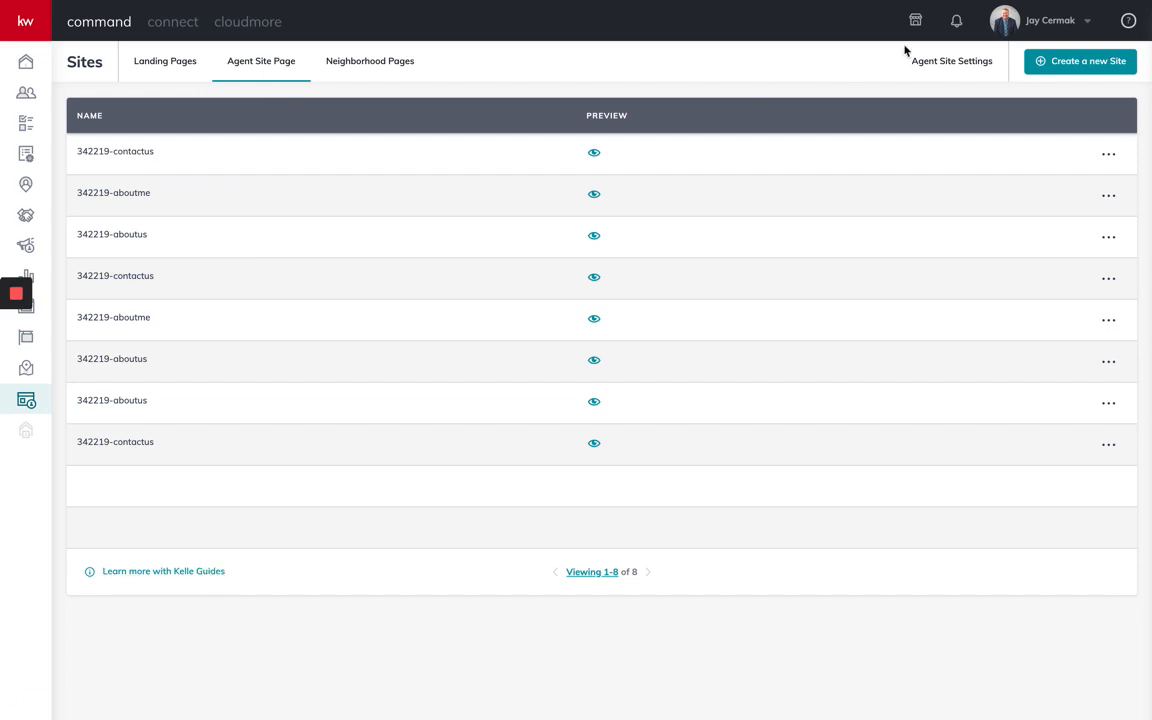
Bring up Agent Site Settings with the Pages navigation customization section.
left_click(952, 60)
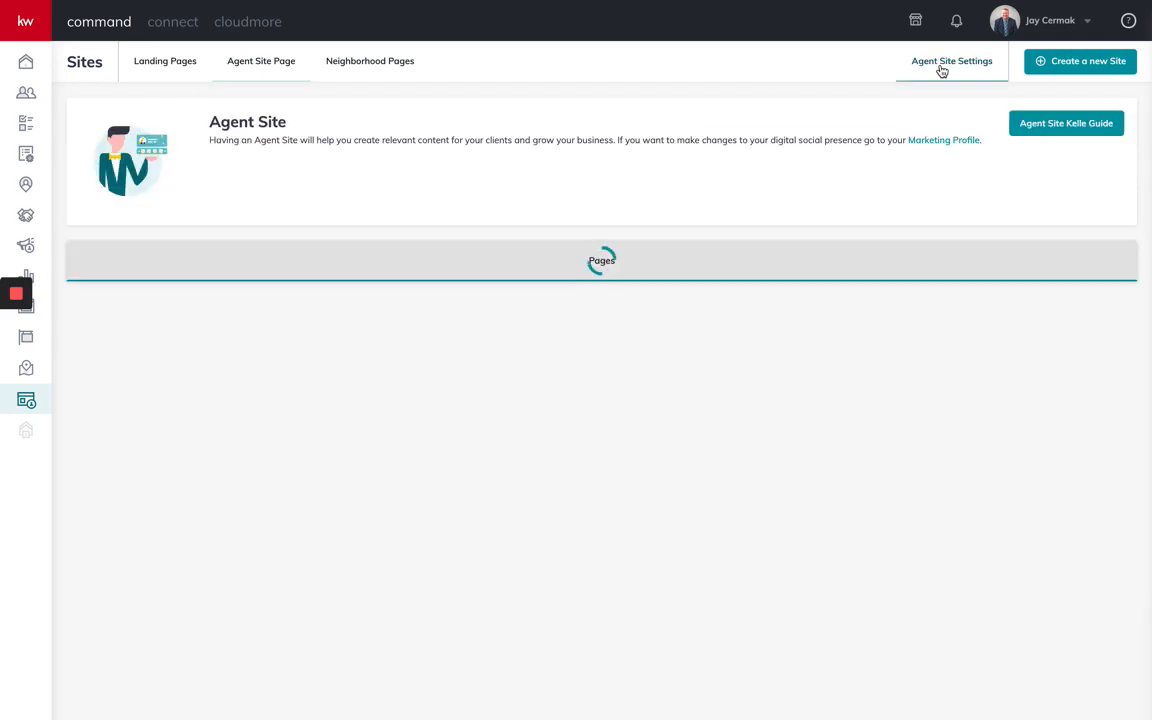
left_click(952, 60)
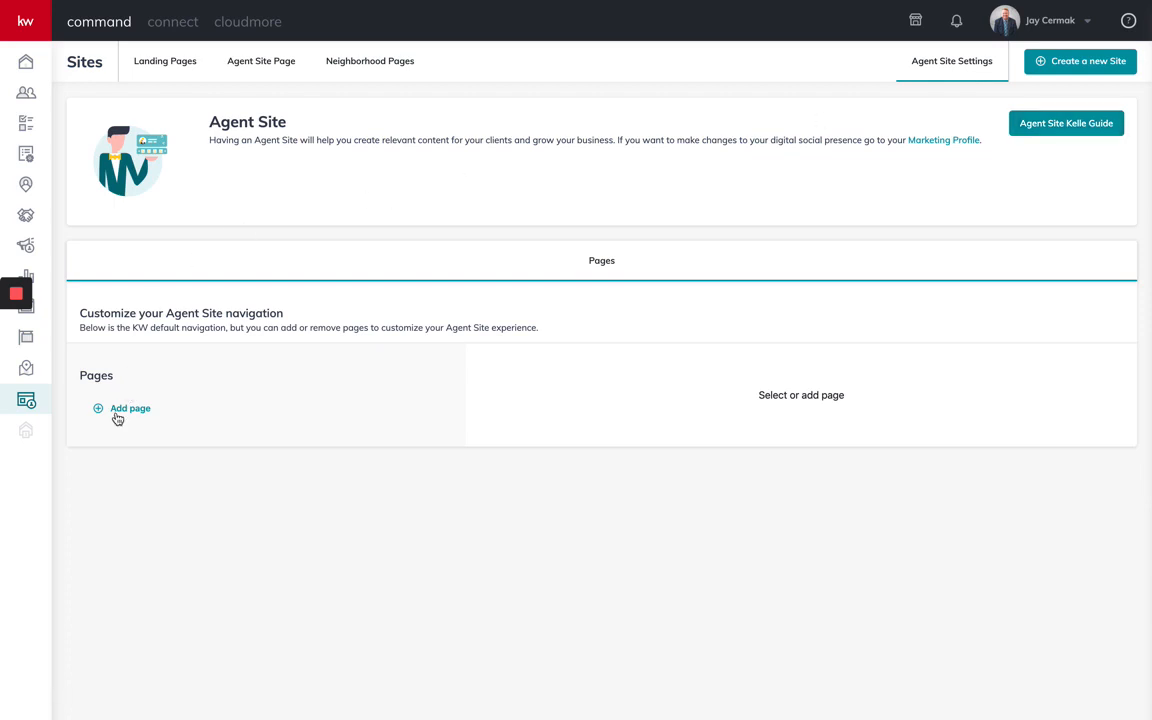
left_click(1066, 124)
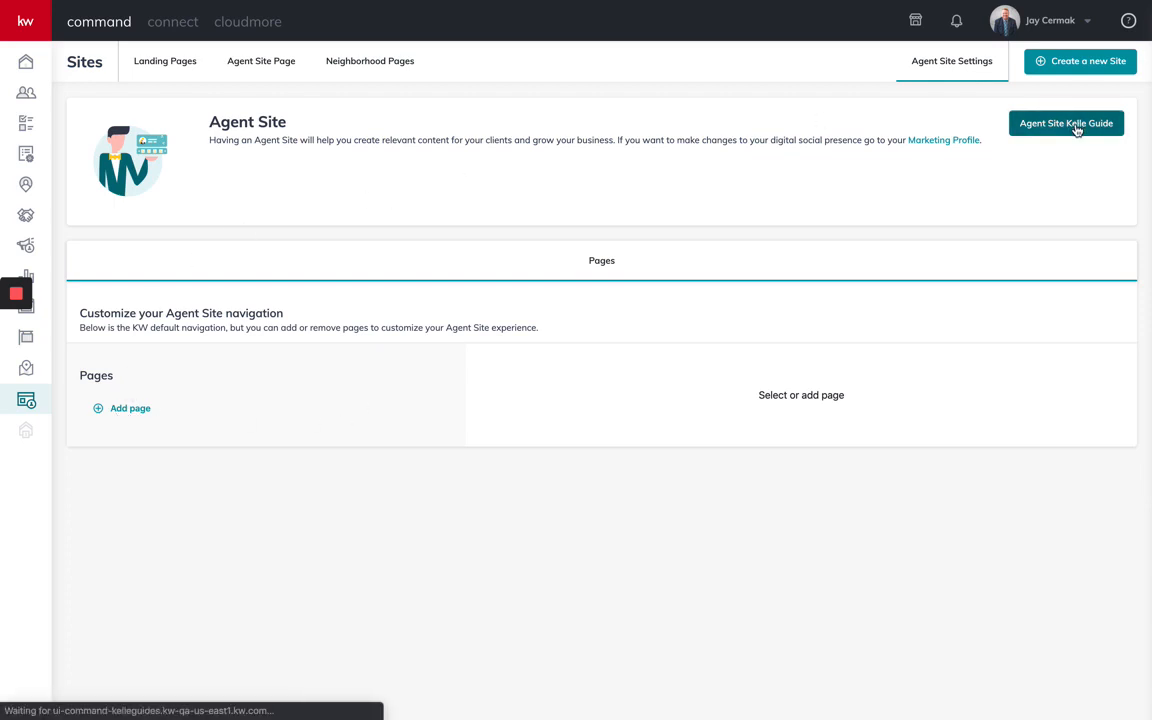
Start the Agent Sites Kelle Guide and enter the subdomain thejteamfl.
left_click(1066, 124)
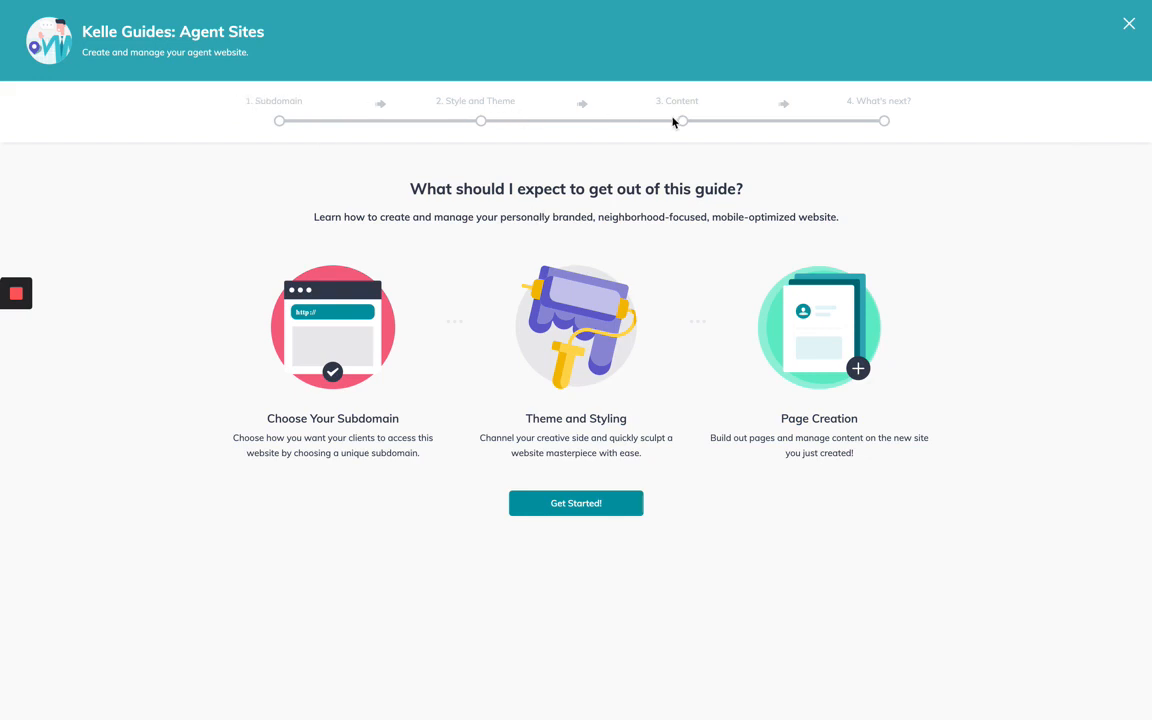
left_click(576, 504)
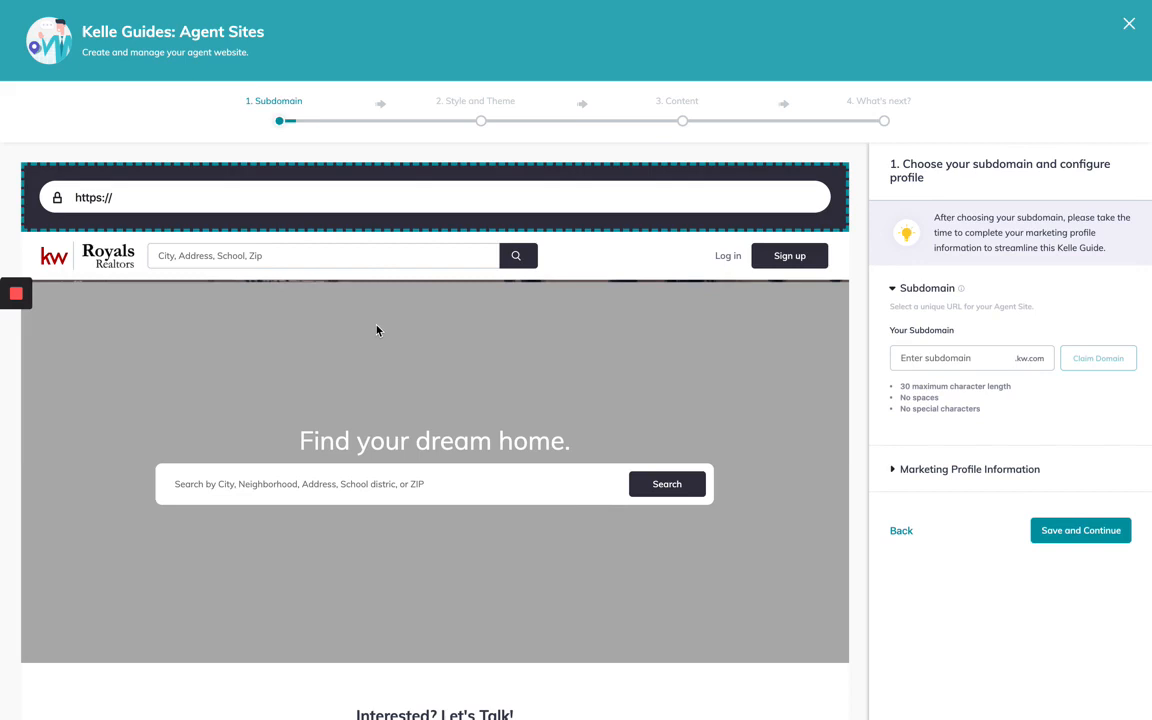
type("thejteamfl")
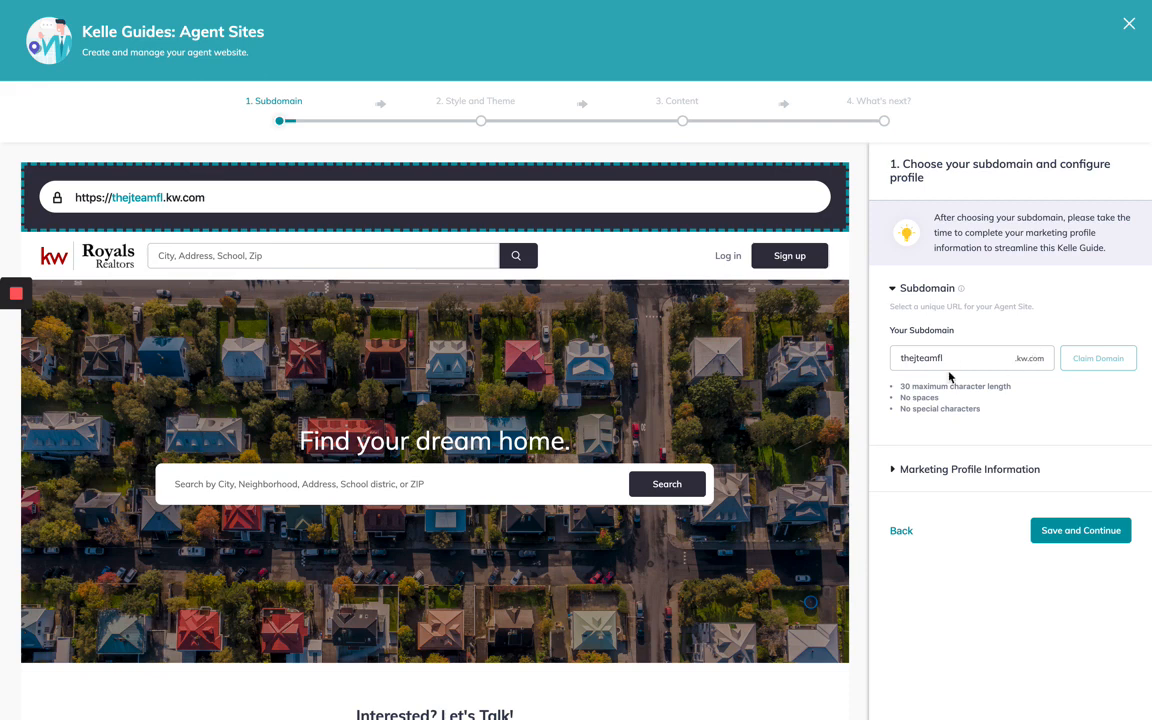
mouse_move(970, 458)
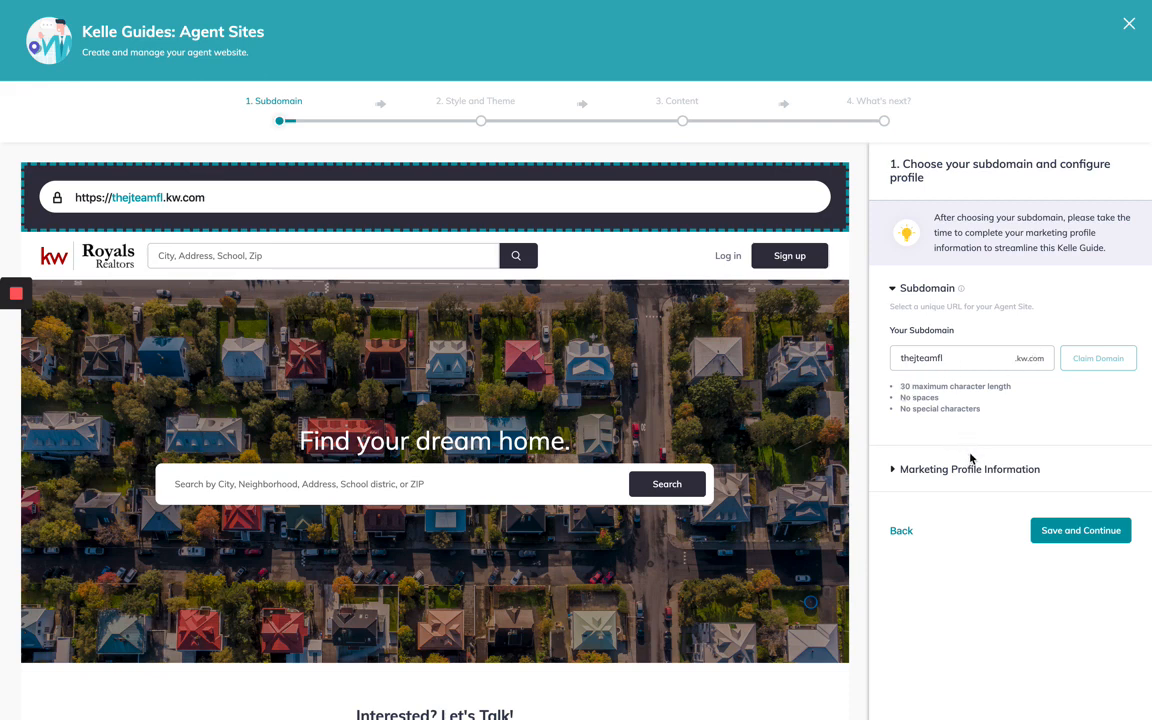
mouse_move(1016, 408)
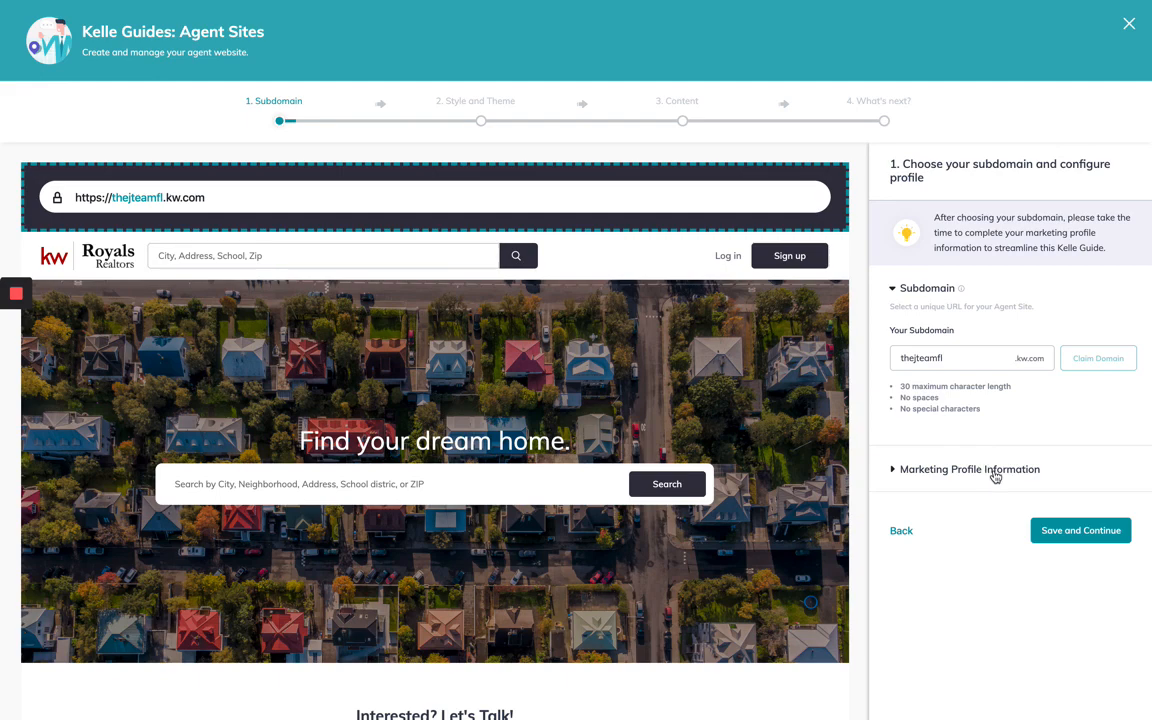
Expand Marketing Profile Information and review the job title containing Consultant.
left_click(968, 468)
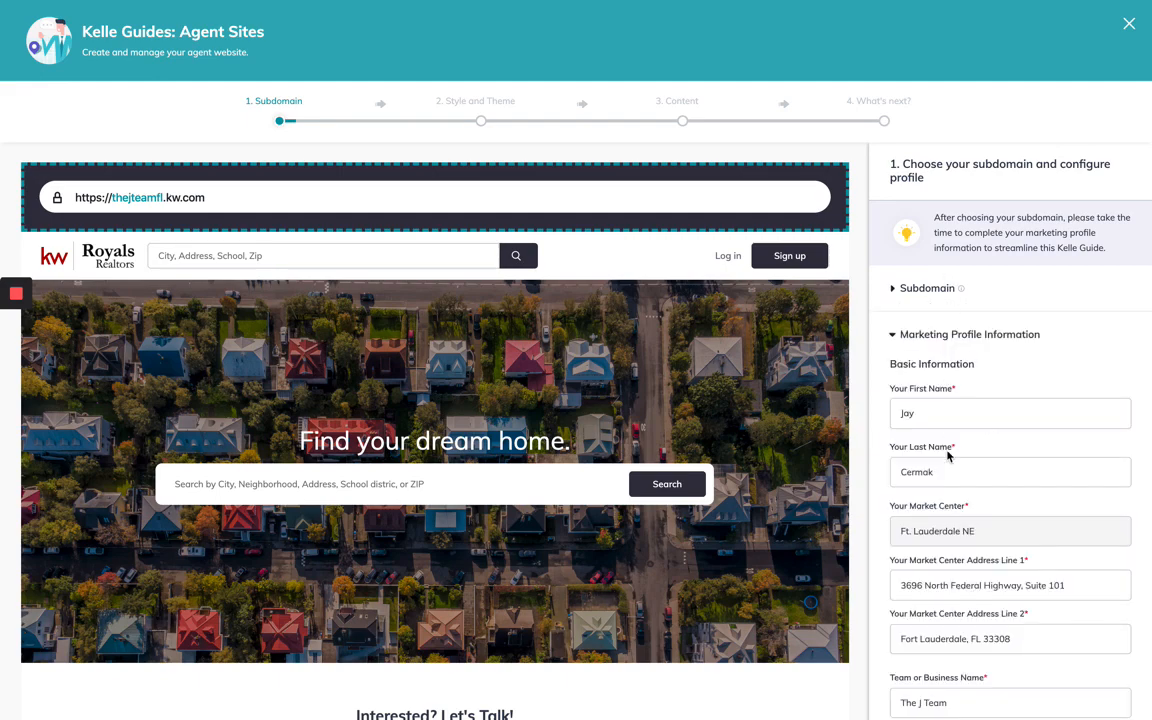
scroll("down", 3)
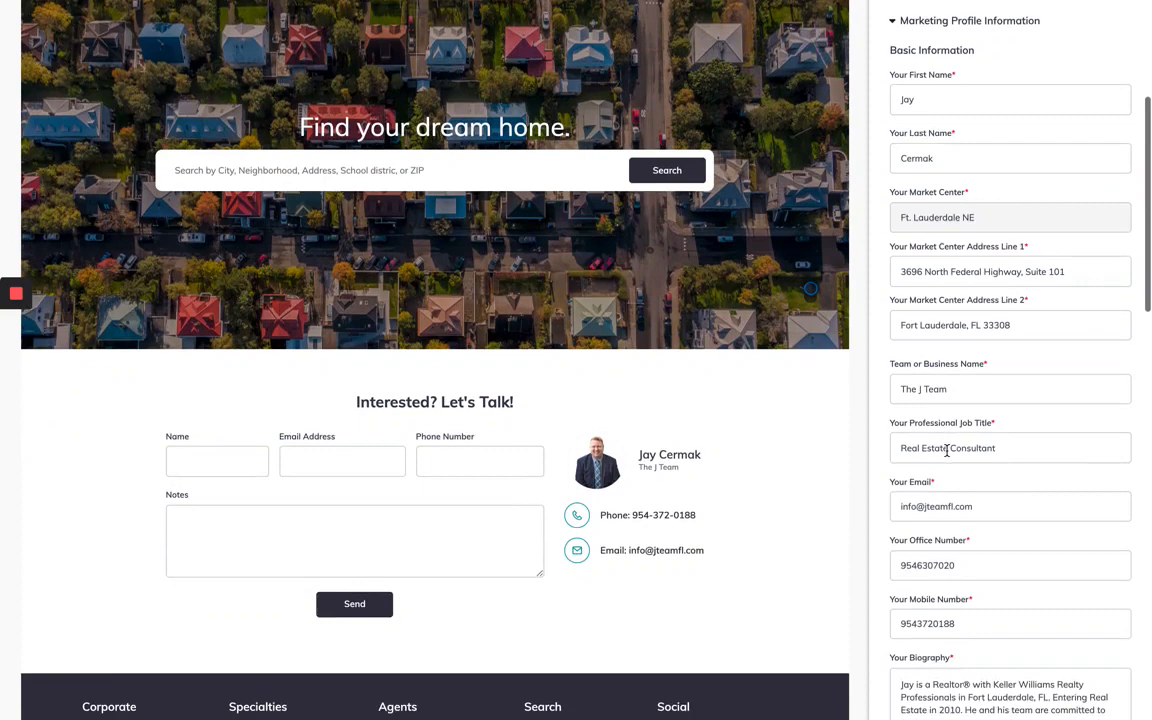
scroll("down", 3)
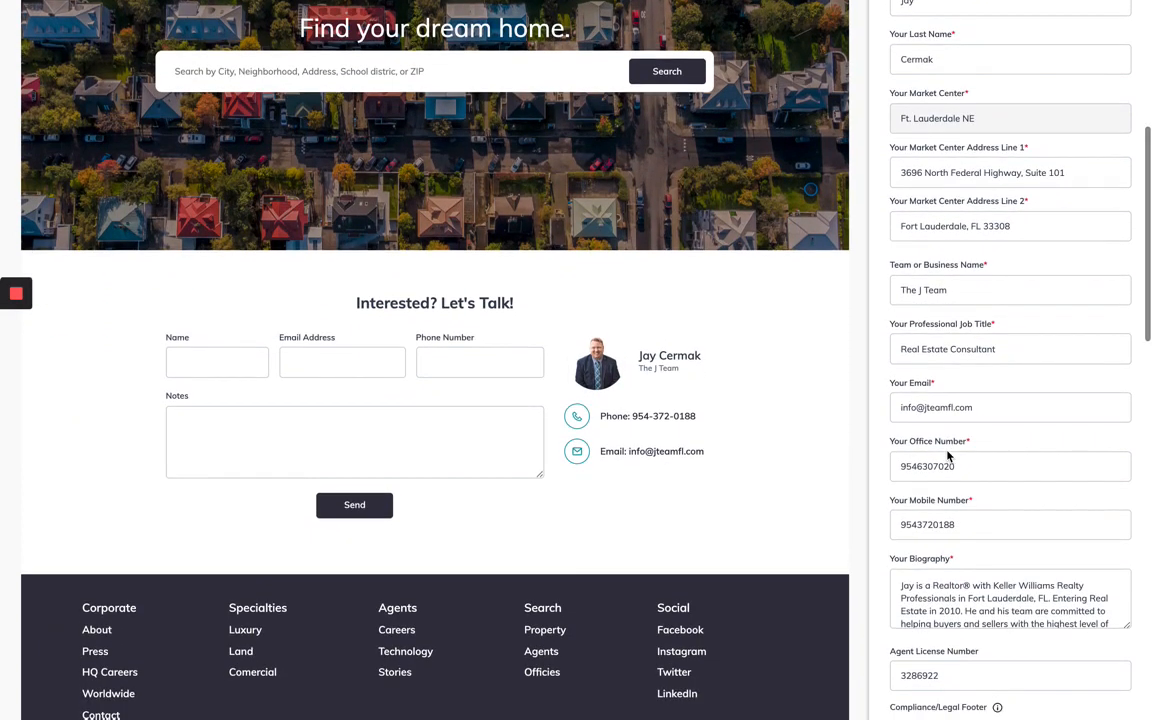
double_click(968, 348)
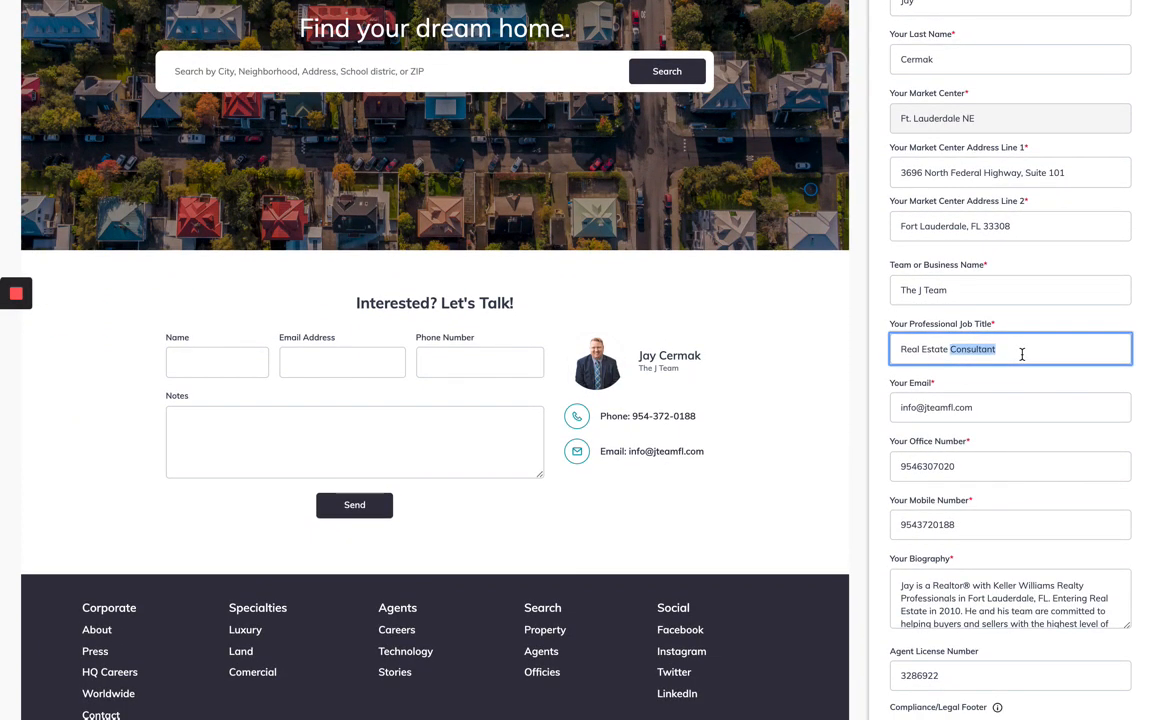
scroll("down", 3)
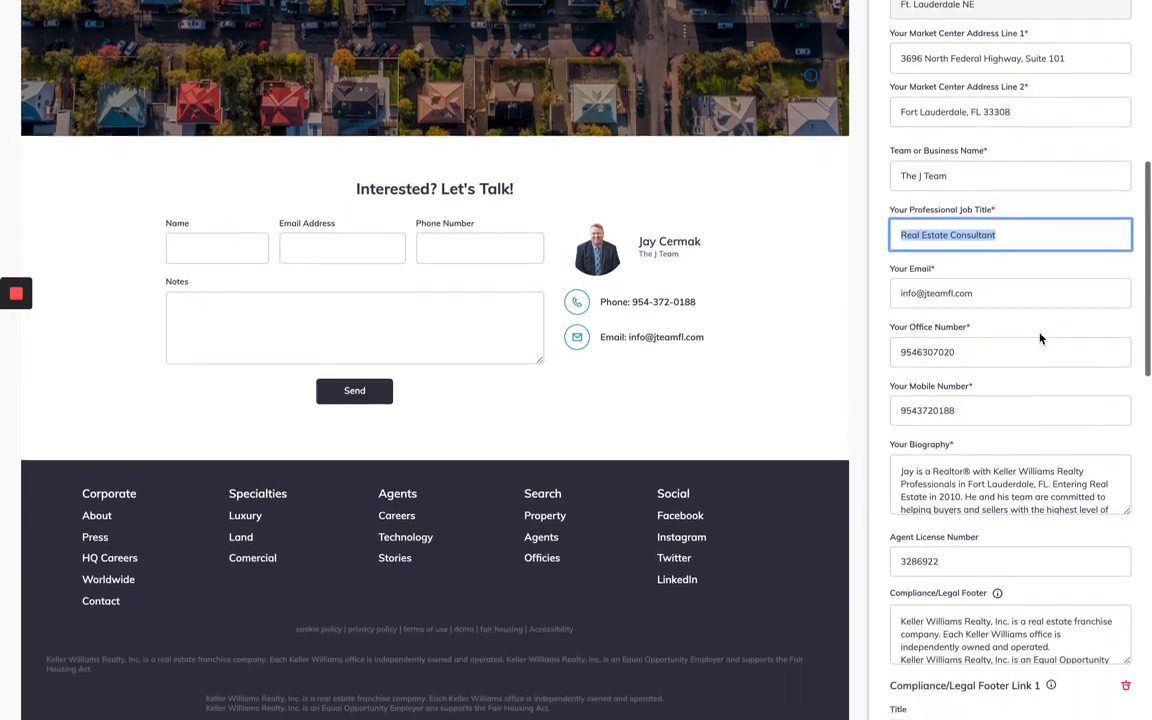
scroll("down", 3)
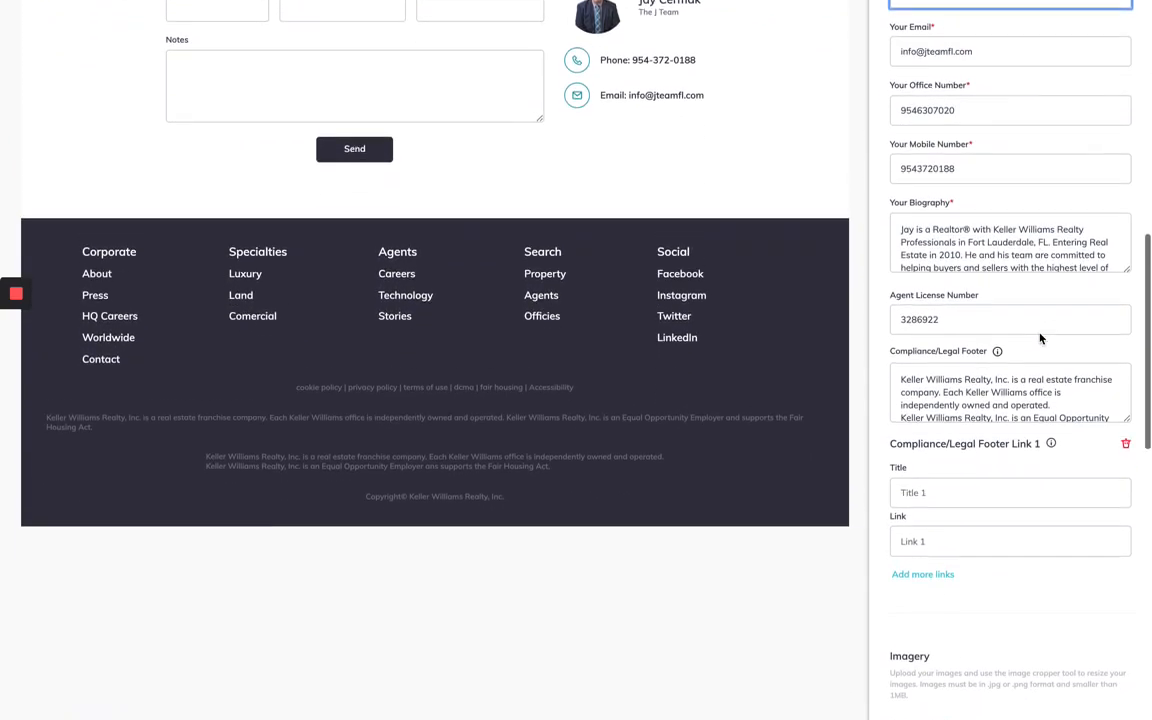
scroll("down", 3)
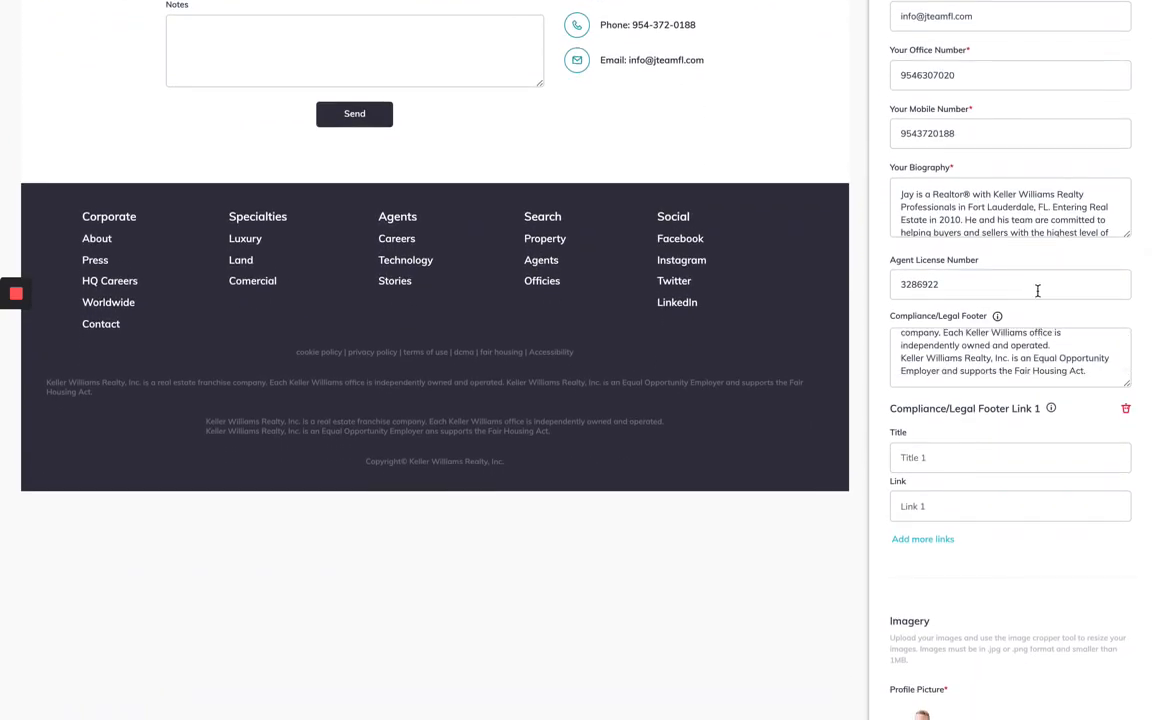
scroll("down", 3)
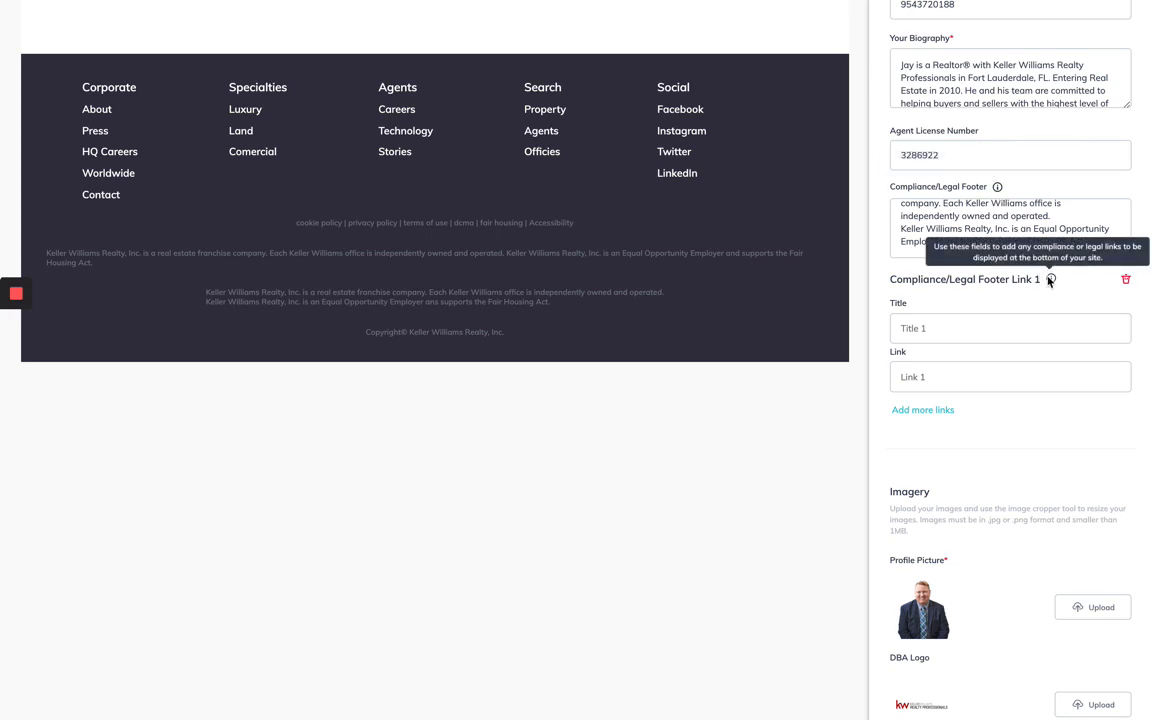
mouse_move(996, 188)
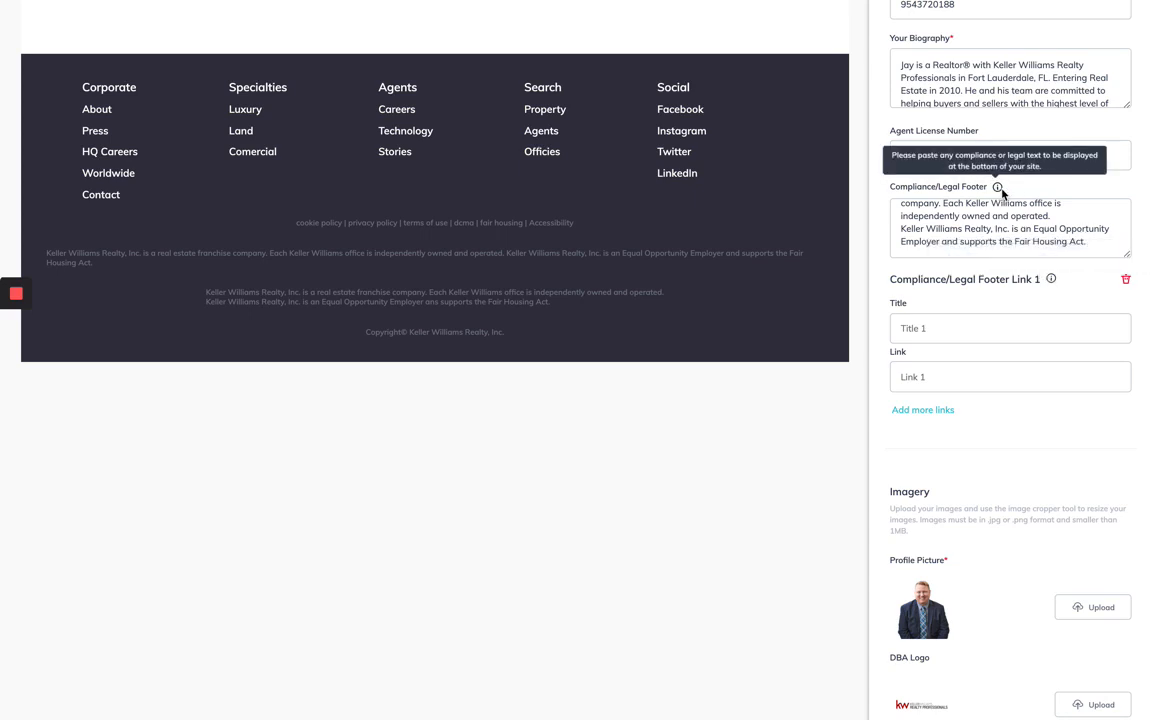
type("3286922")
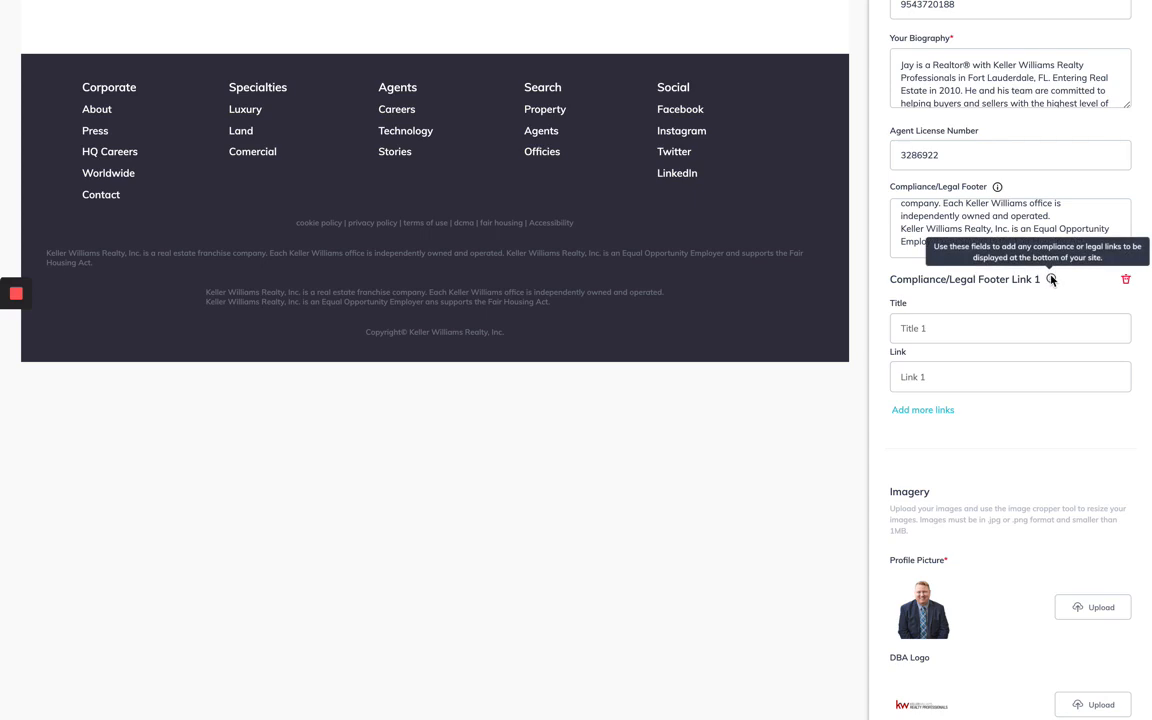
mouse_move(952, 400)
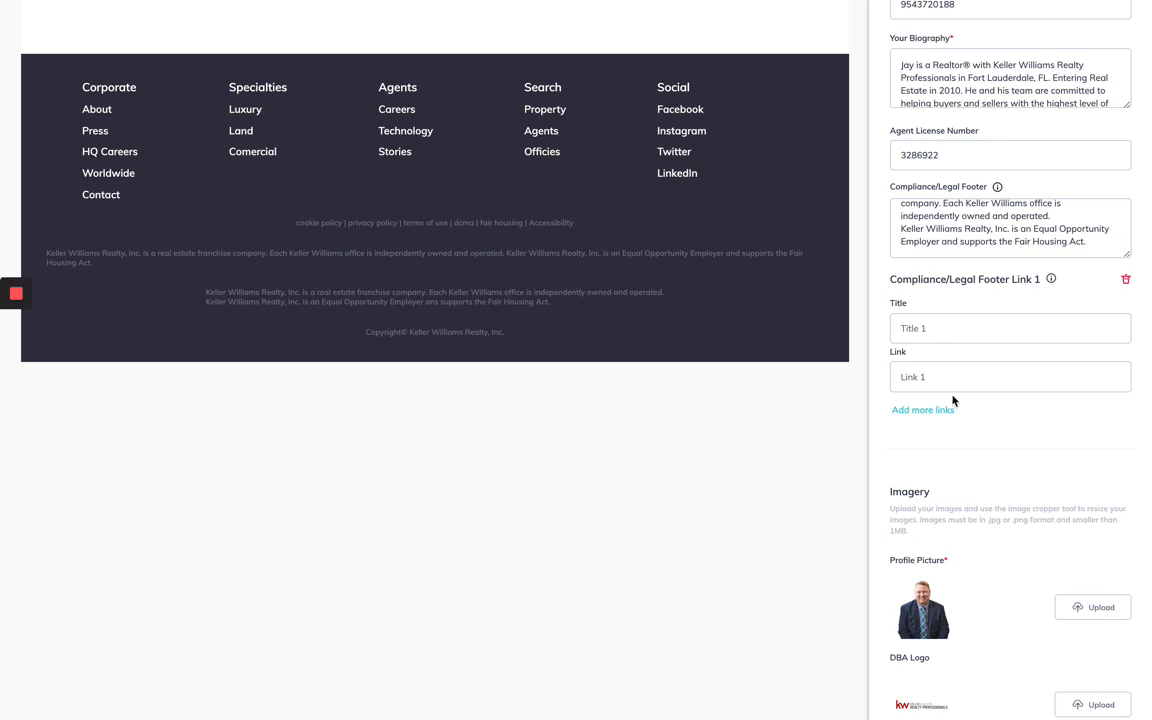
Review the Facebook and KW App links and save the marketing profile.
scroll("down", 3)
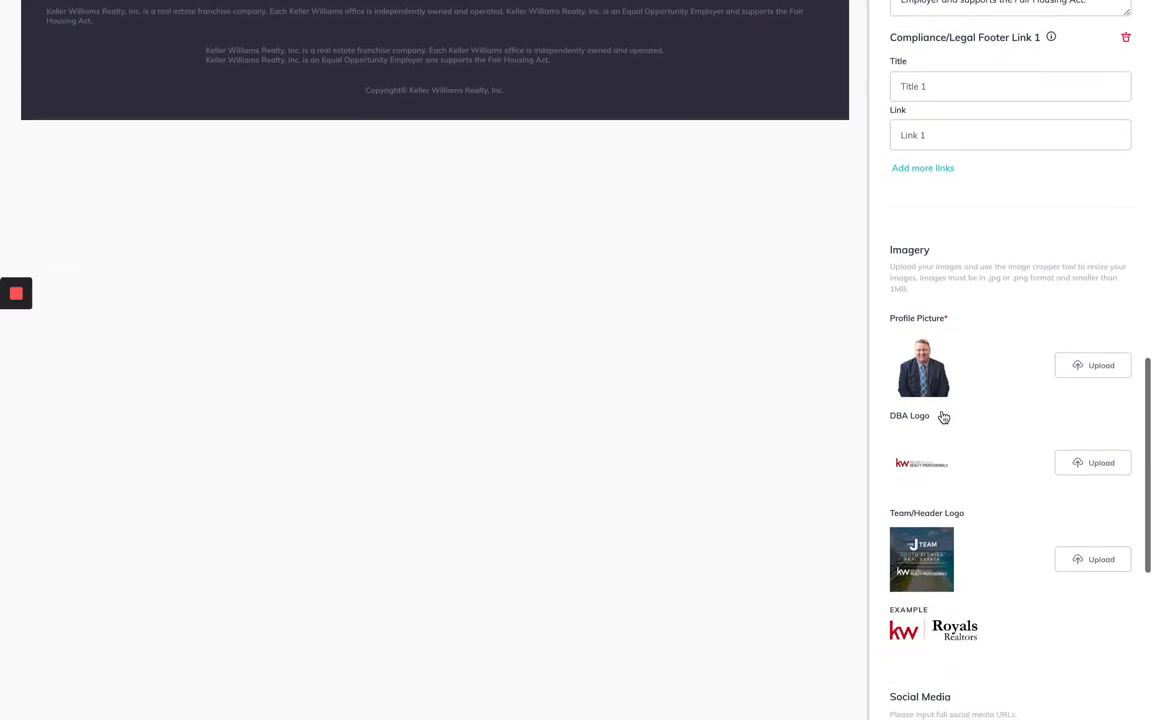
scroll("down", 3)
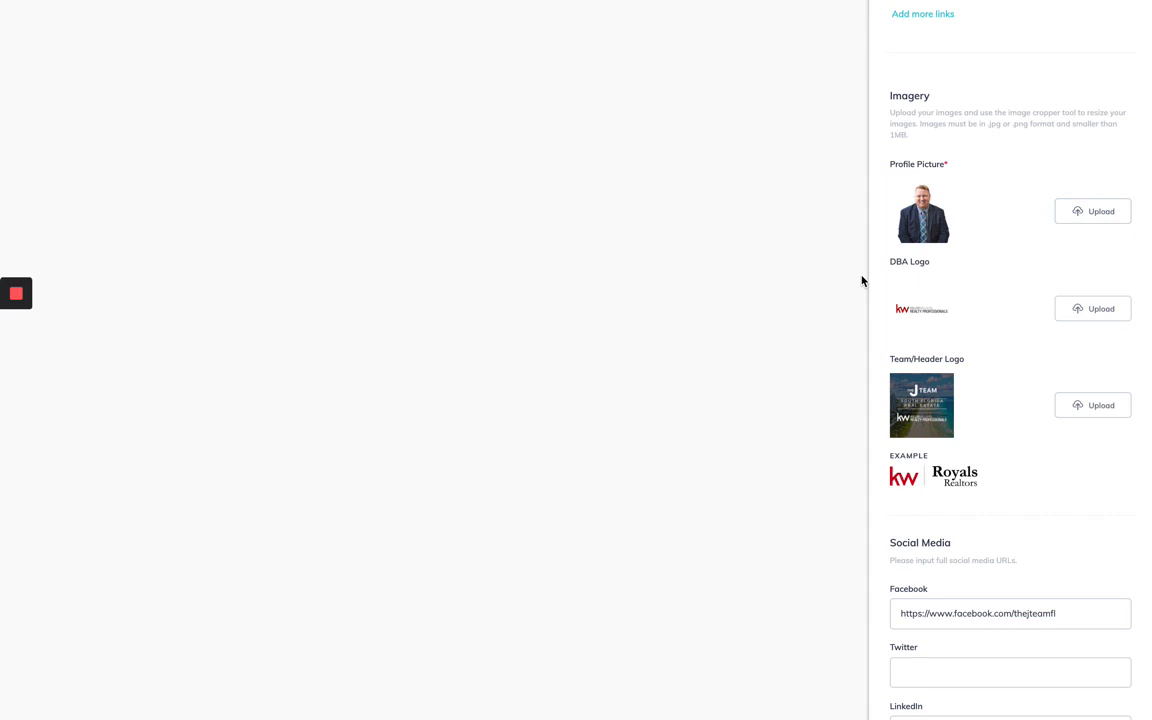
scroll("down", 3)
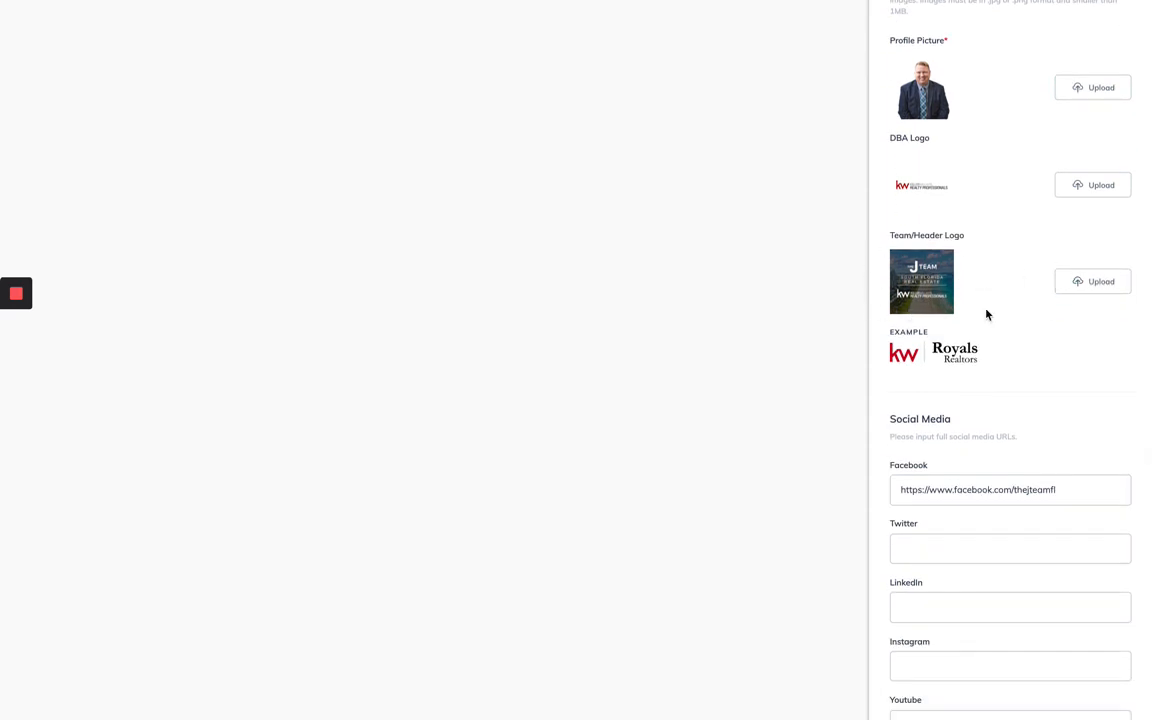
scroll("down", 3)
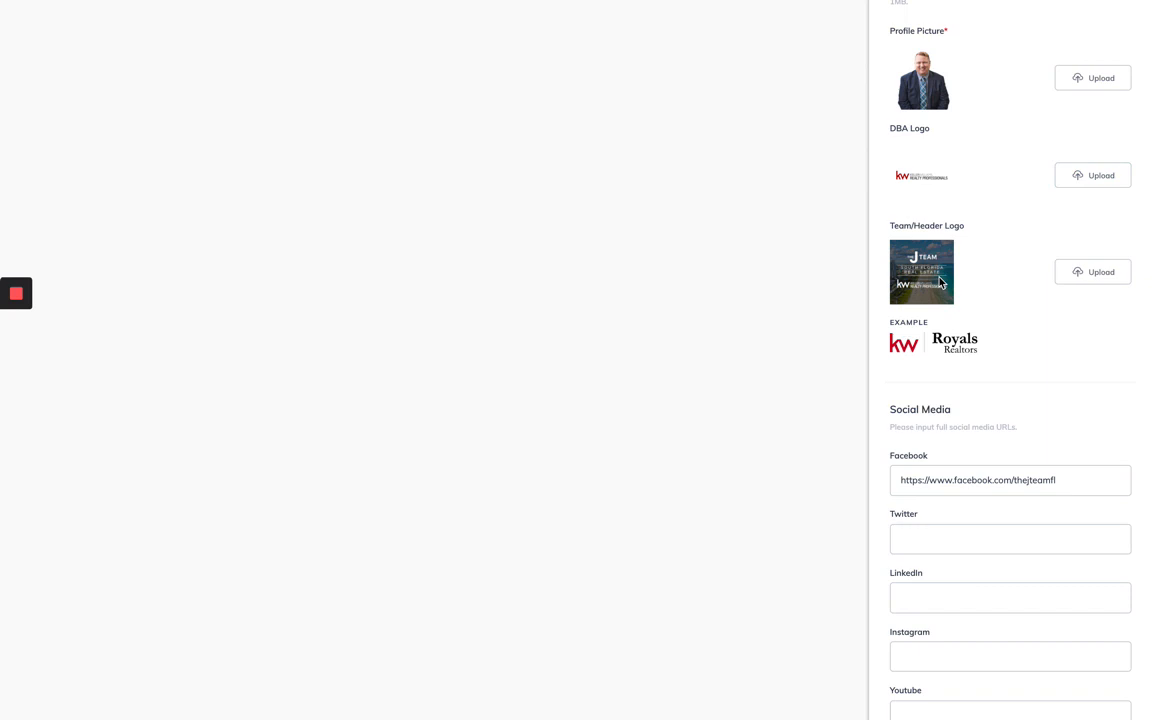
scroll("down", 3)
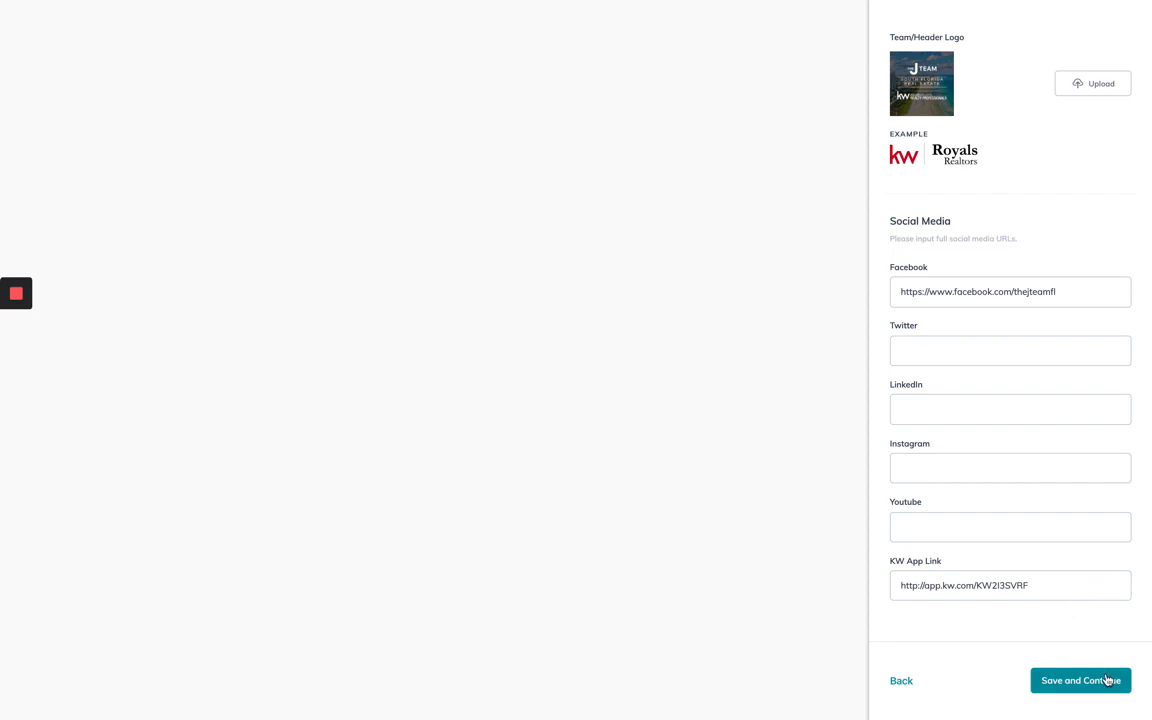
left_click(1080, 680)
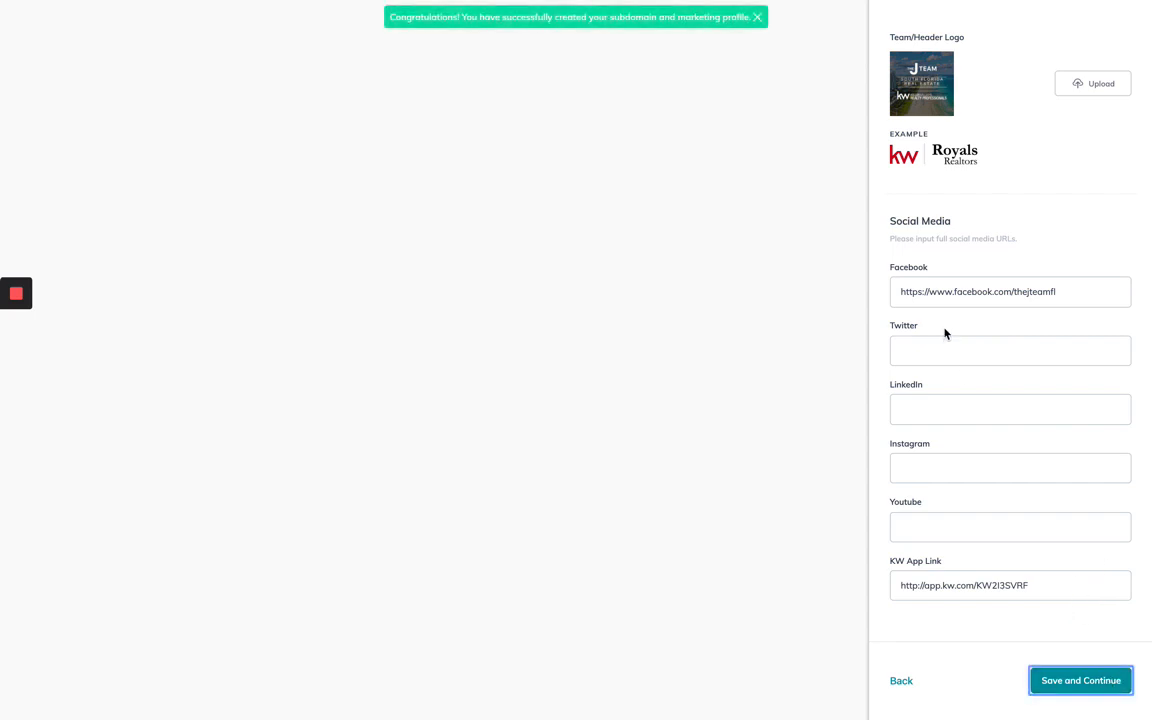
Compare the KW Red and KW Dark themes and settle on the KW Red Theme.
left_click(1080, 680)
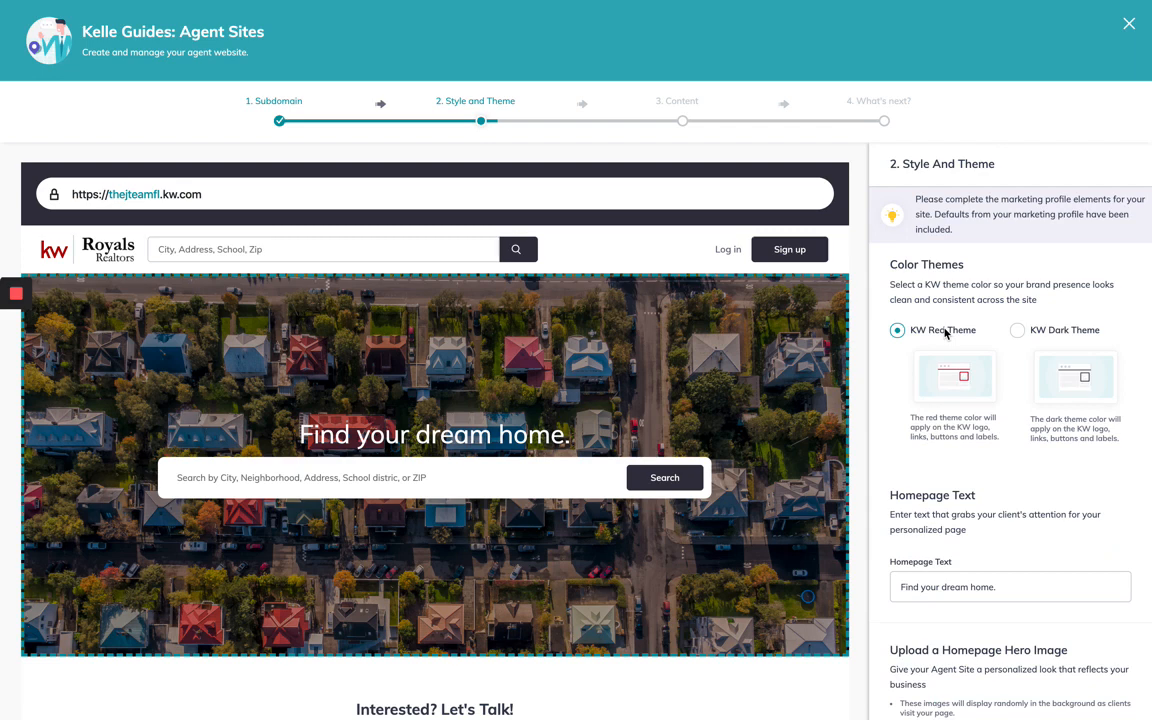
mouse_move(924, 280)
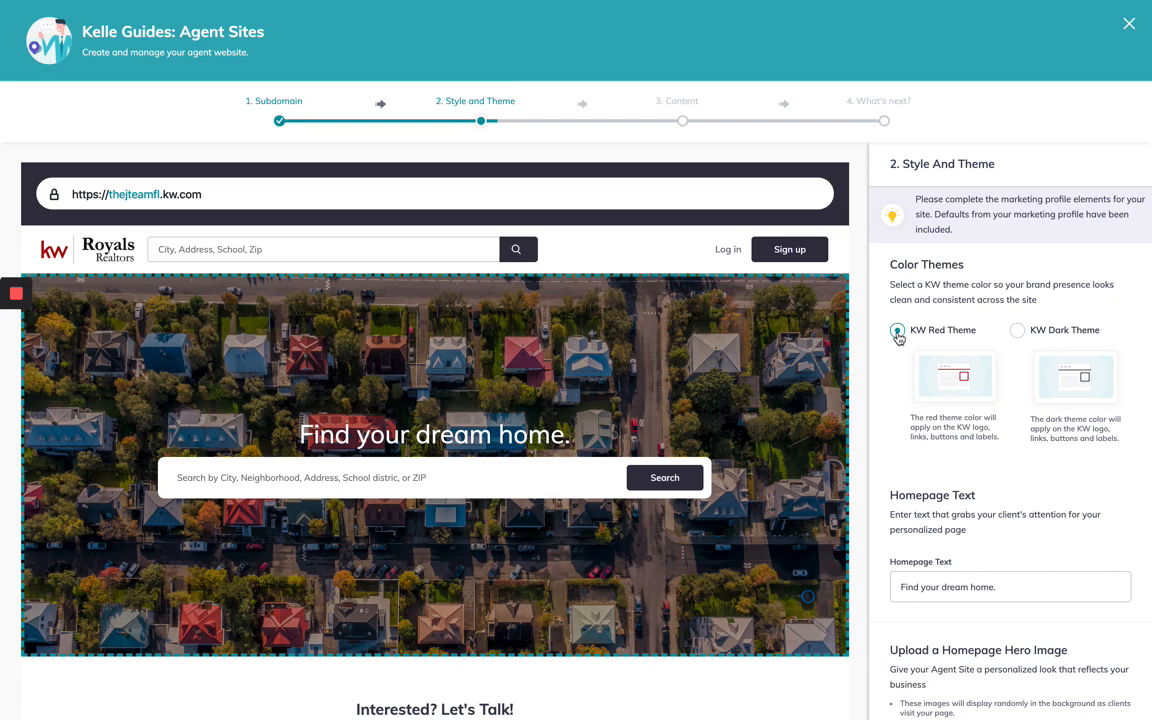
left_click(1016, 330)
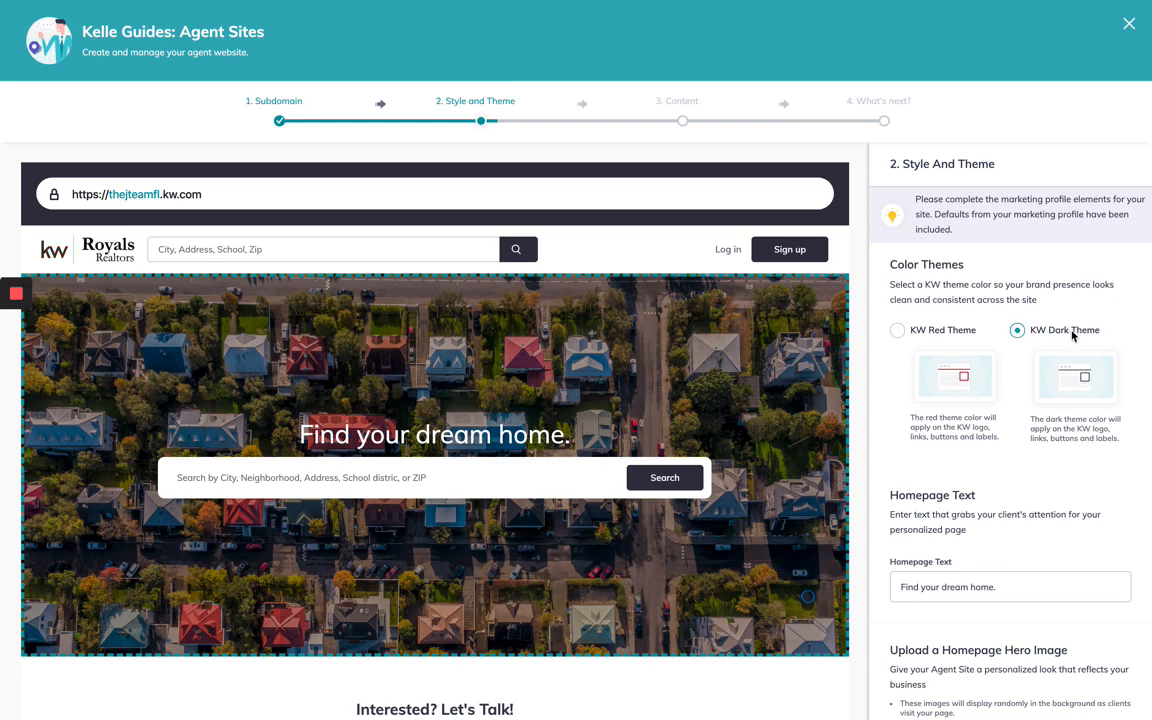
left_click(898, 330)
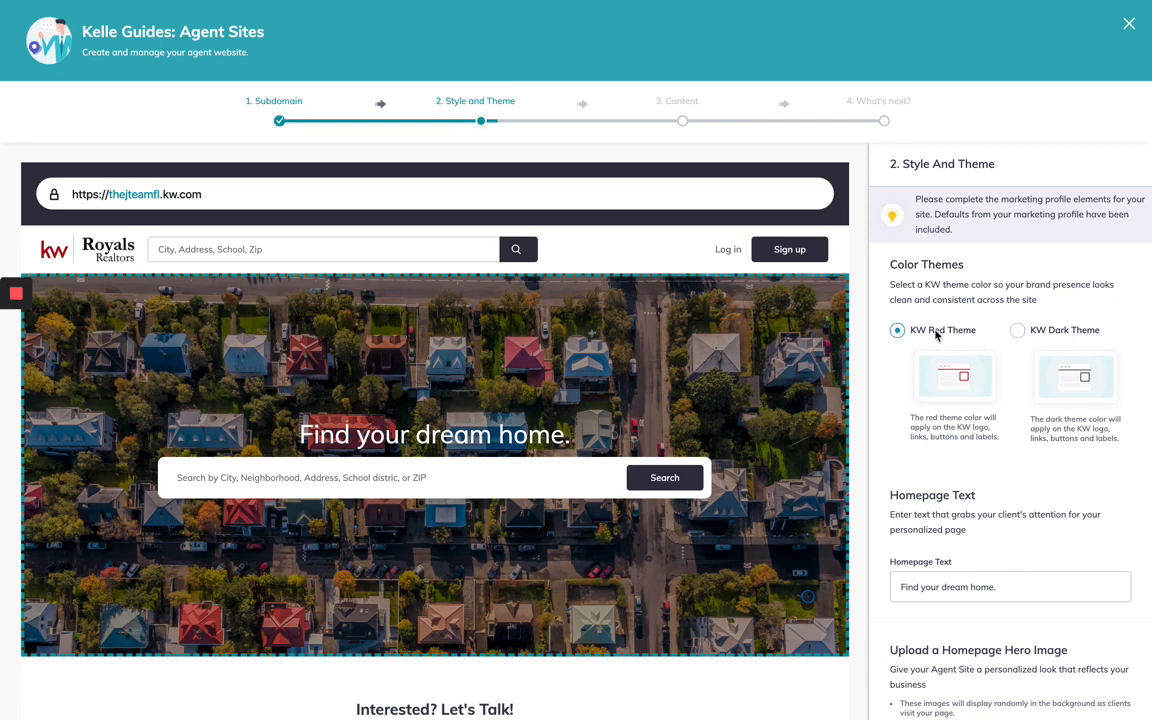
left_click(1016, 330)
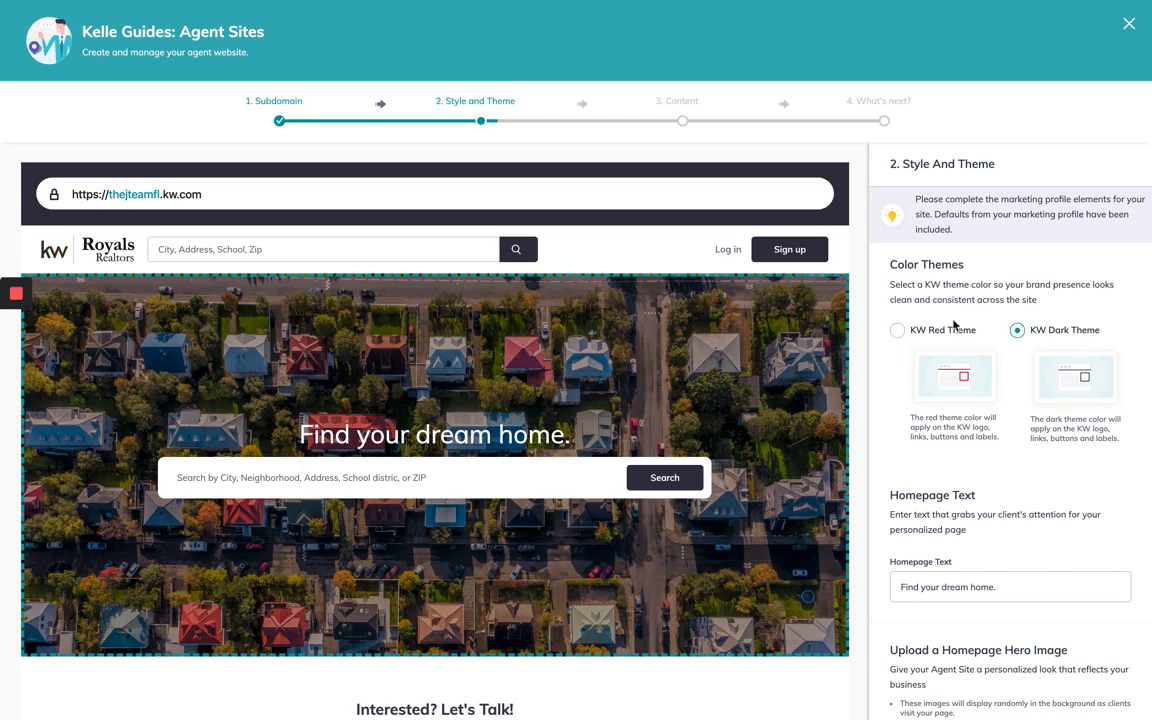
left_click(896, 330)
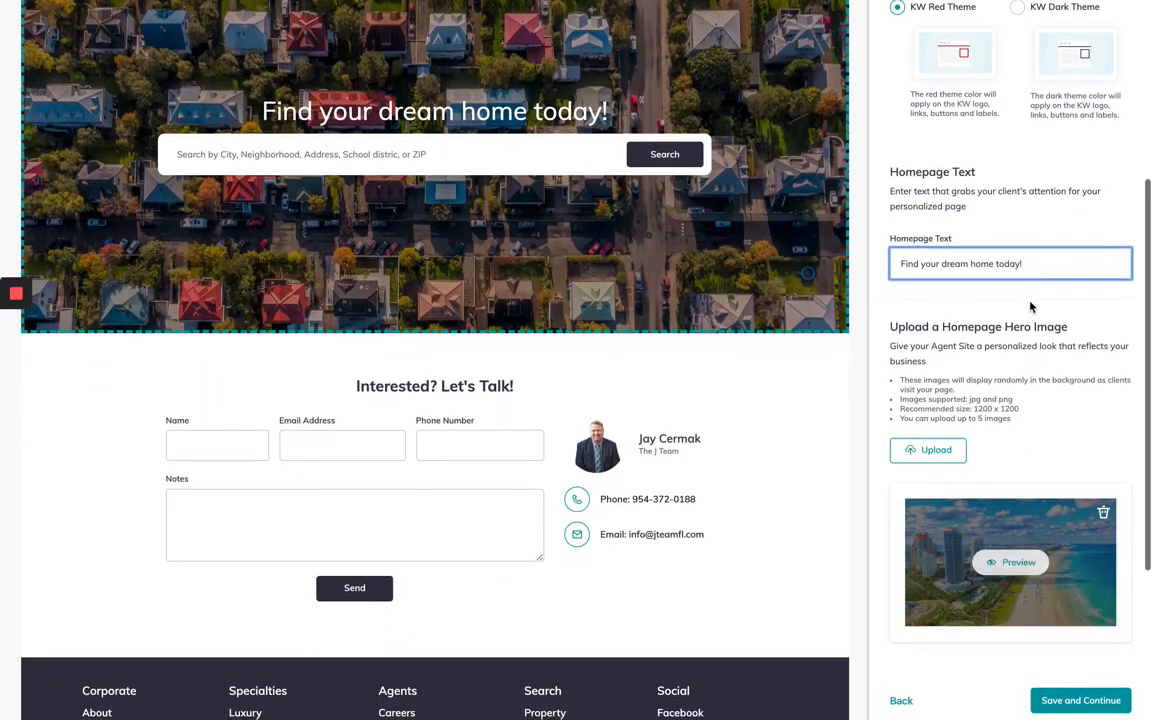
Review the homepage text 'Find your dream home today!' and hero image, then save the style choices.
scroll("down", 3)
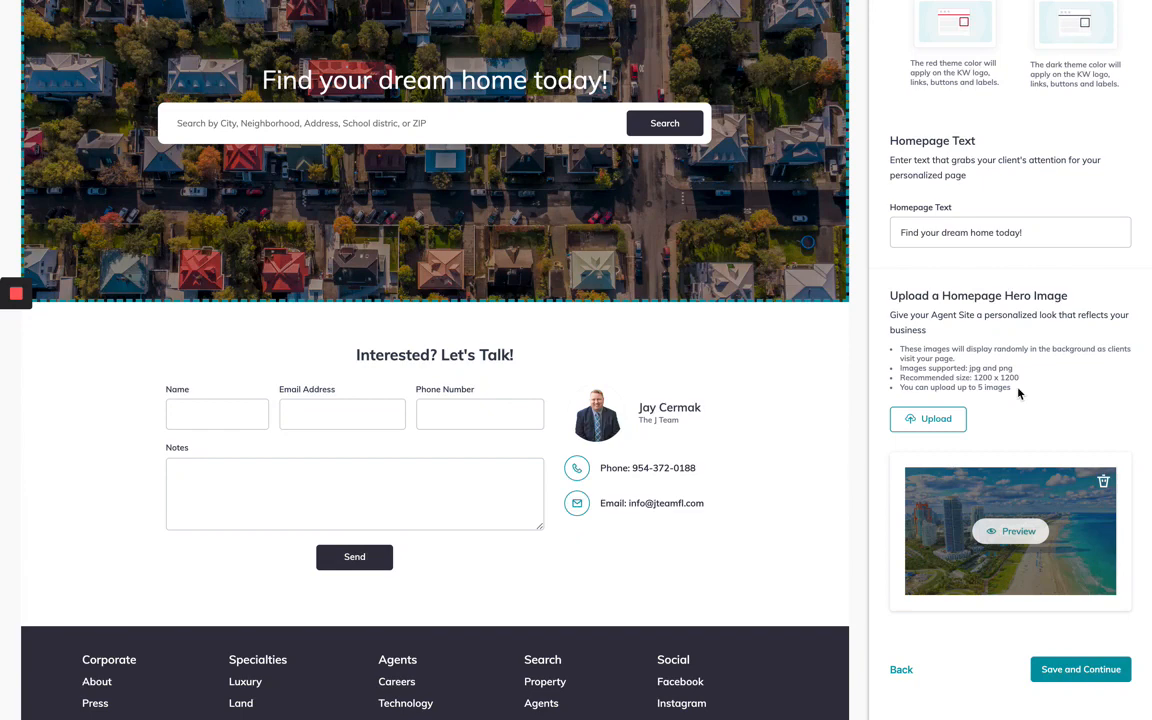
scroll("down", 3)
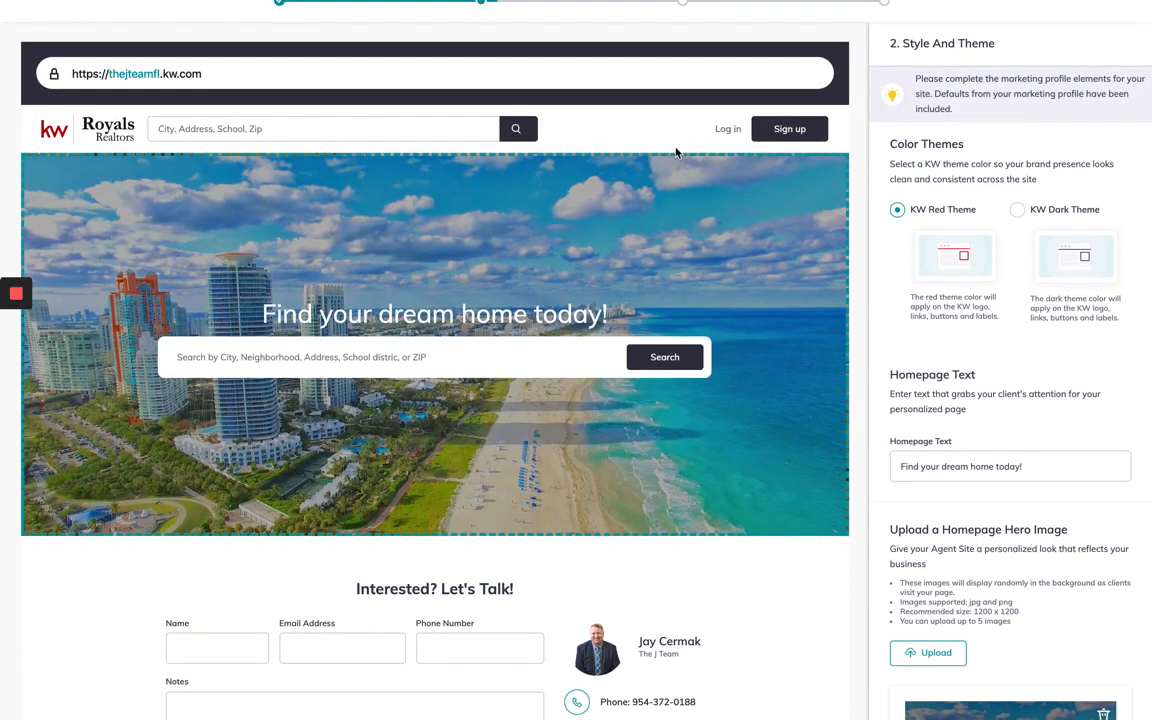
mouse_move(476, 318)
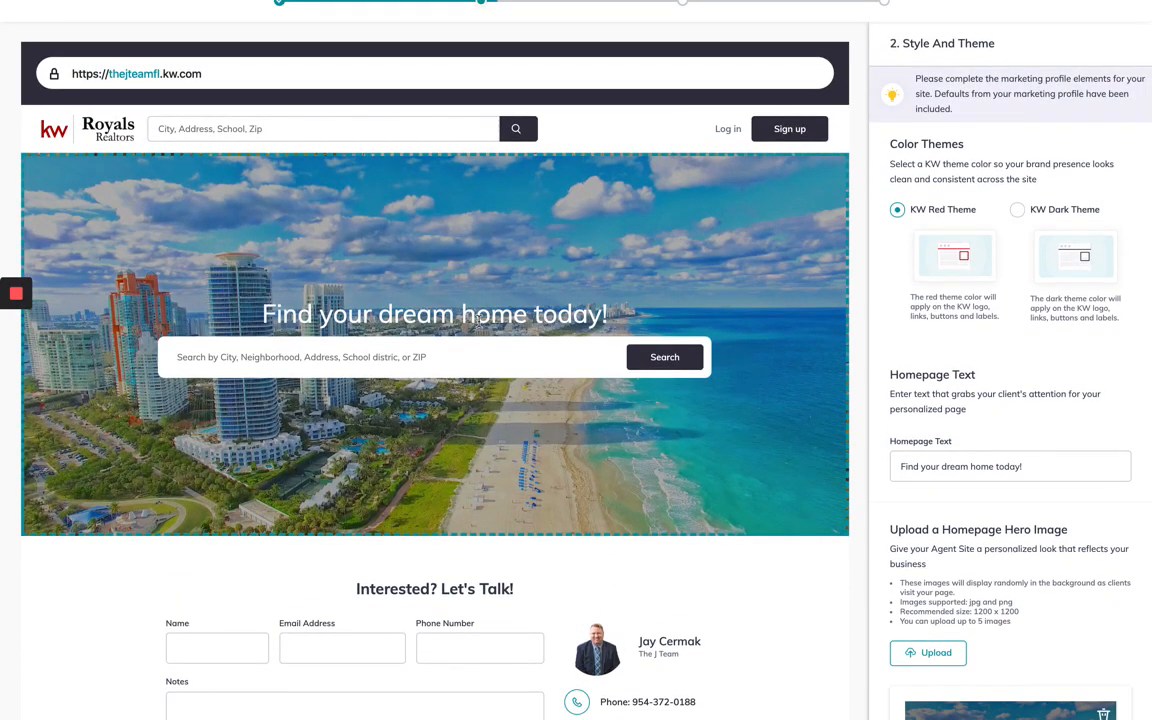
scroll("down", 3)
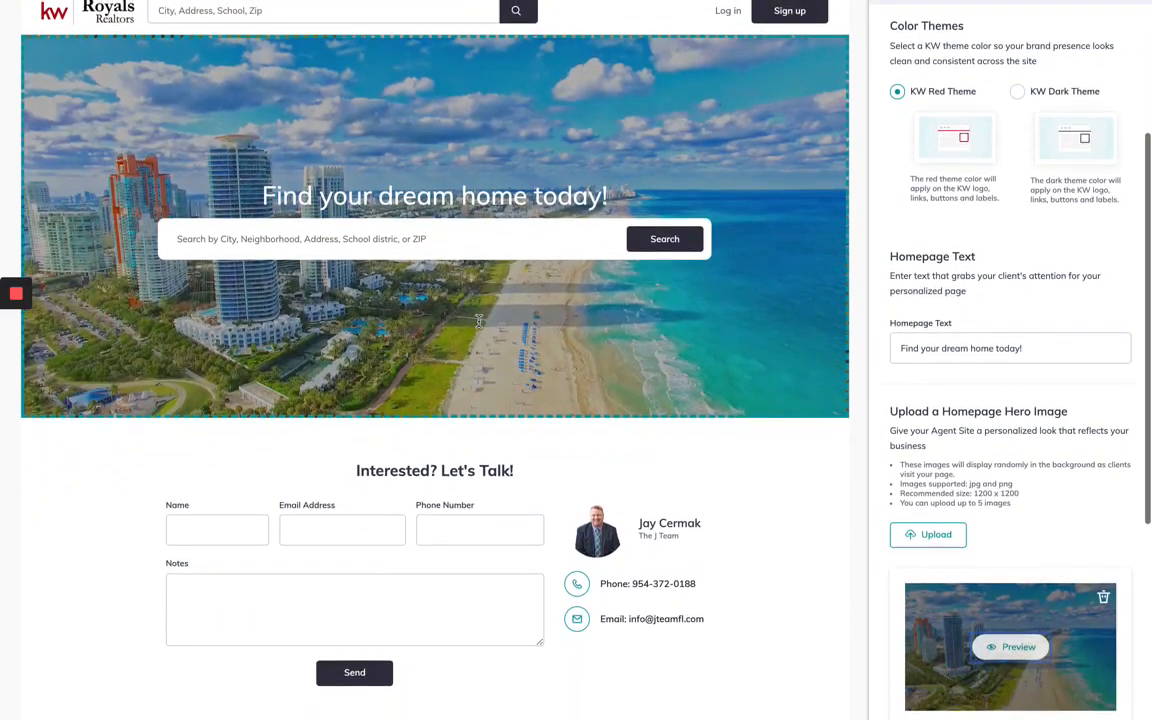
scroll("down", 3)
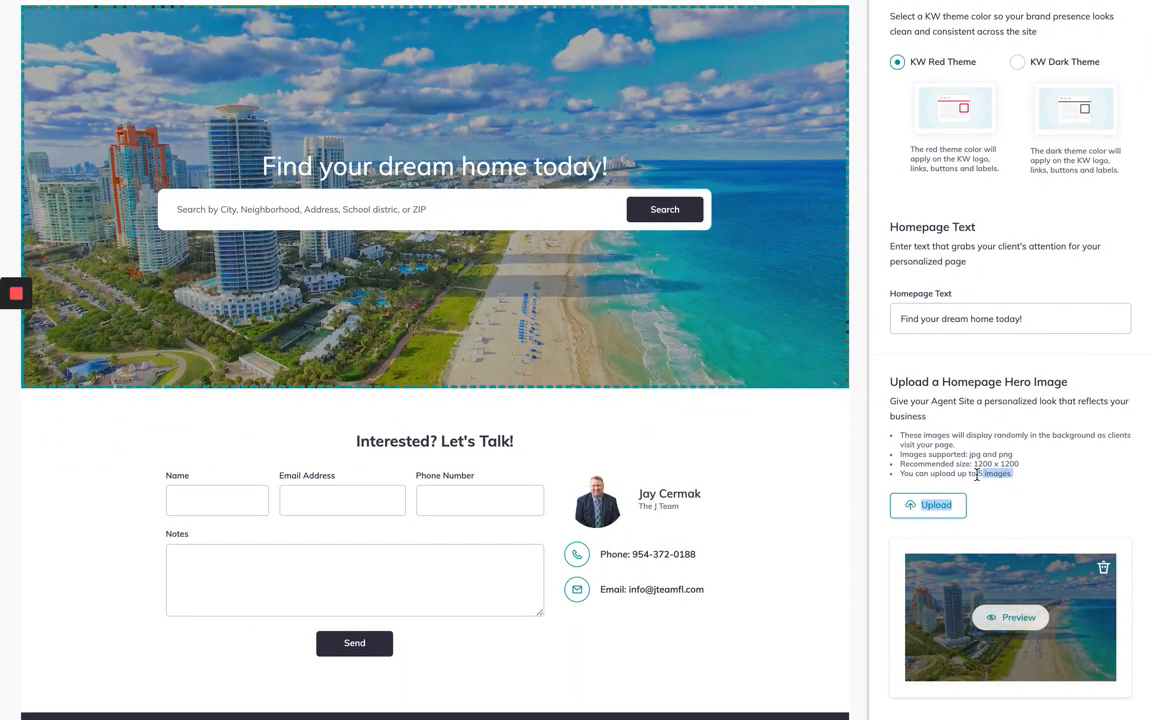
mouse_move(1076, 492)
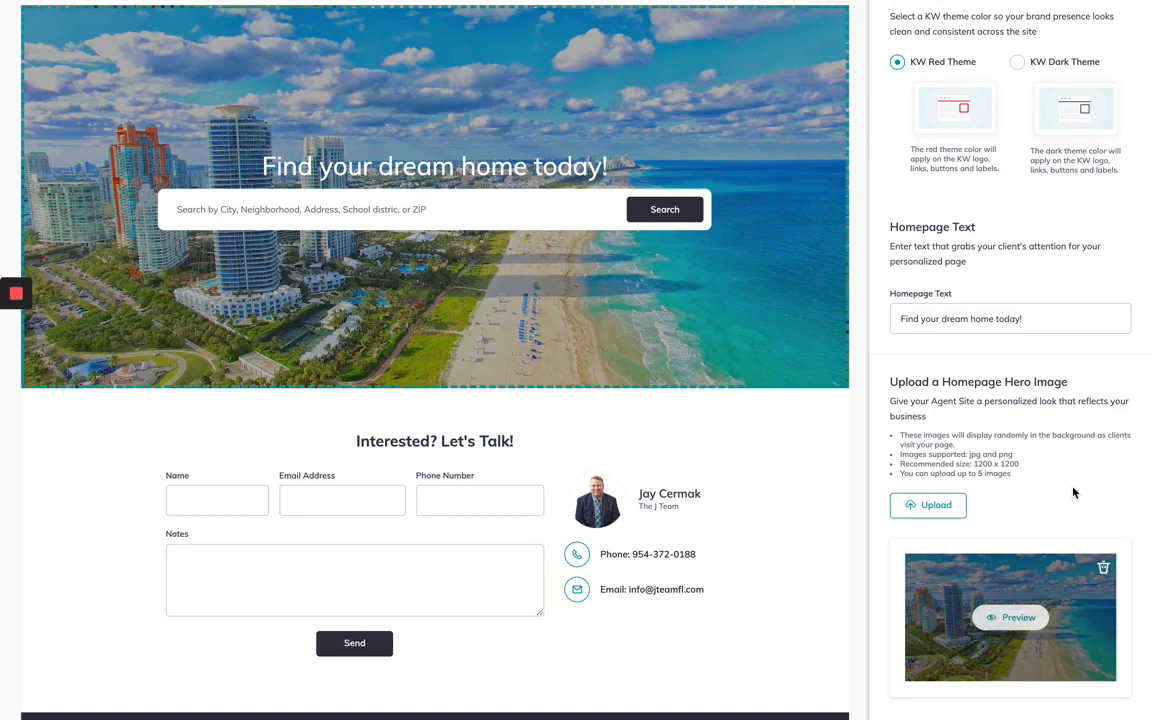
scroll("down", 3)
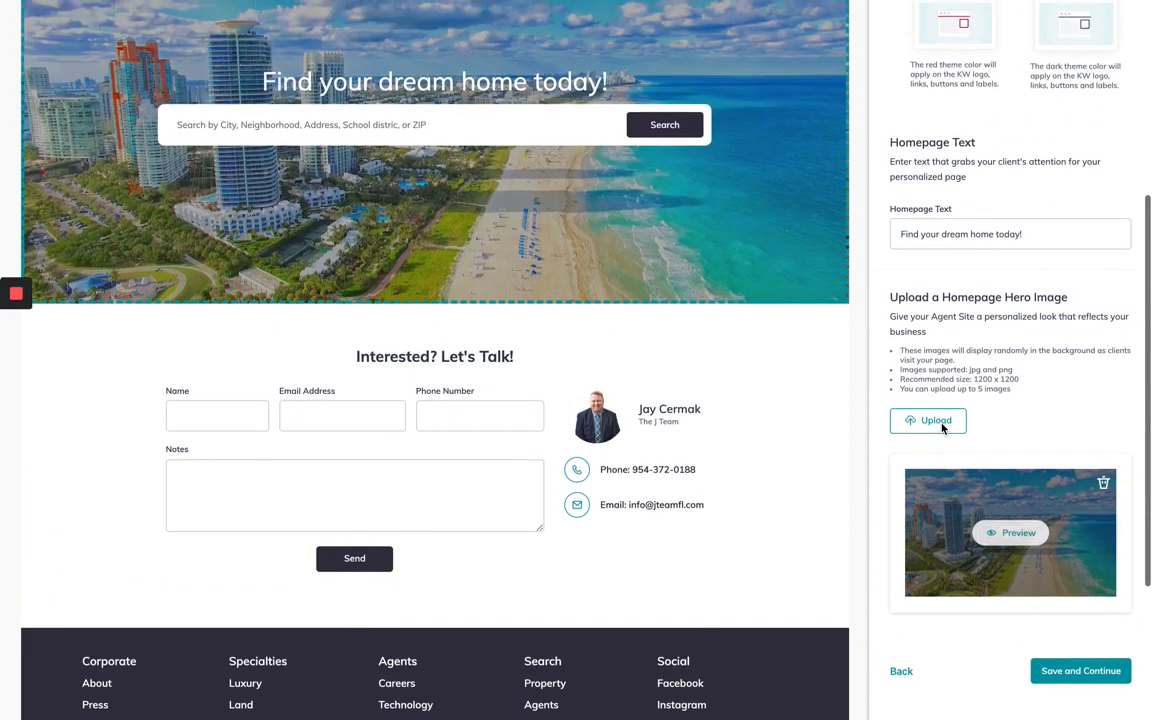
scroll("down", 3)
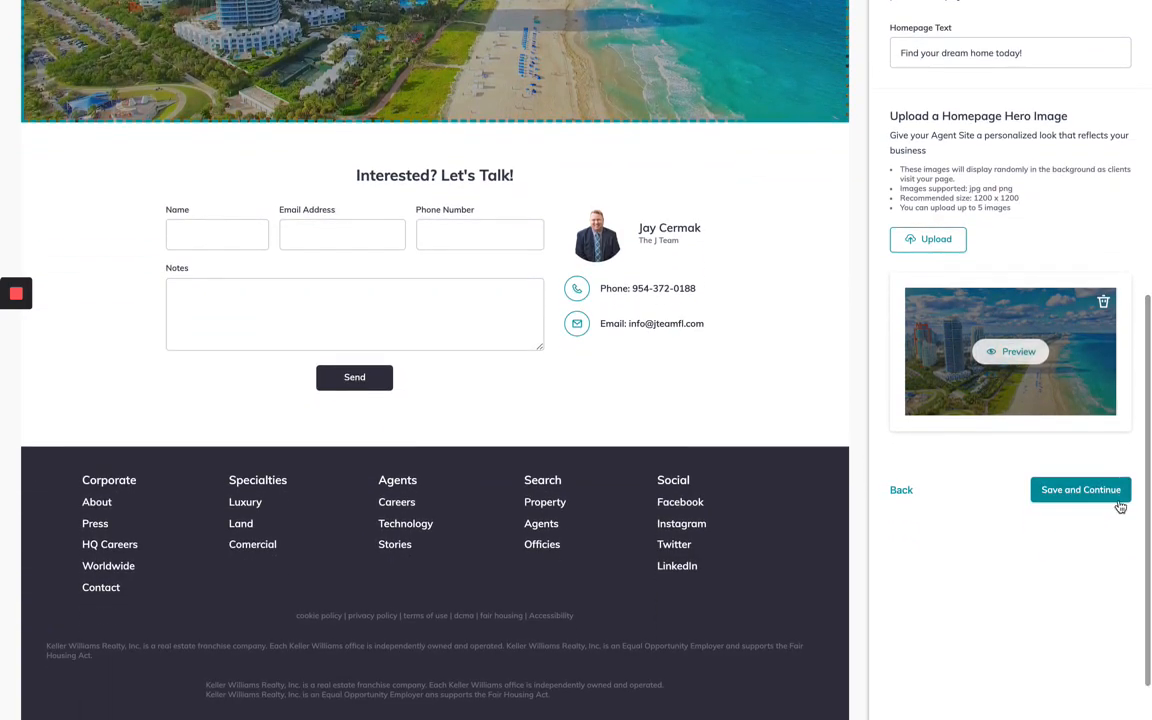
left_click(1080, 488)
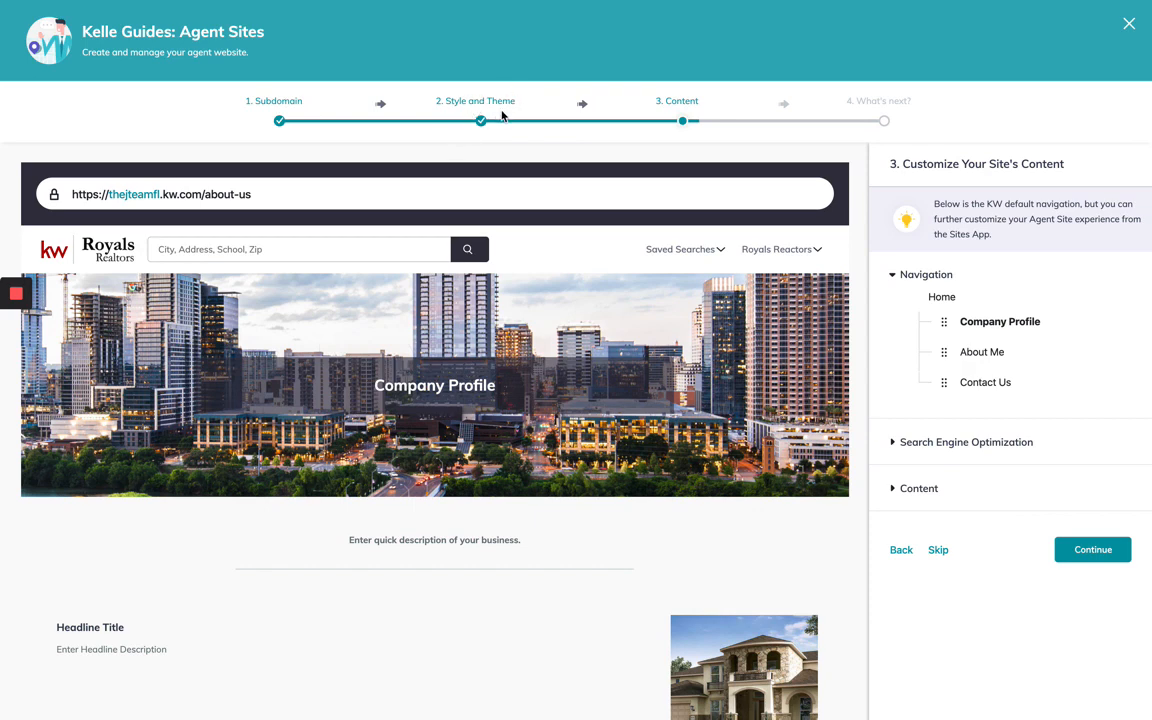
mouse_move(712, 136)
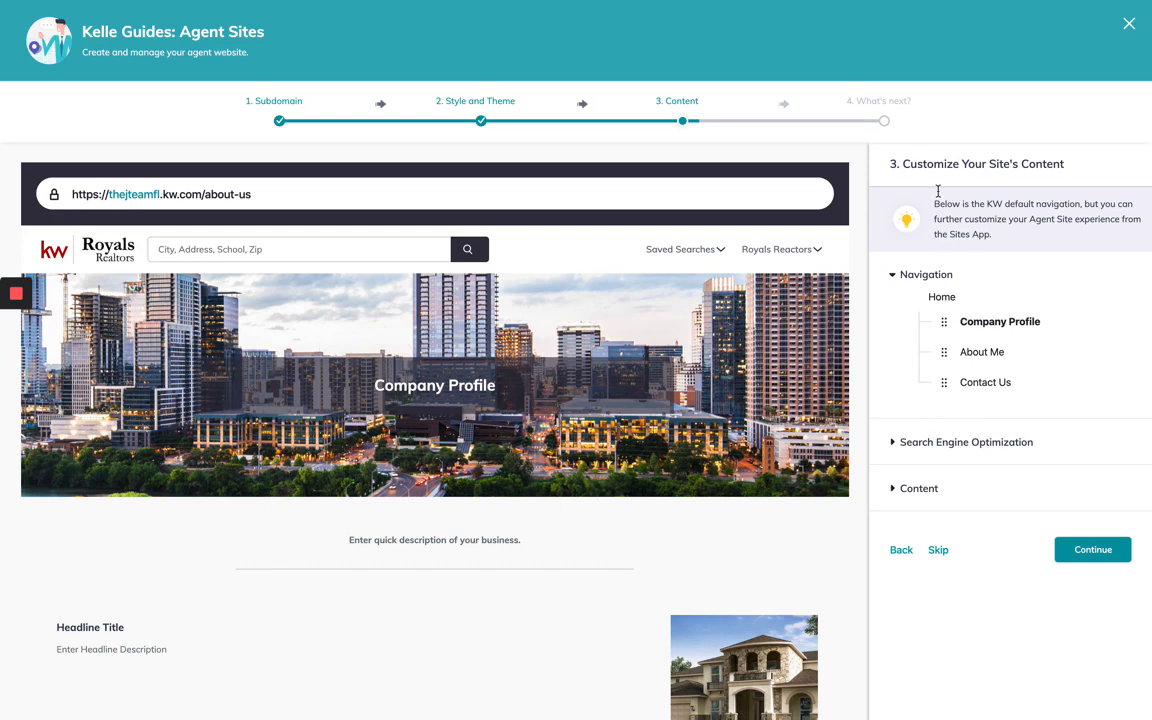
mouse_move(958, 440)
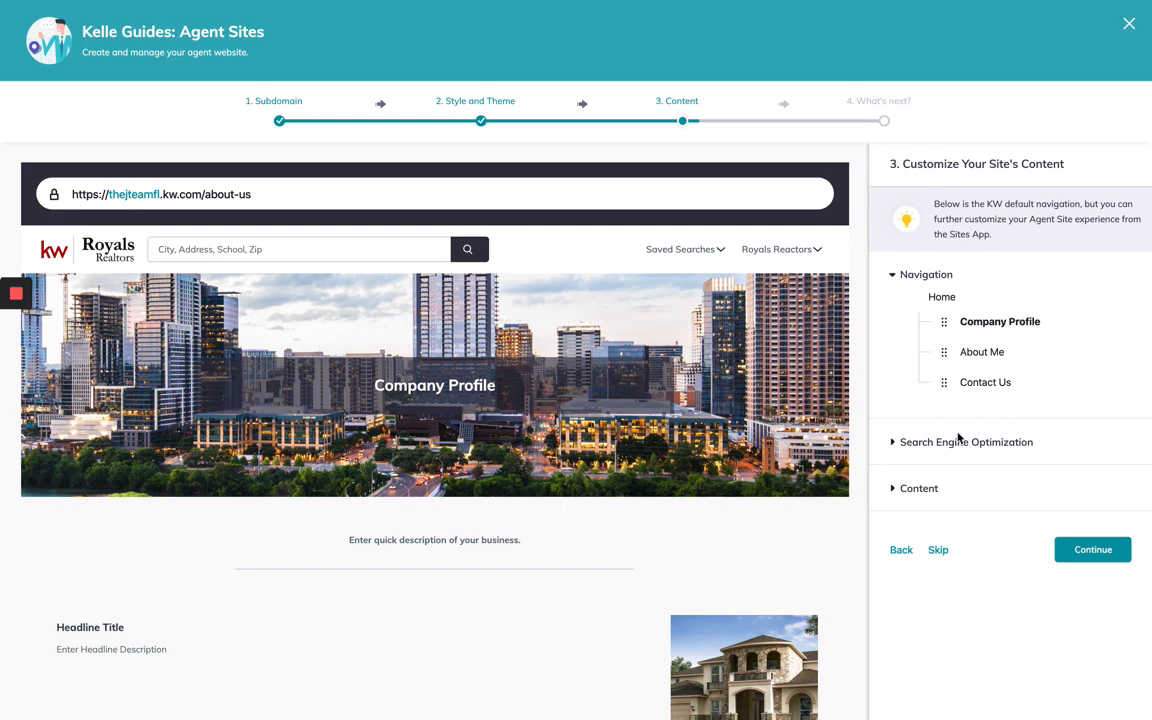
Open the About Us SEO settings and begin the description with 'The Jteam'.
left_click(964, 442)
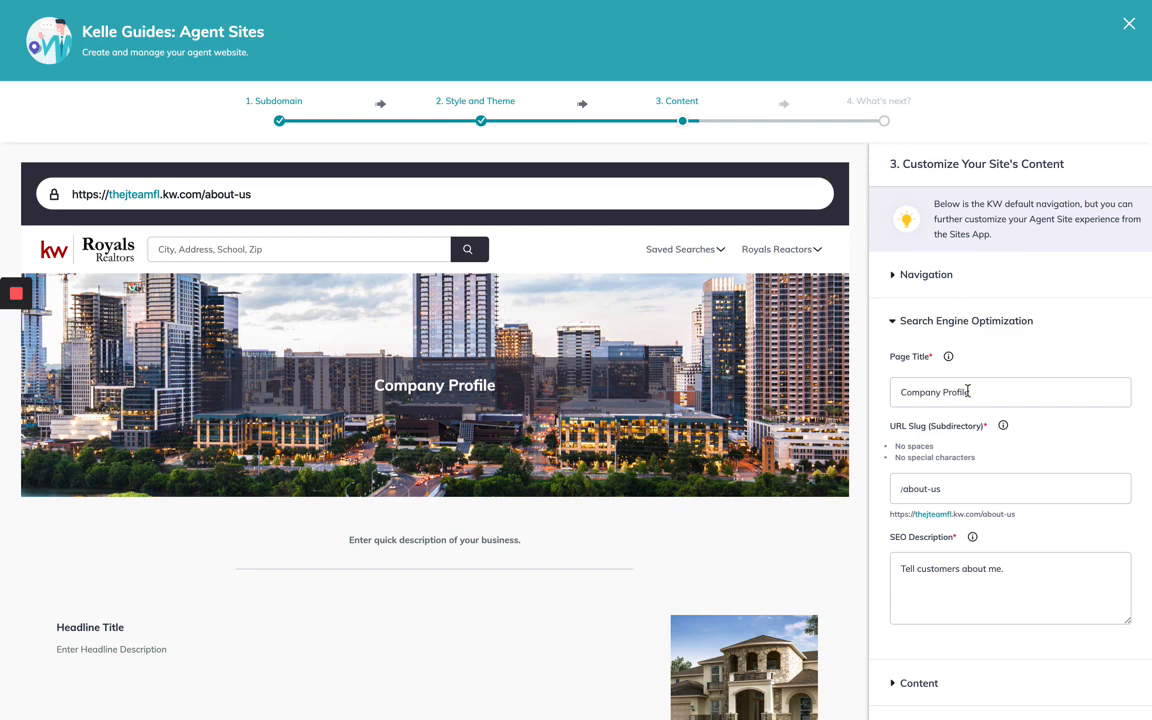
mouse_move(908, 312)
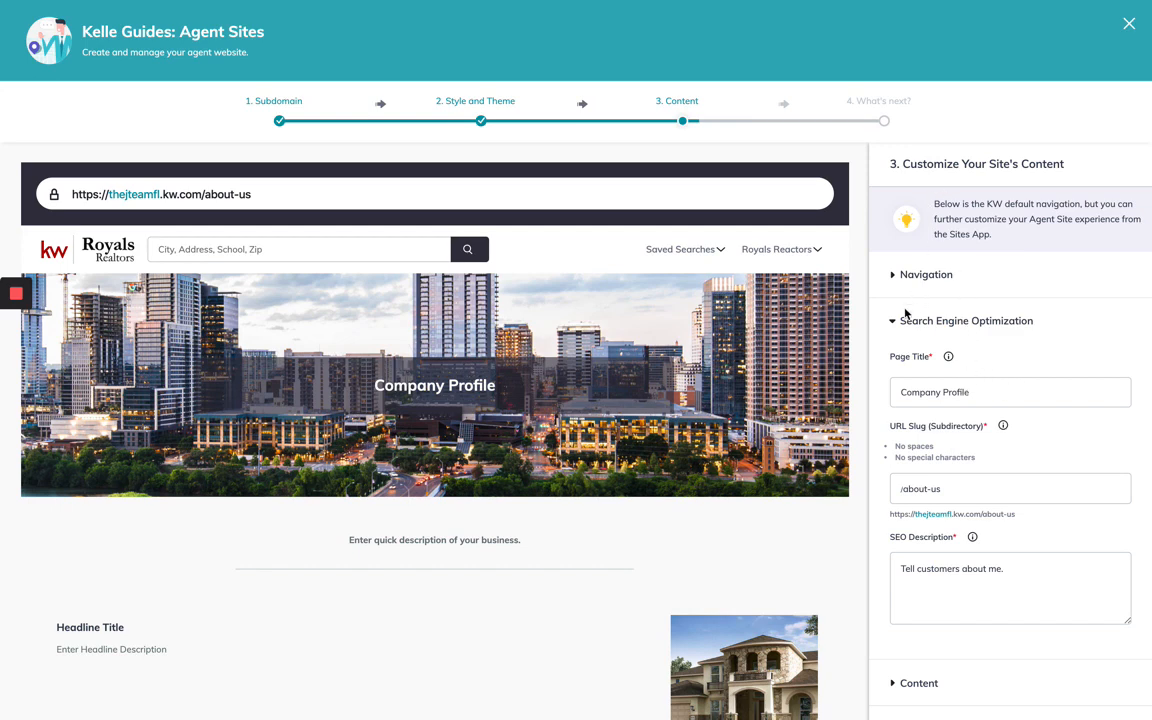
mouse_move(1004, 392)
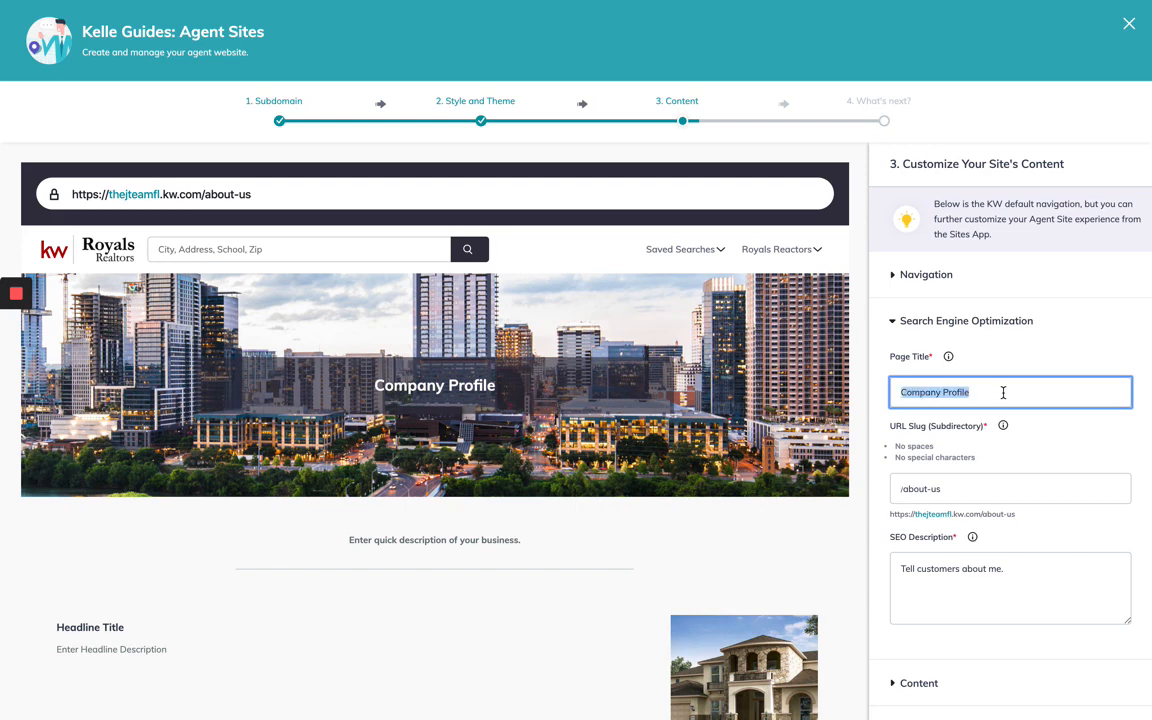
type("The Jteam")
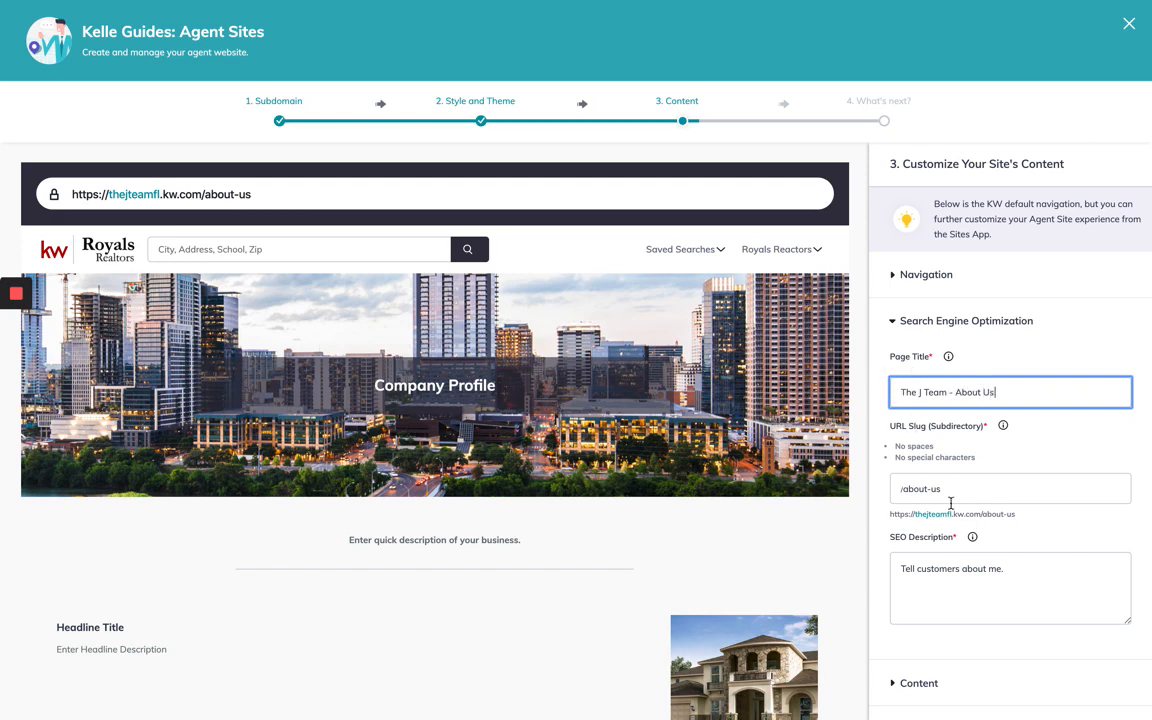
left_click(1010, 488)
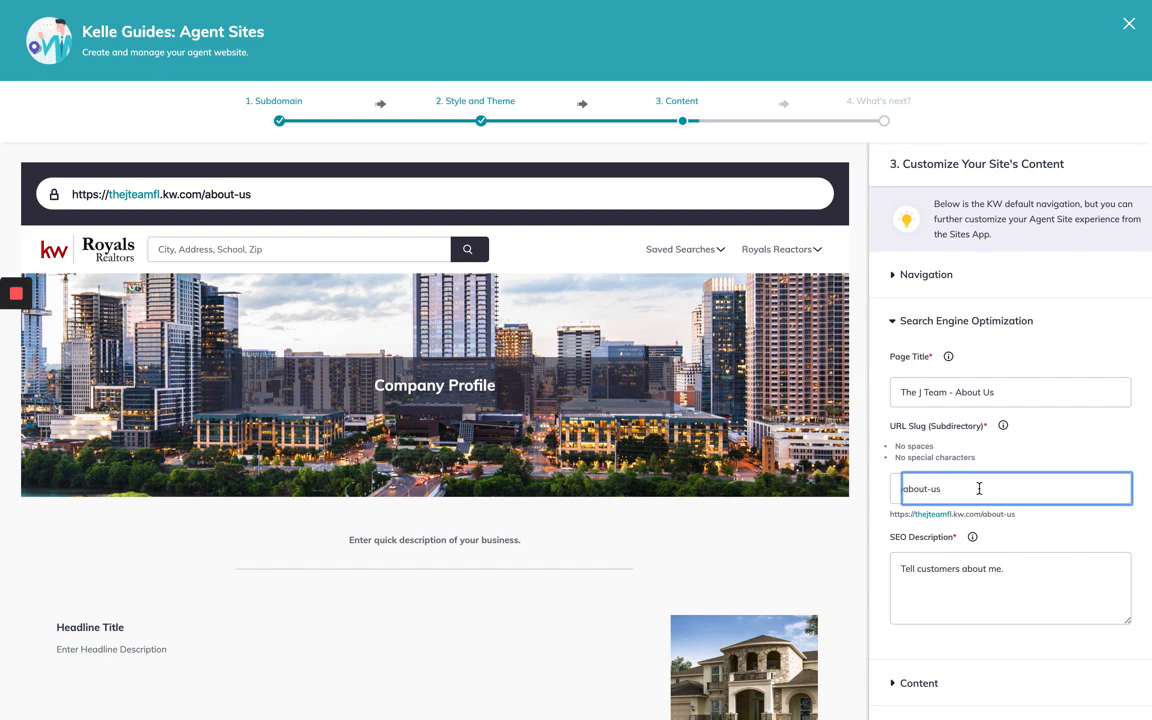
scroll("down", 3)
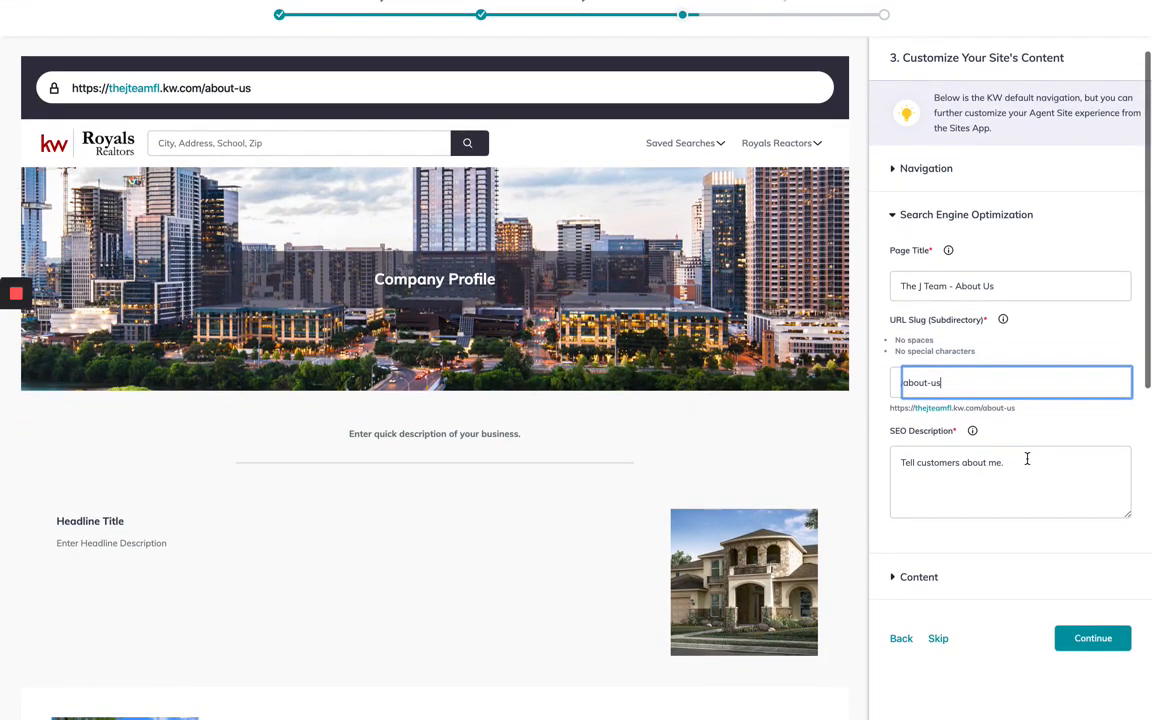
Write the SEO description presenting The J Team professionals in South Florida with their phone number.
type("The JTea")
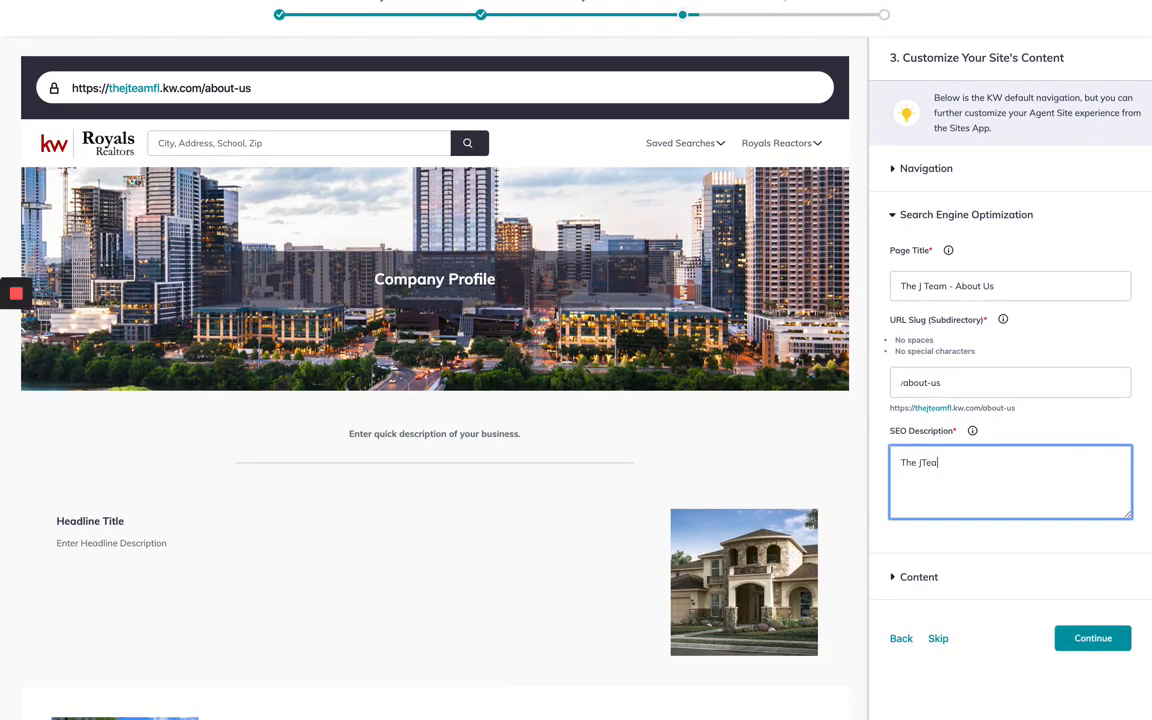
type("The J Team with Keller Williams Realty P")
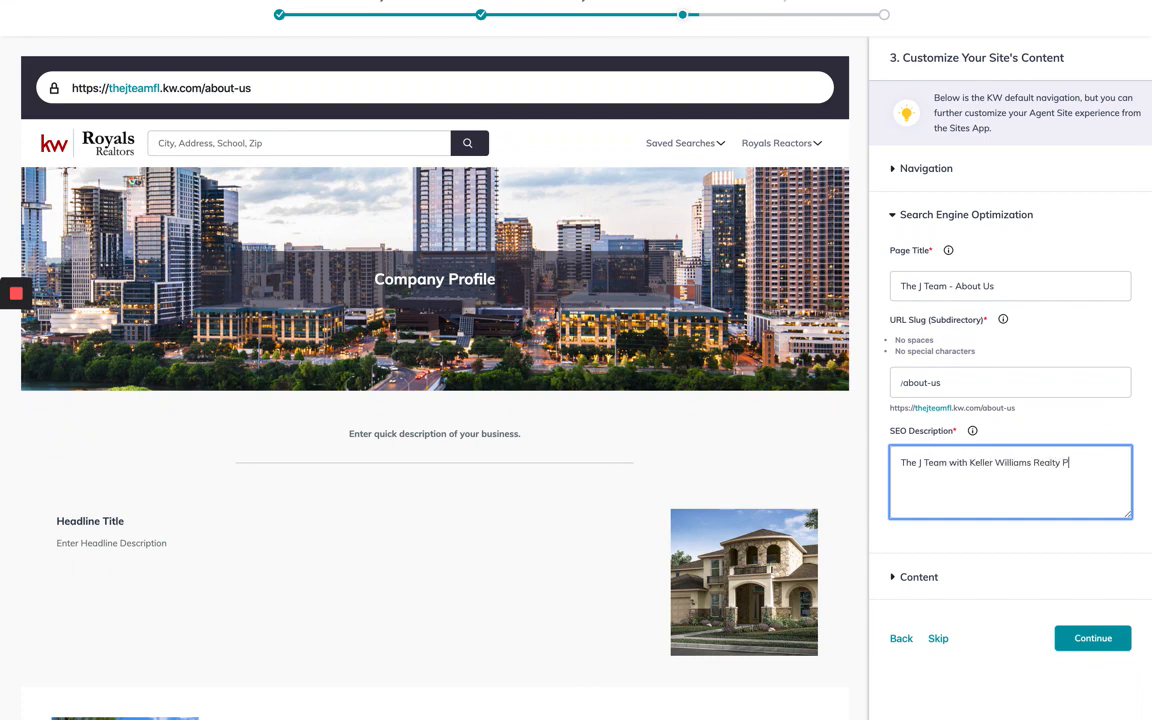
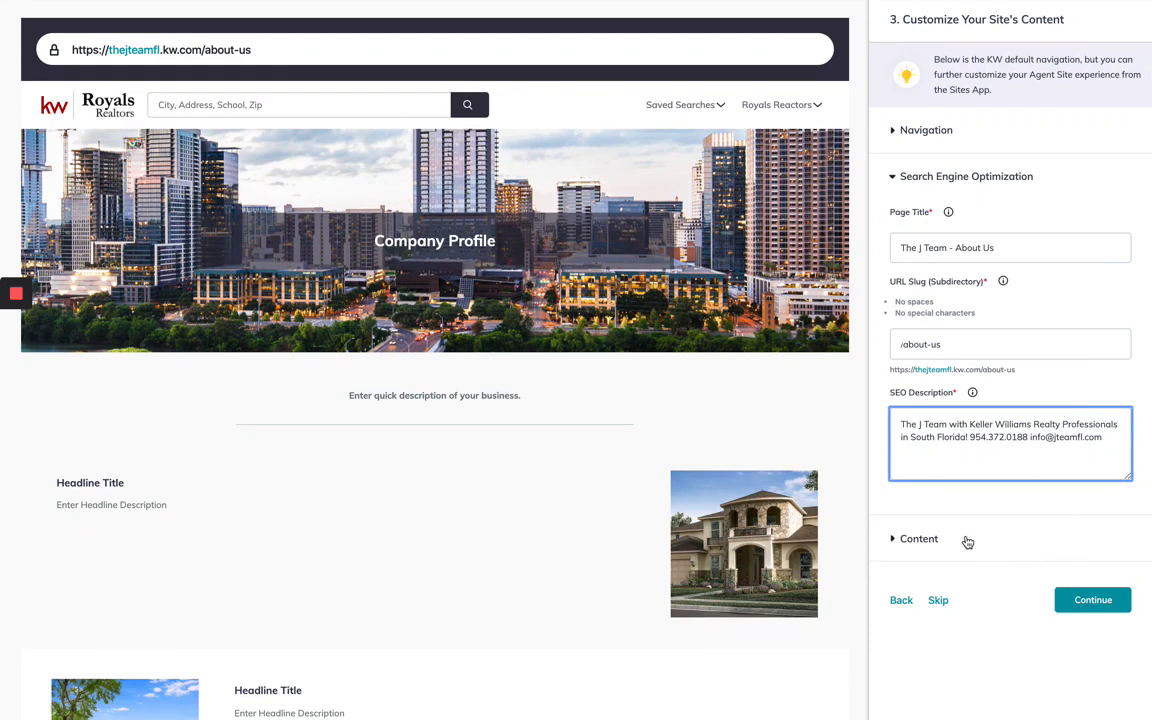
left_click(916, 538)
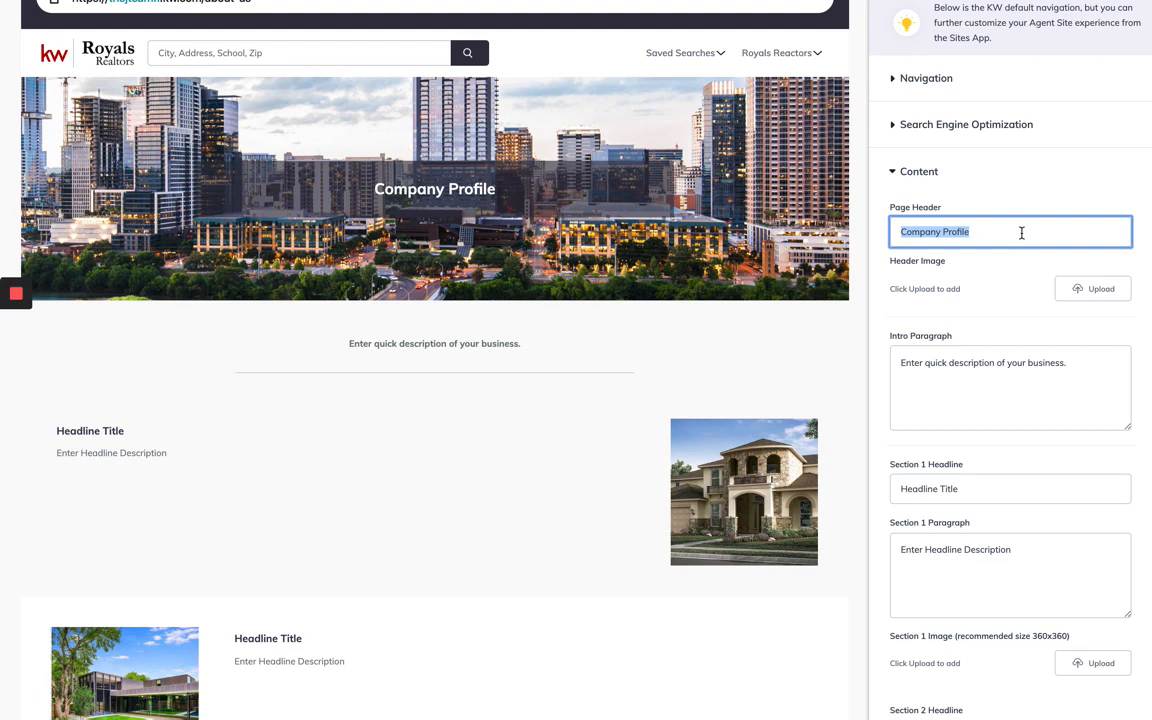
Retitle the About Us page header 'Meet The J Team' and start adding a header image.
type("Meet The J Team")
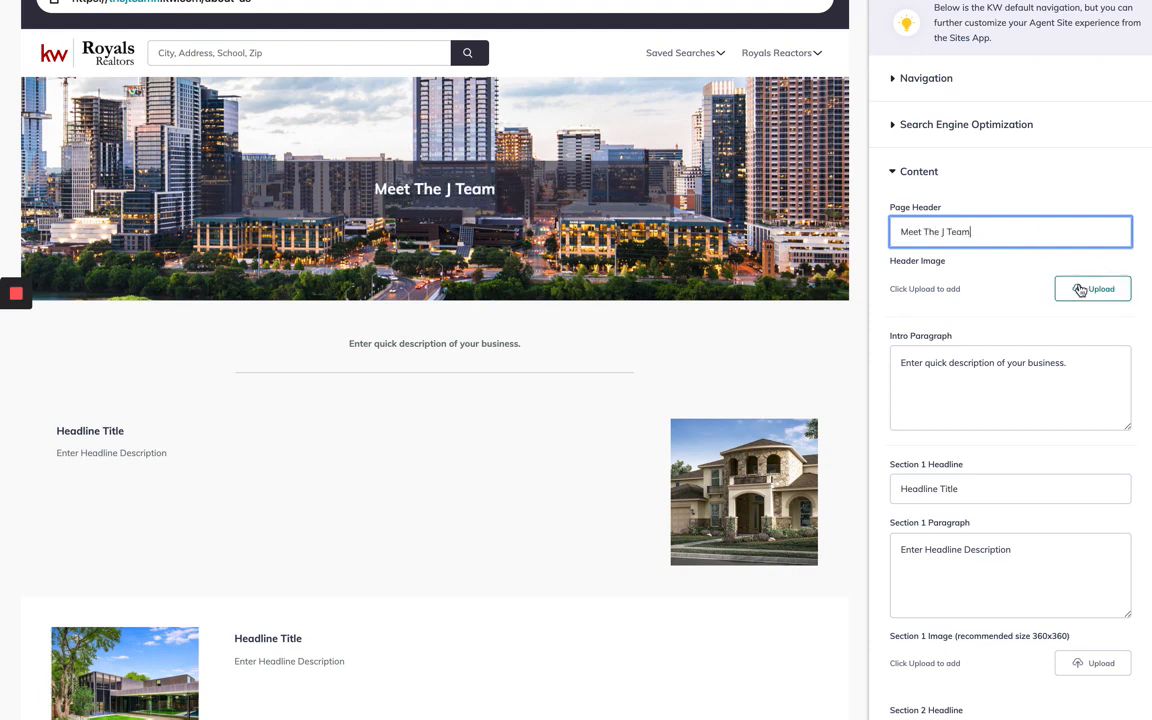
left_click(1092, 288)
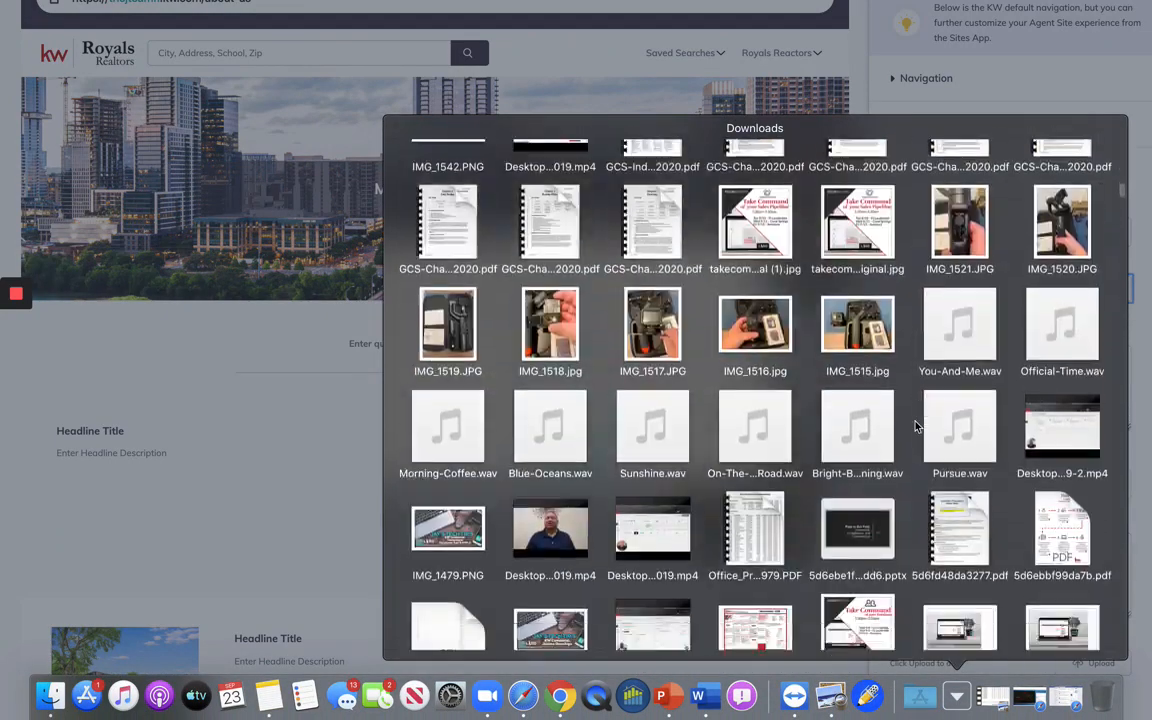
scroll("down", 3)
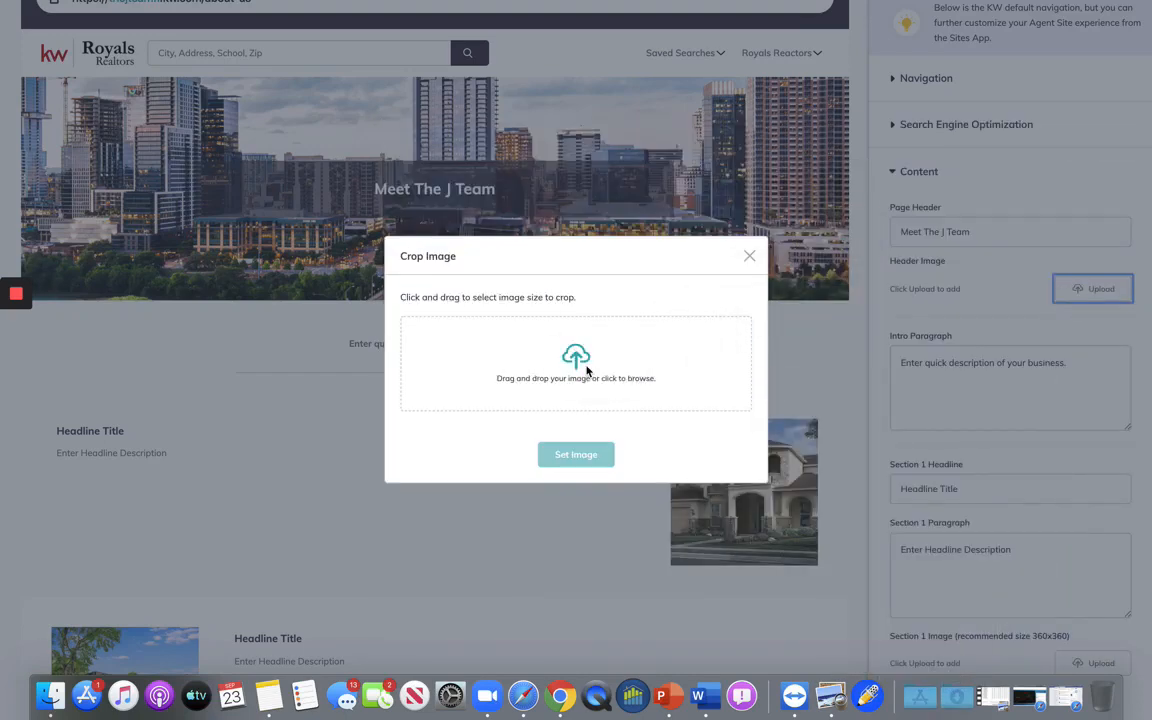
Choose the beach skyline photo, crop it, and set it as the header image.
left_click(576, 364)
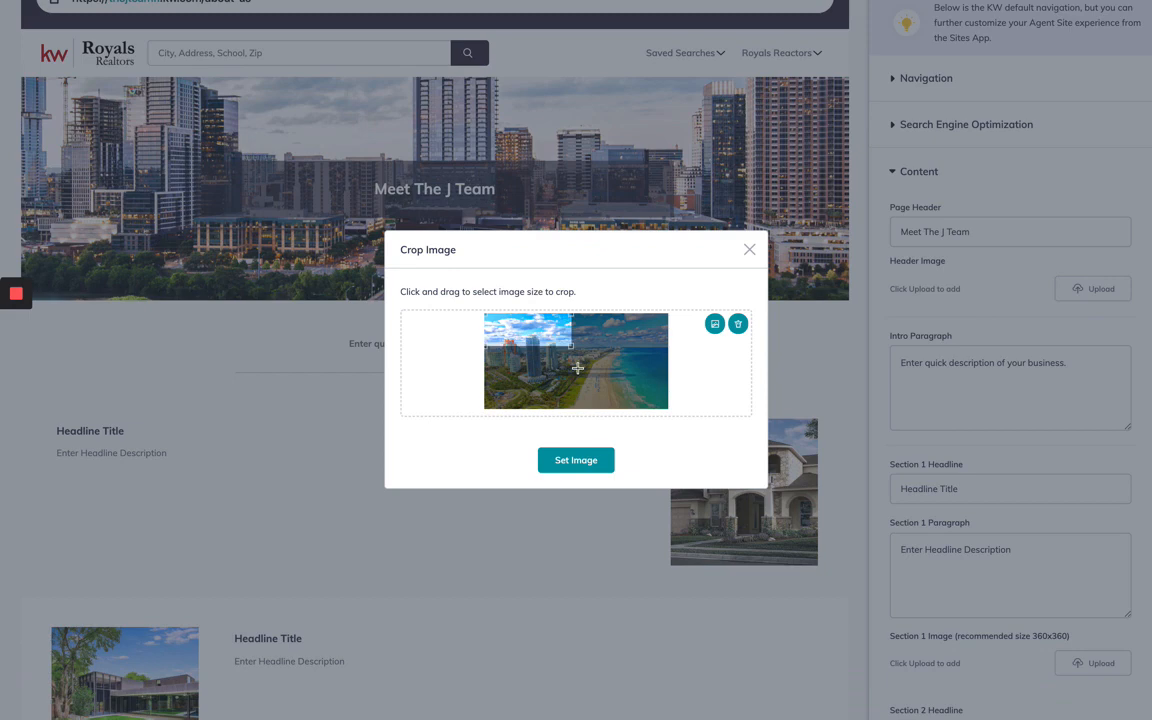
left_click(714, 324)
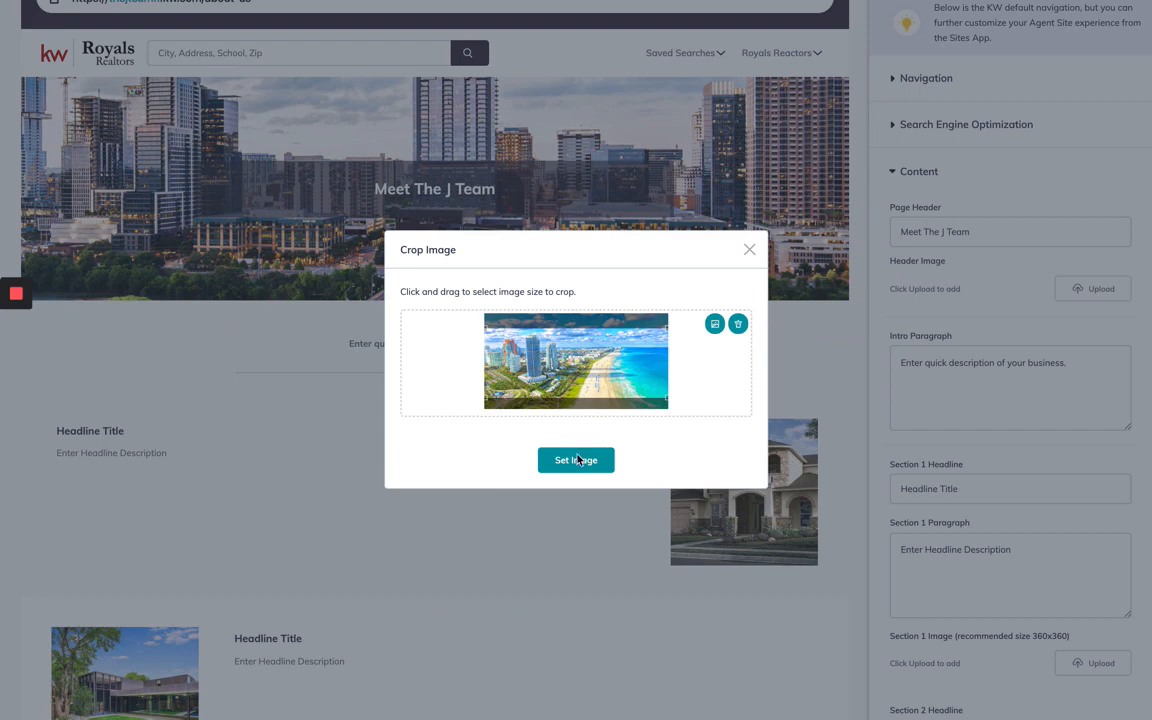
left_click(576, 460)
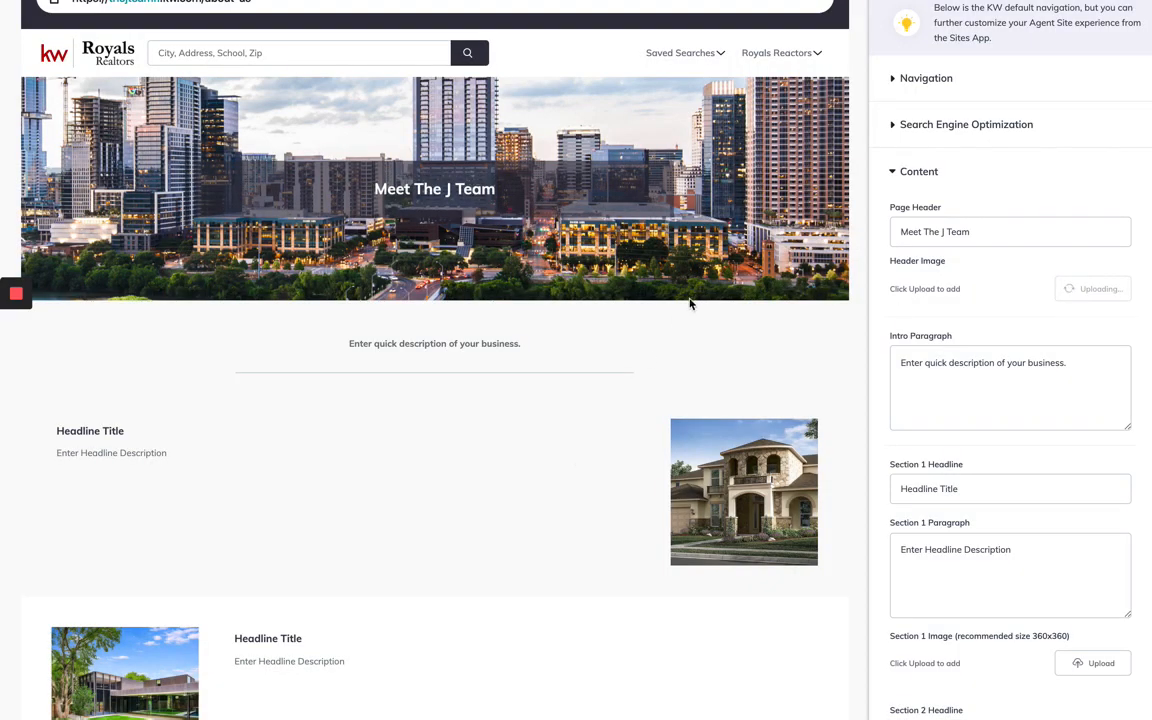
mouse_move(756, 156)
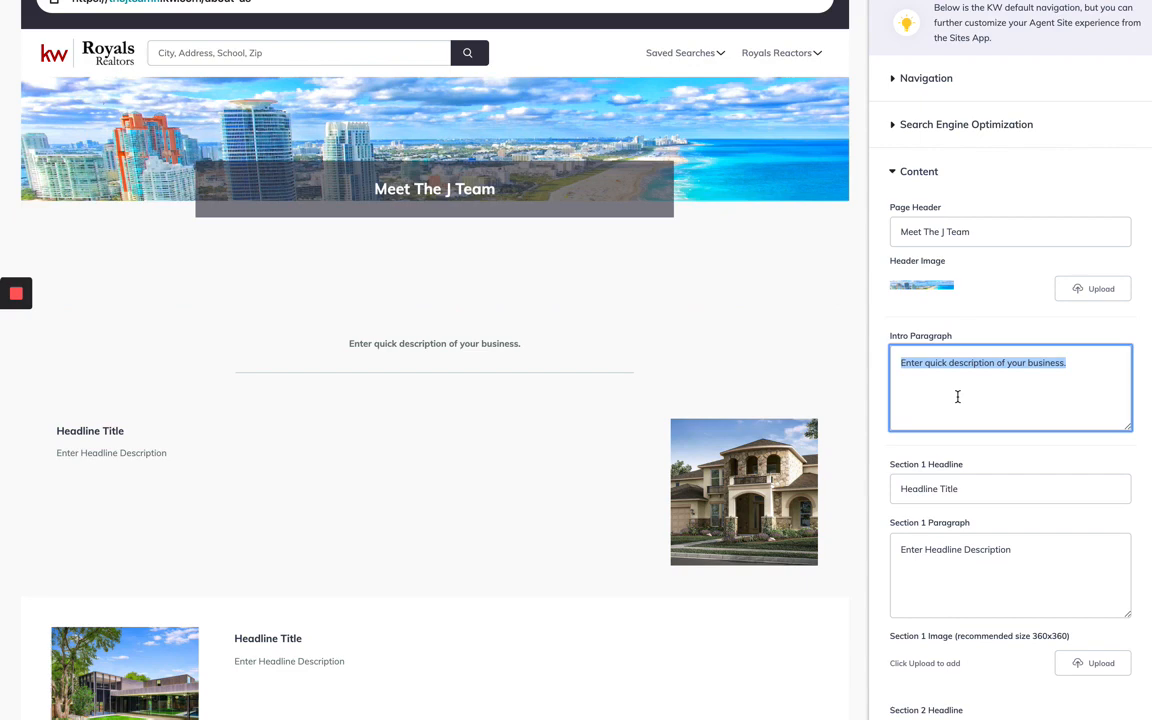
Edit the intro paragraph, name Section 1 'Mission Statement', and skip adding a section image.
type("blabalablabls")
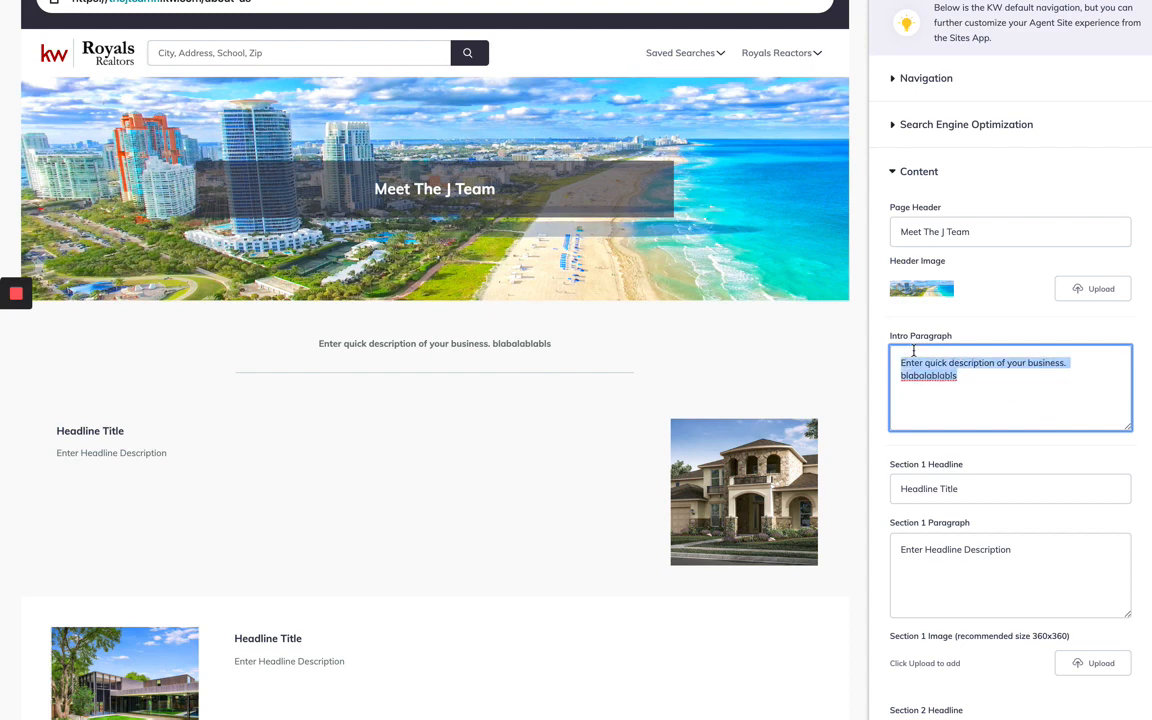
left_click(1008, 488)
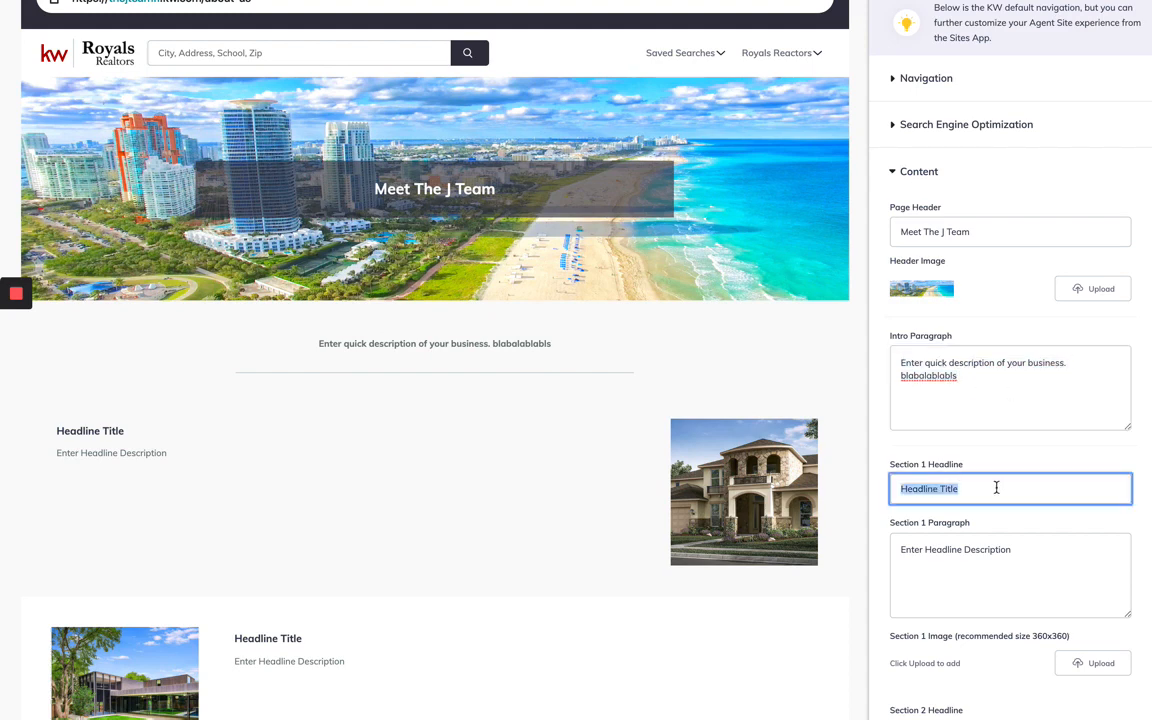
type("Mission Sta")
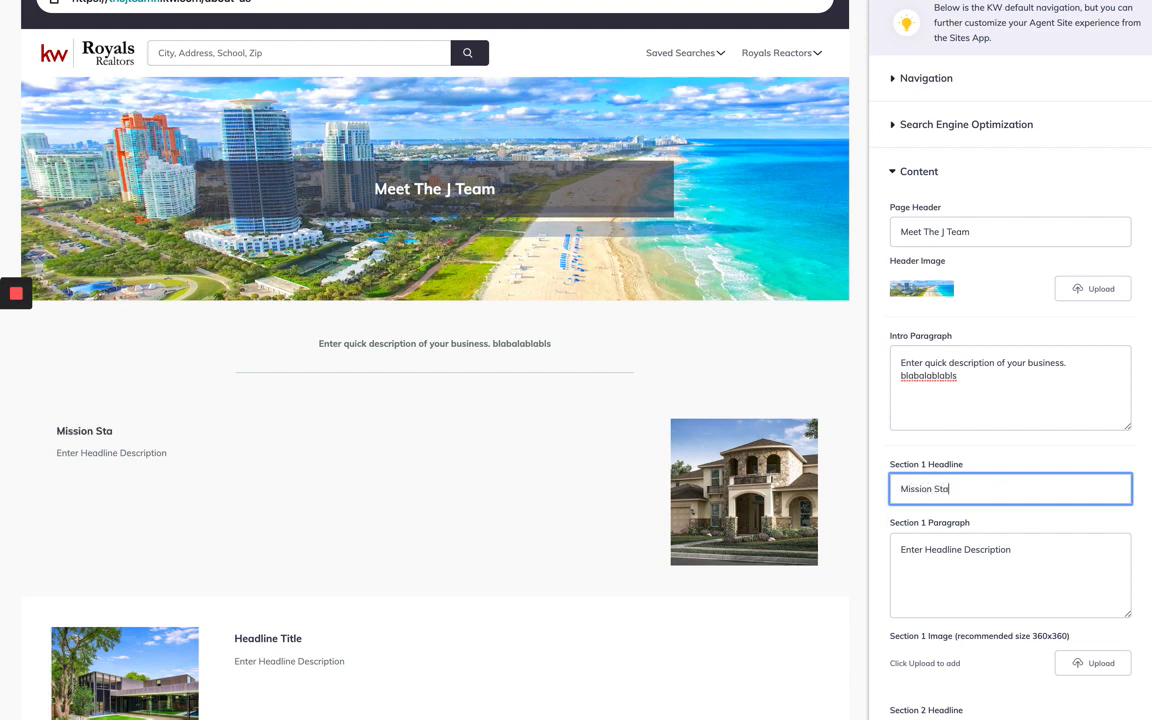
left_click(1010, 548)
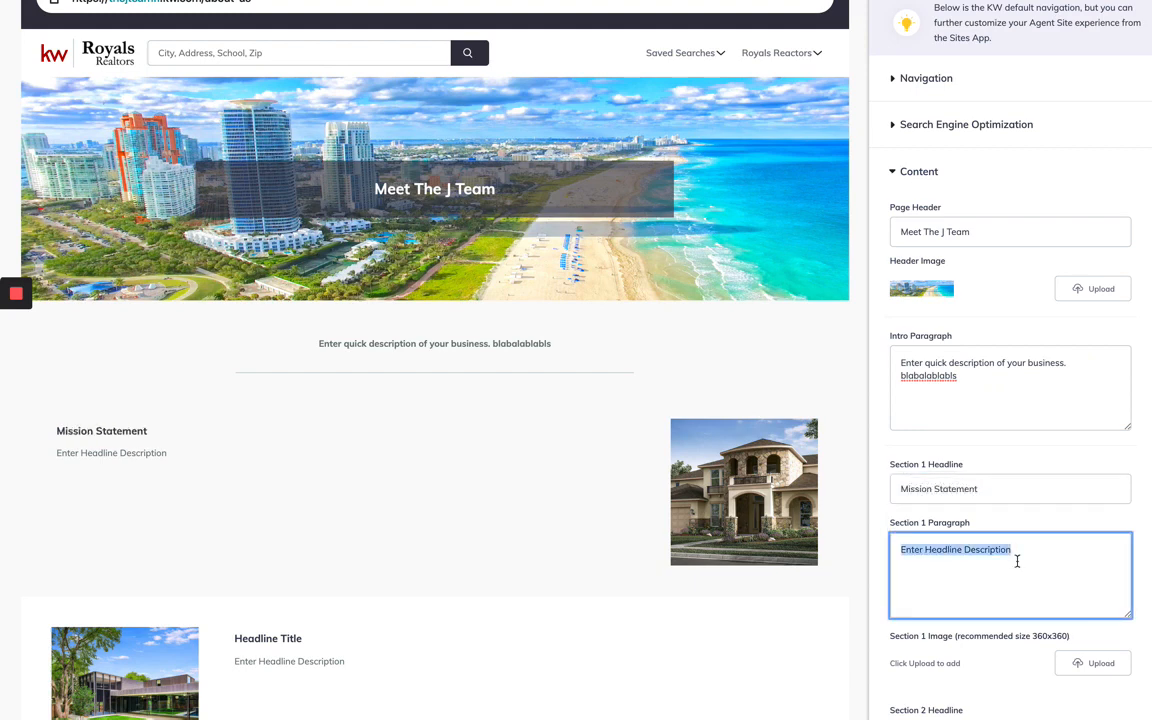
scroll("down", 3)
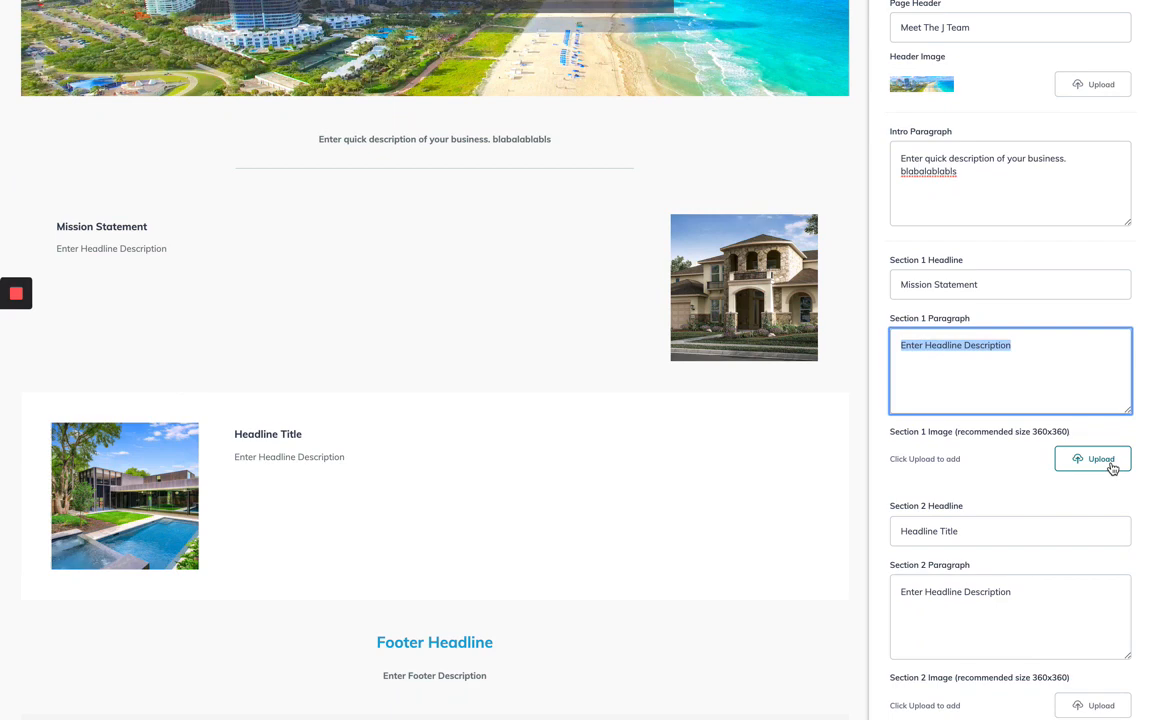
left_click(1092, 458)
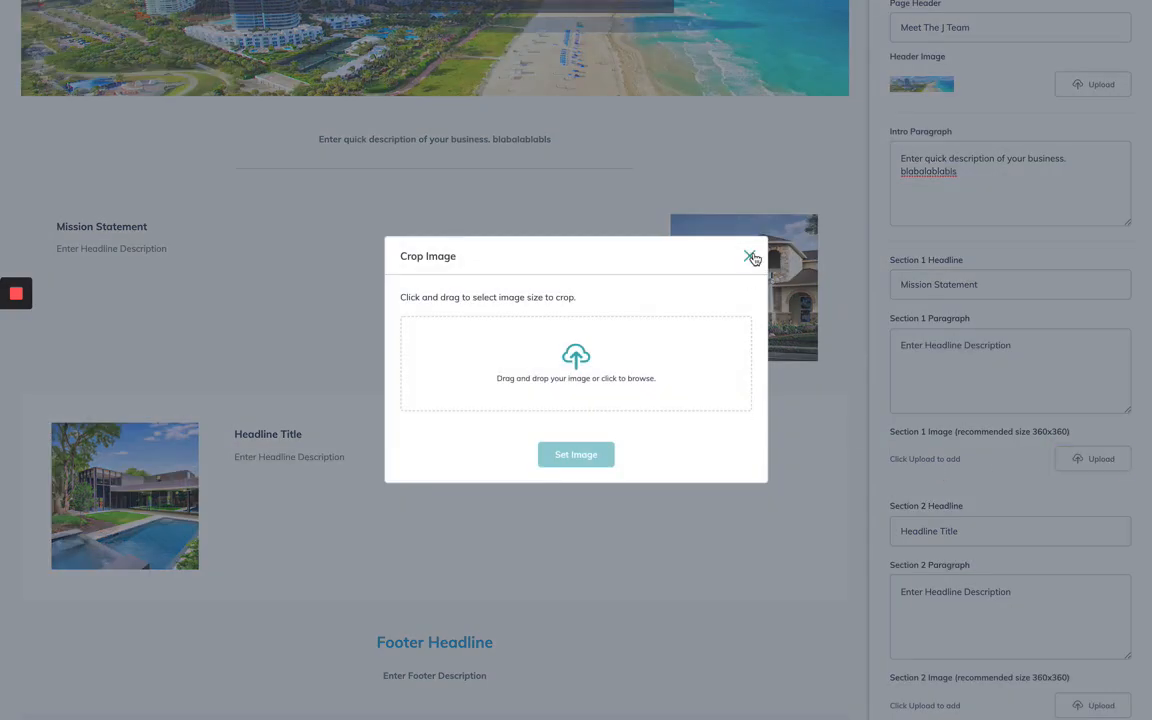
left_click(752, 256)
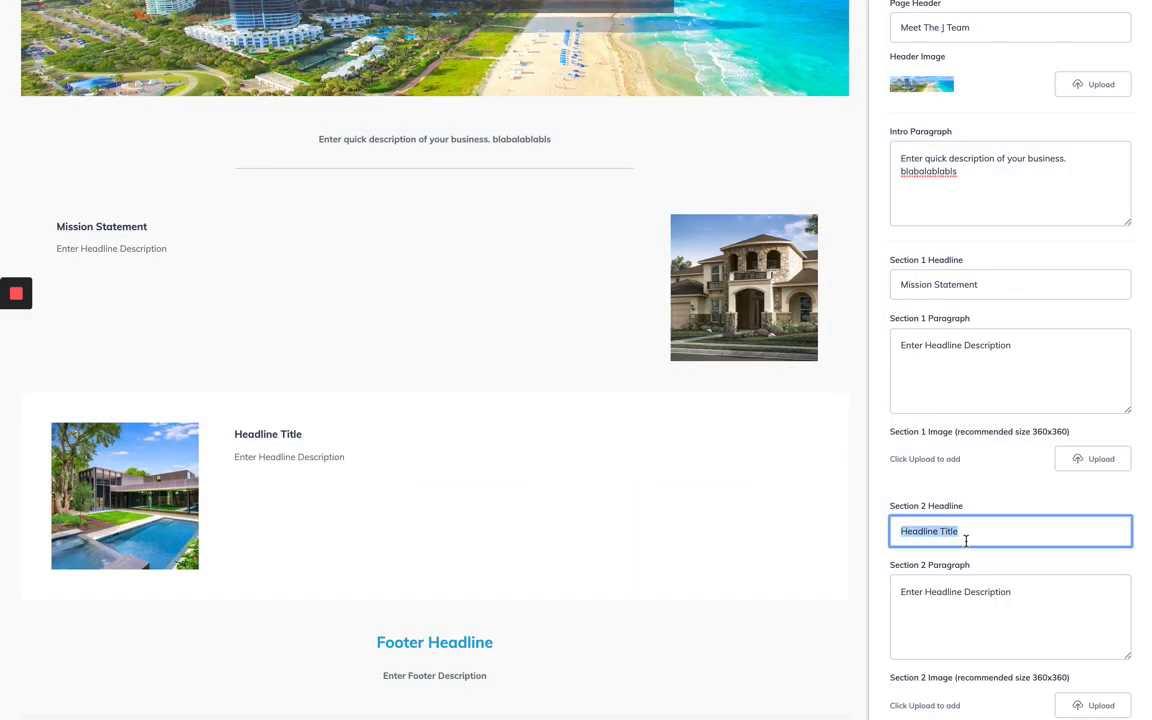
Name Section 2 'Services' and describe full-service residential offerings in Florida.
type("Vision")
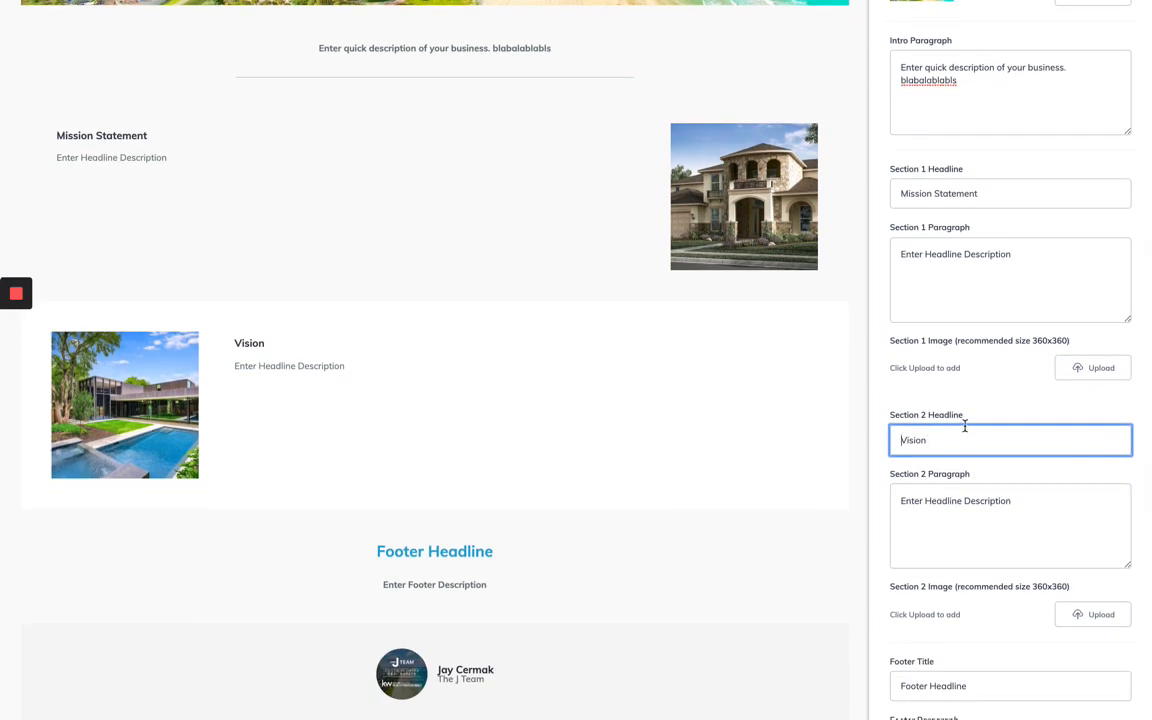
type("Services")
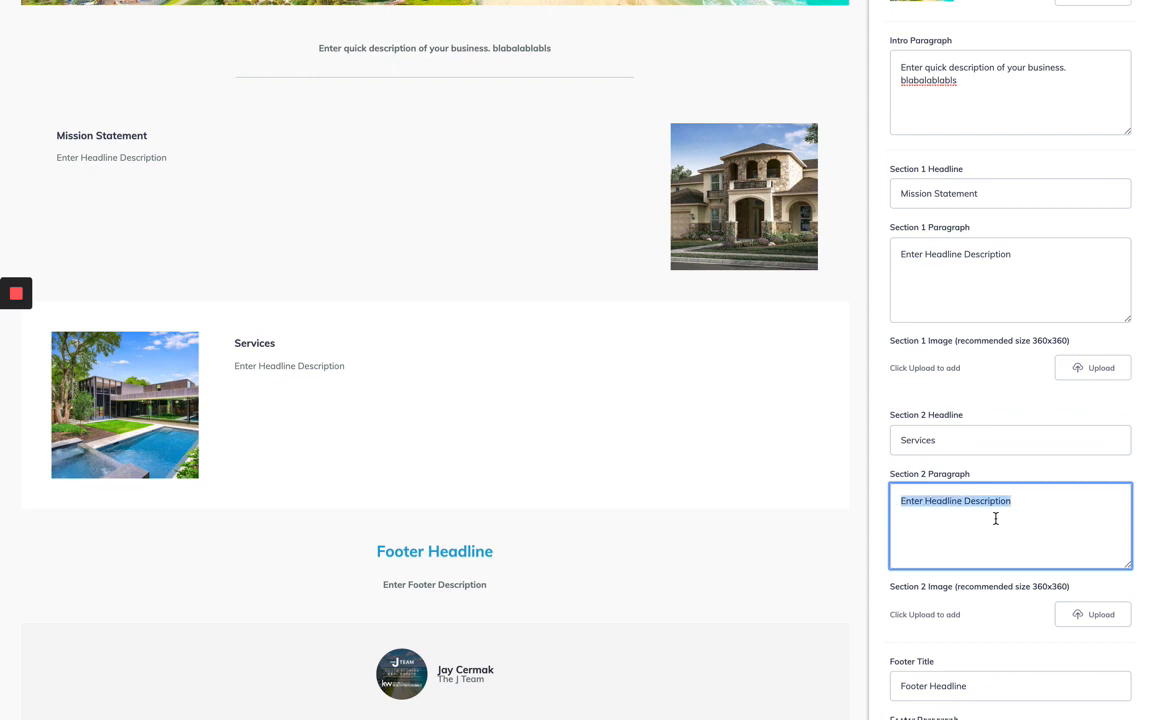
type("We")
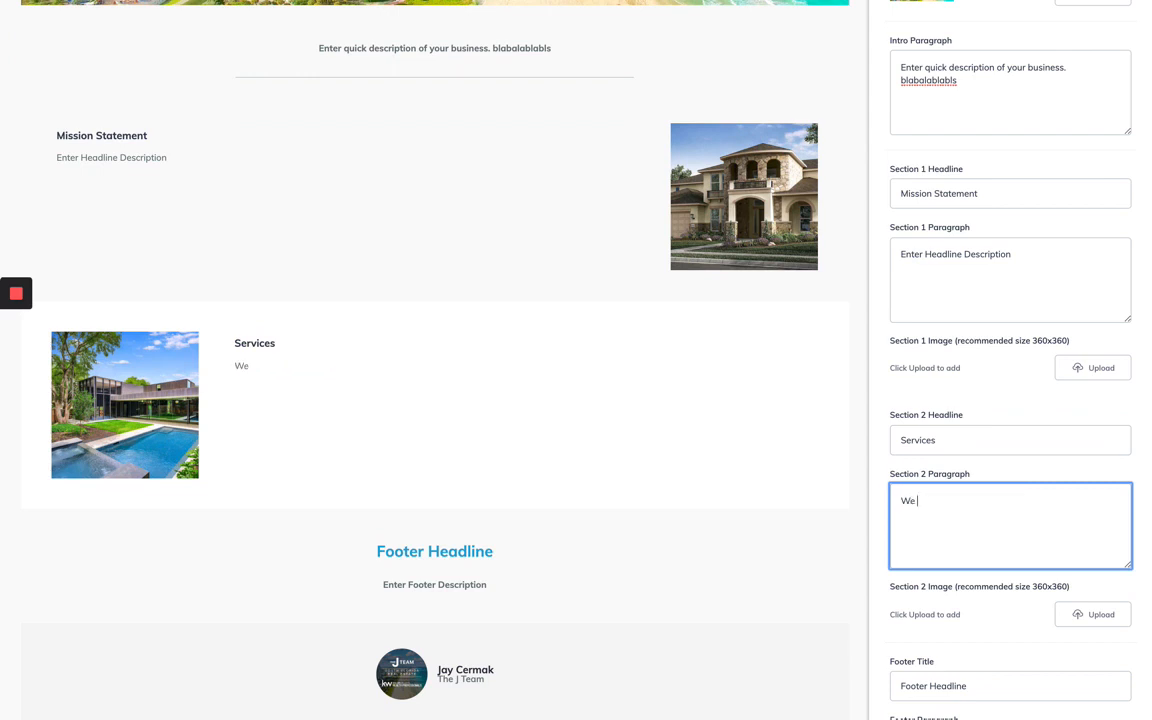
type("service Residential Real Estate in Sunny South")
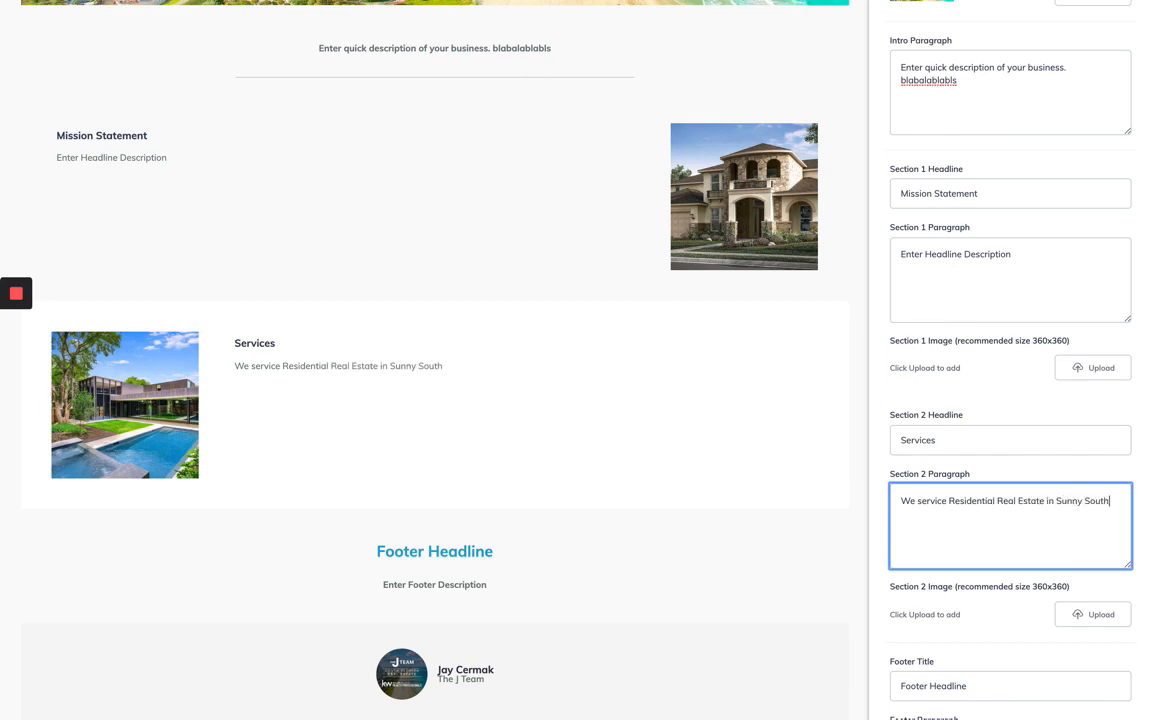
type("Florida!")
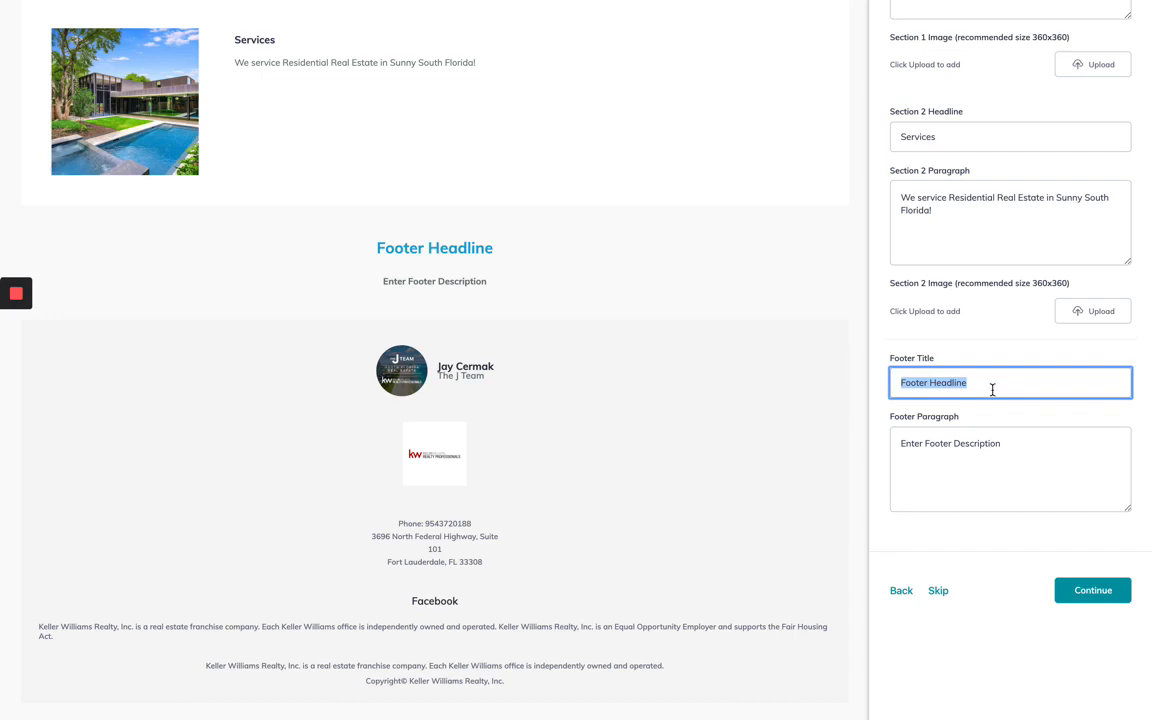
Fill the footer title and paragraph with placeholder text and continue to About Me.
type("al;dfa;lkfja;lfjksl;dkajf")
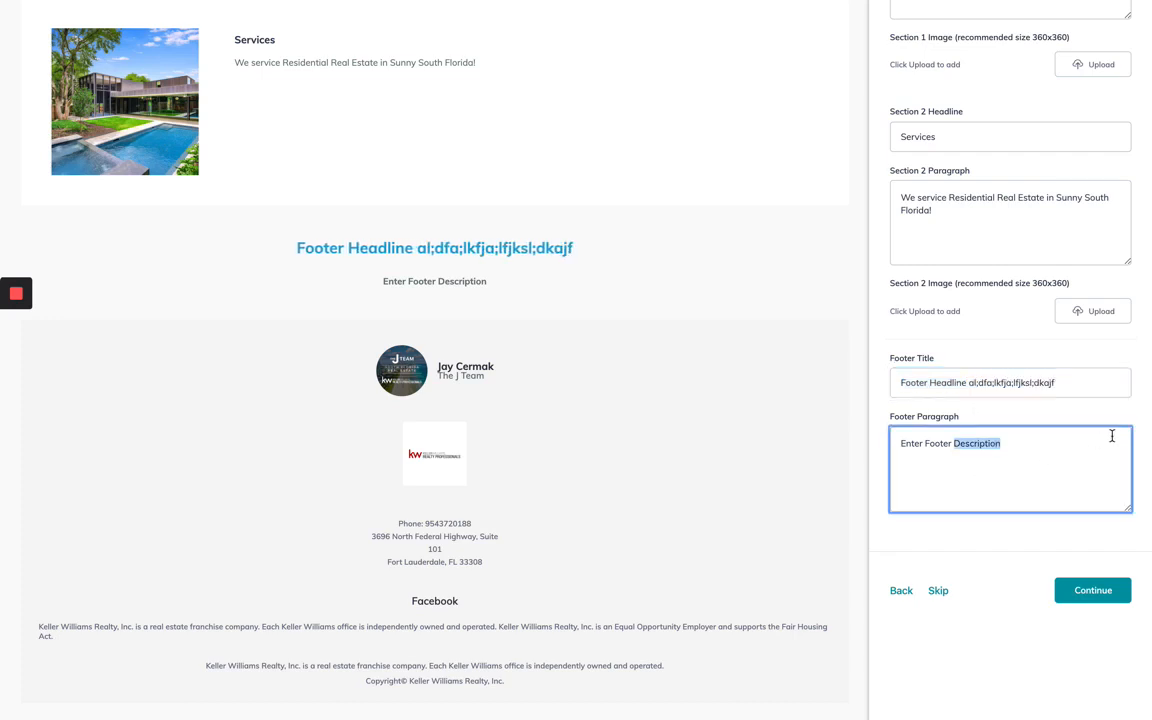
type(". ;kadfj;lkajfl;kajsflasjlsfdja;lsjfl;ajfld;ajslfjaslfdj")
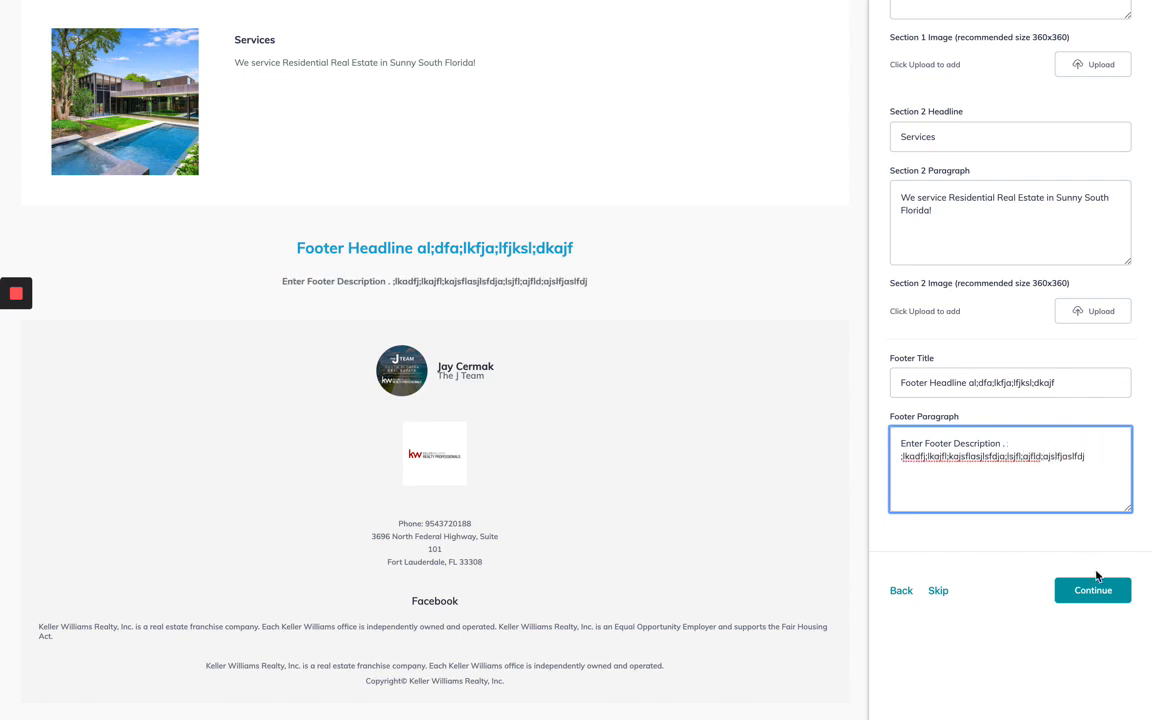
left_click(1092, 590)
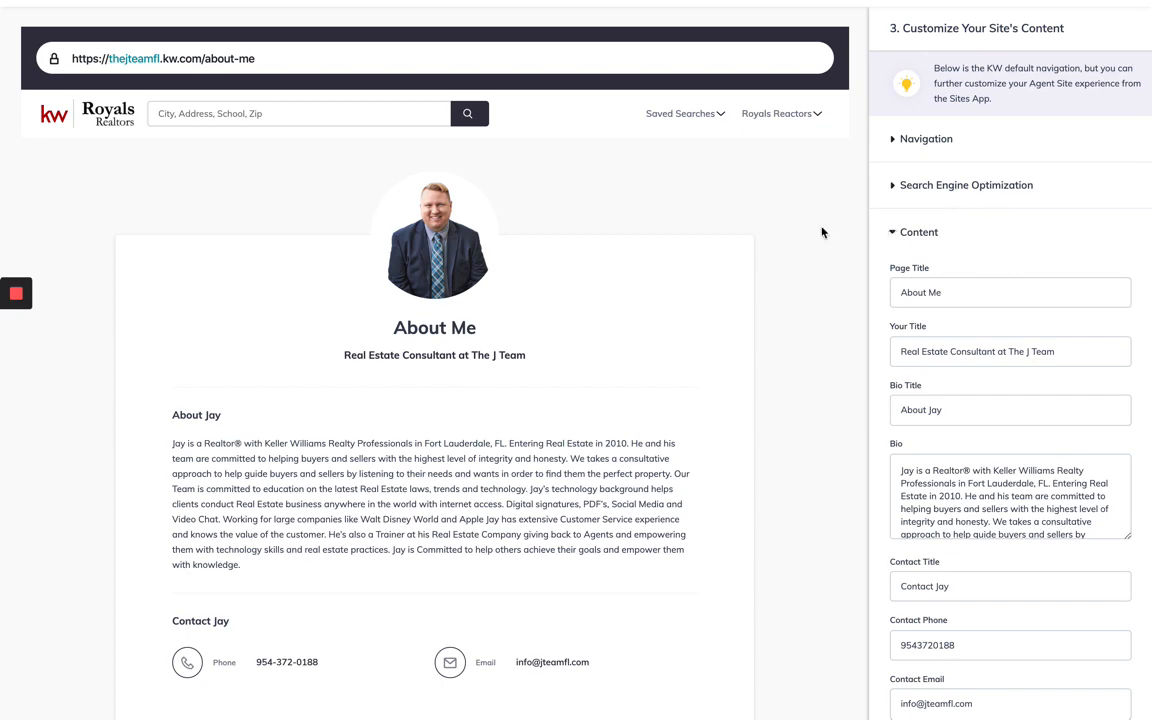
scroll("down", 3)
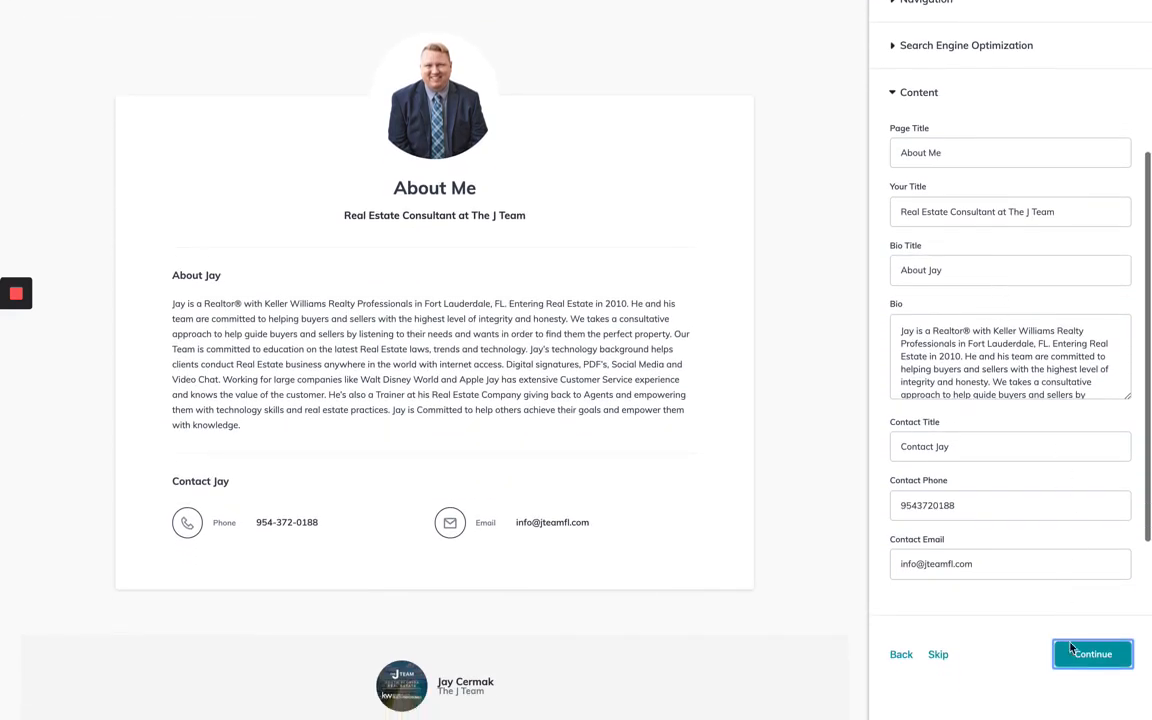
left_click(1092, 654)
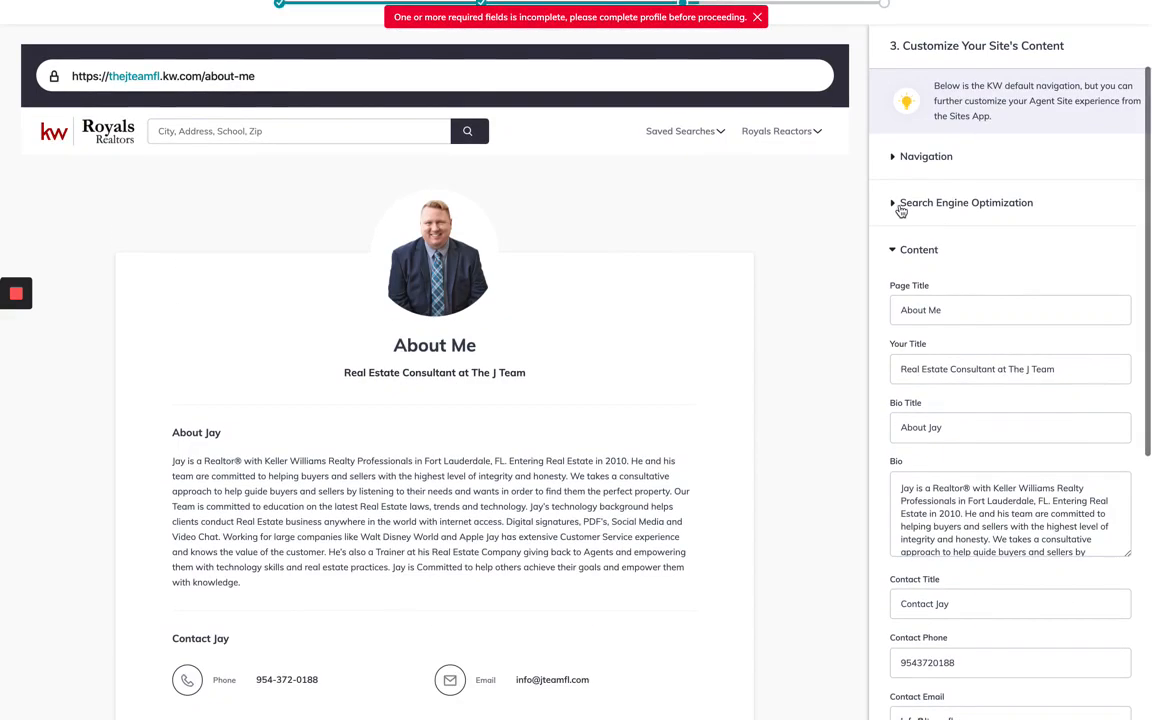
left_click(964, 202)
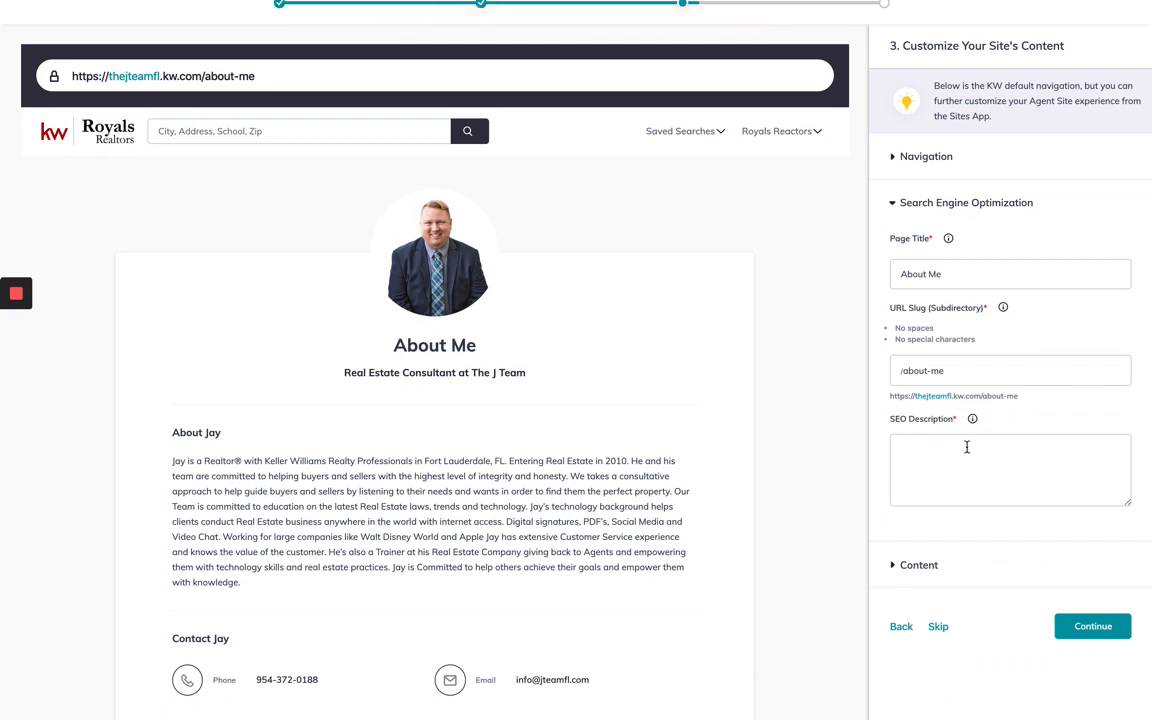
left_click(1010, 470)
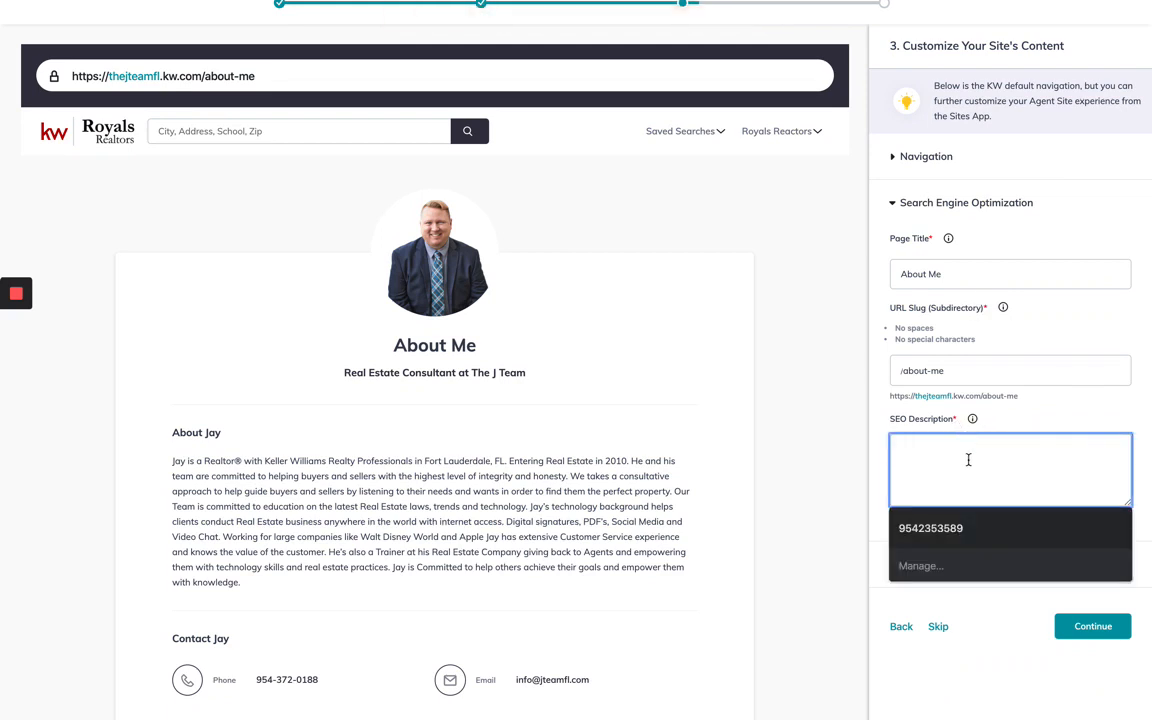
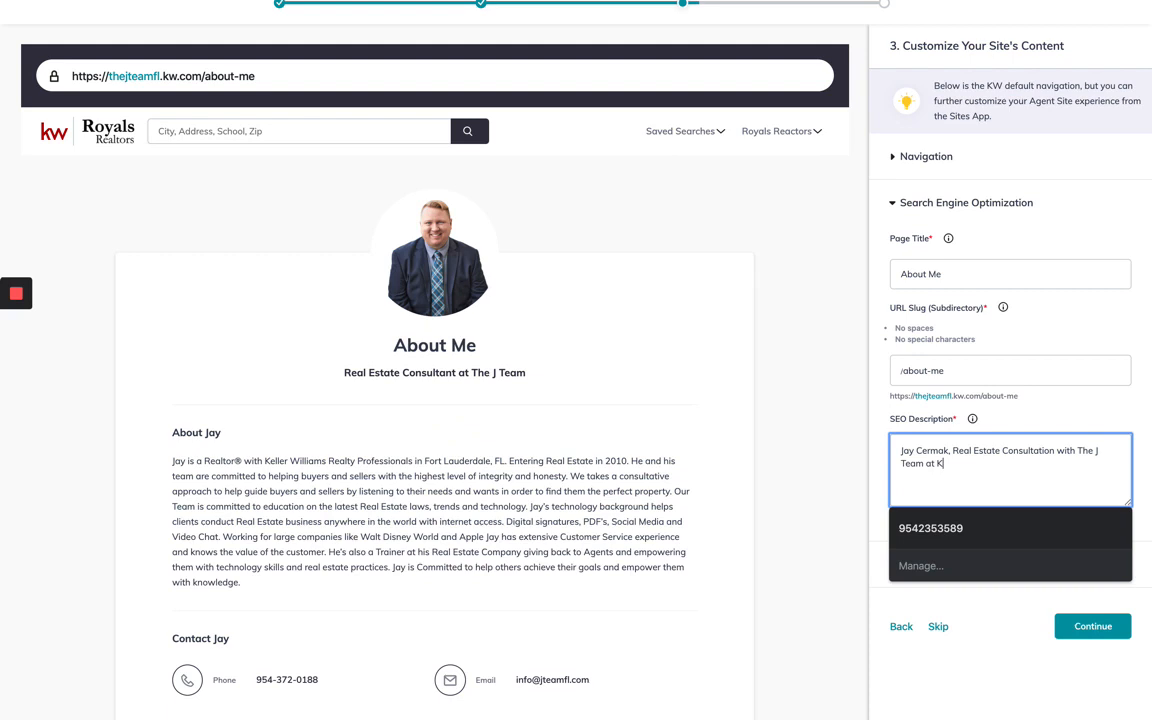
type("eller Williams Realty Porfessional")
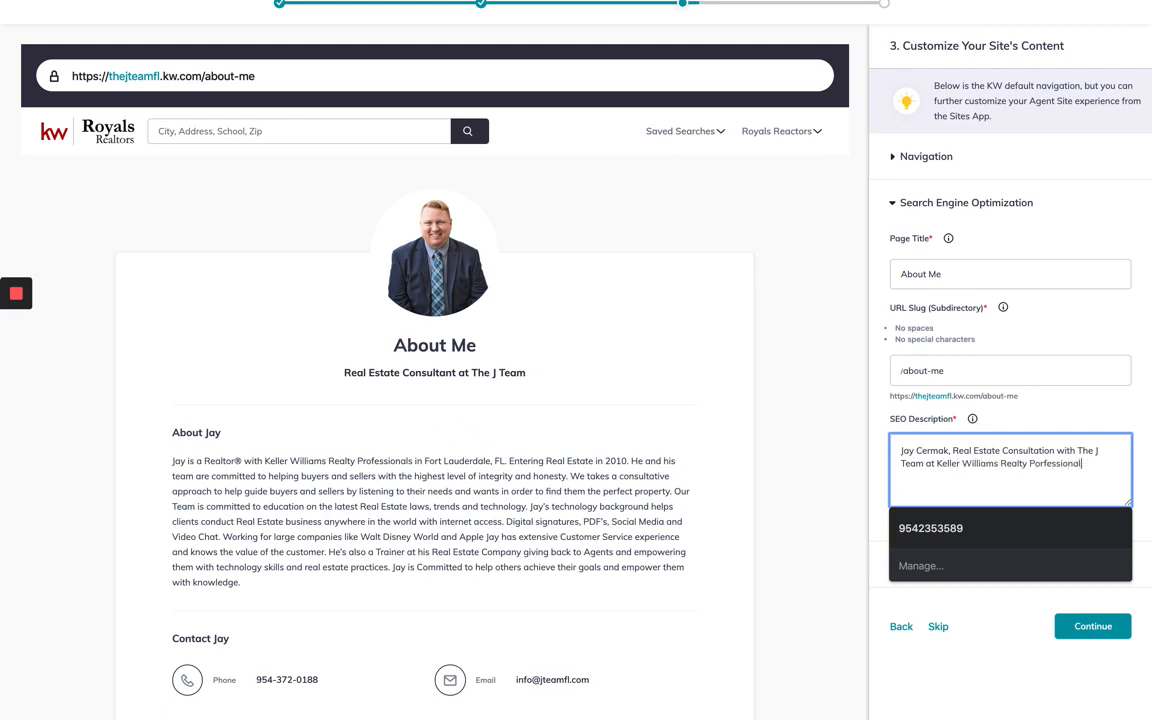
key("BackSpace")
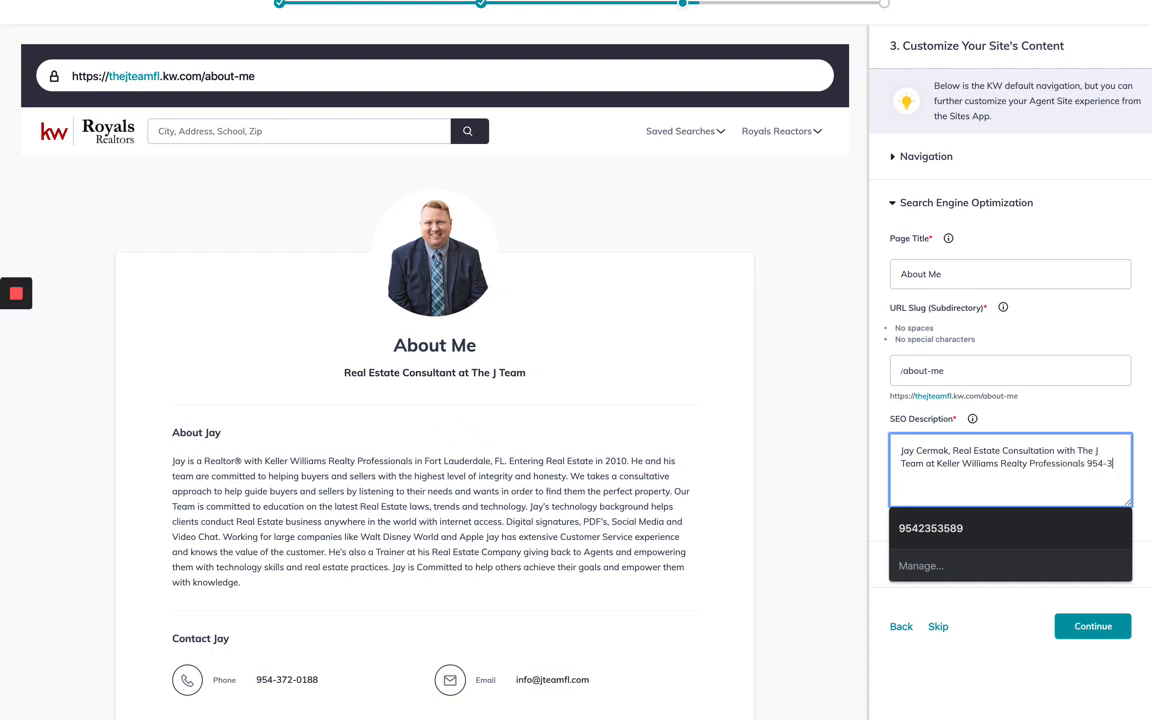
type("-372.0188")
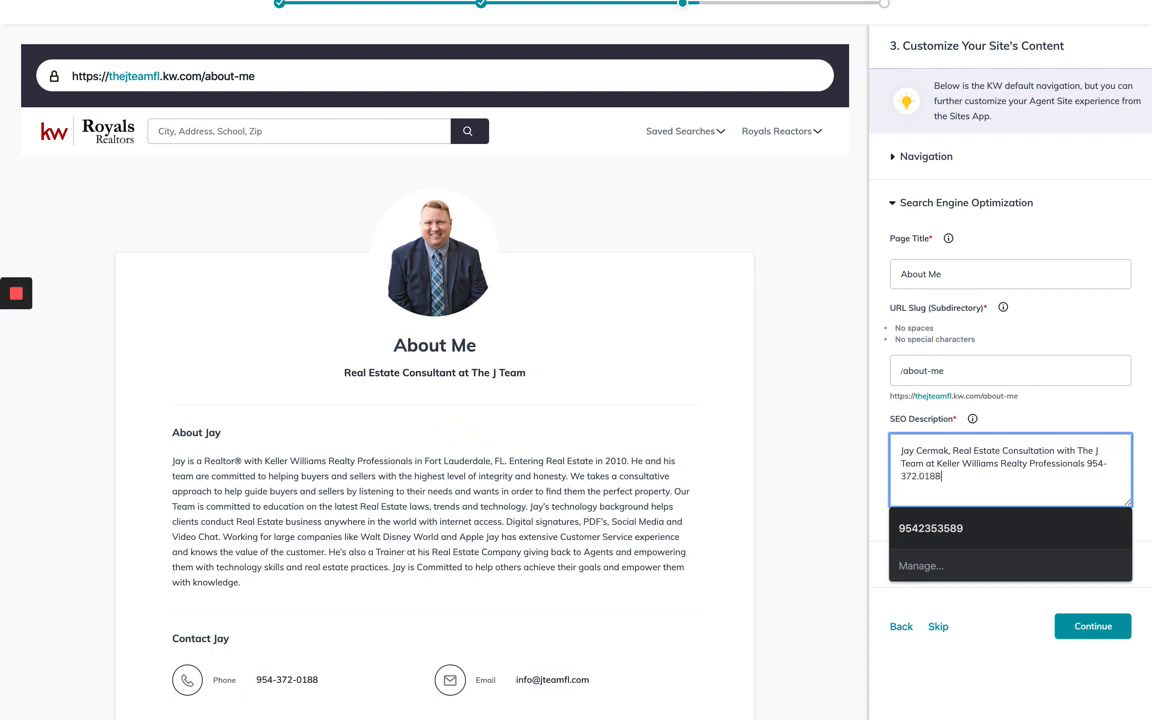
key("Backspace")
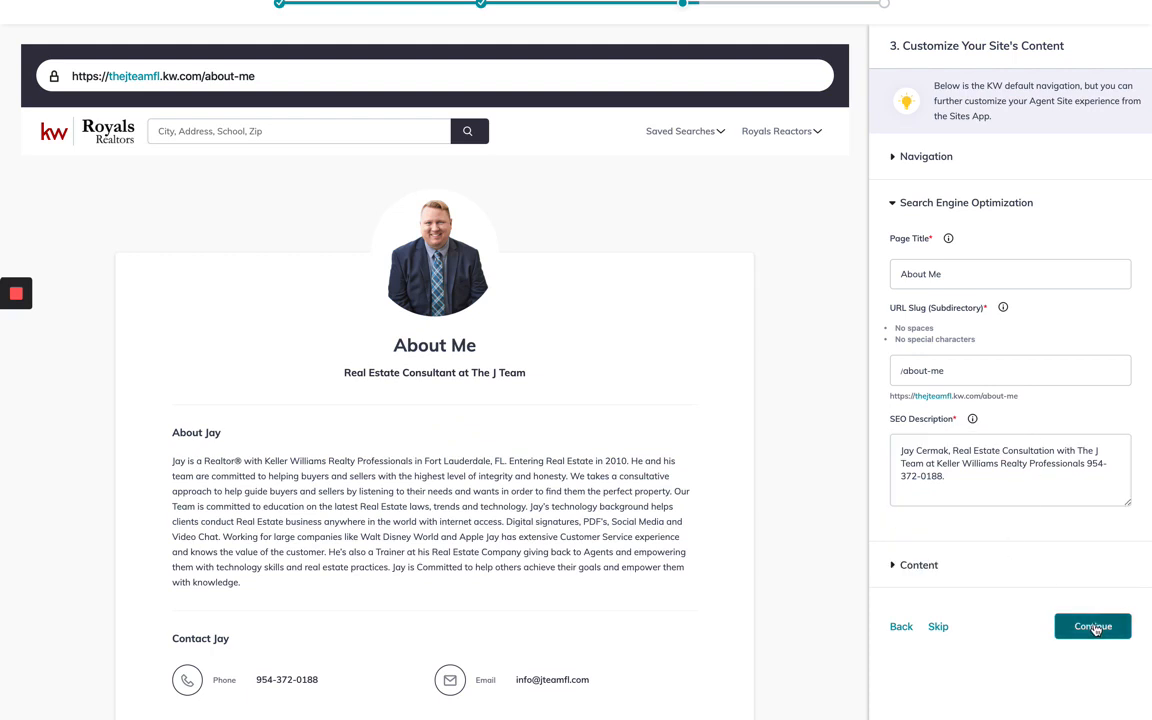
left_click(1092, 624)
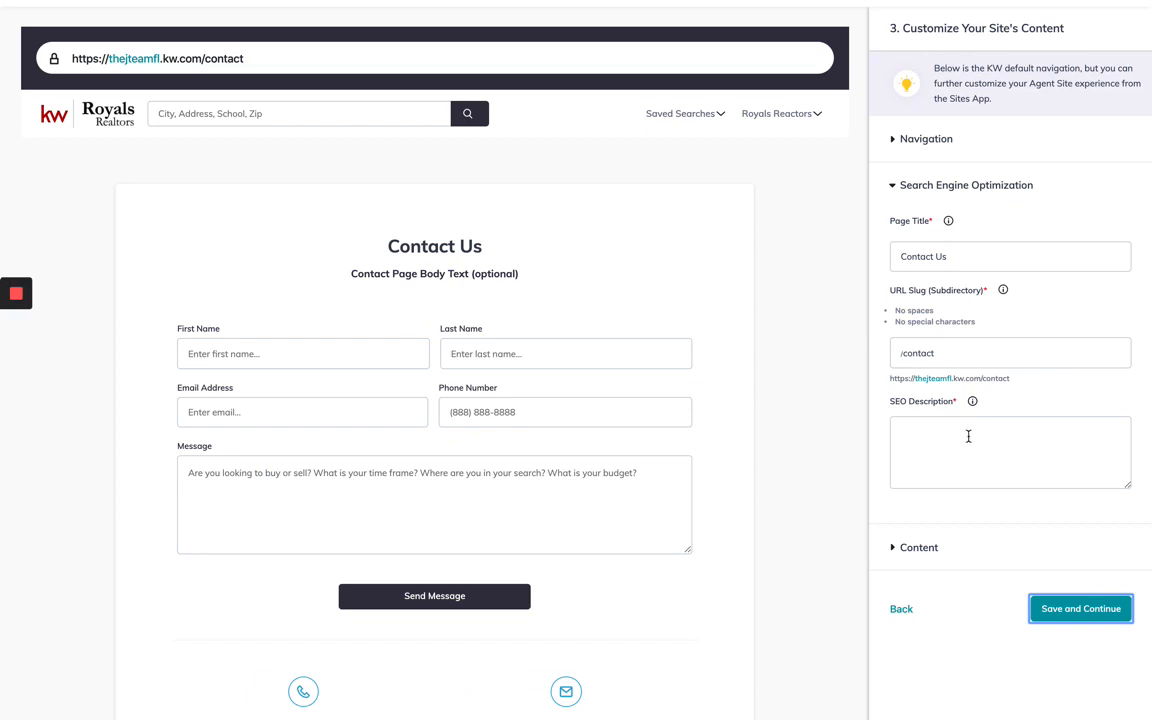
left_click(1010, 452)
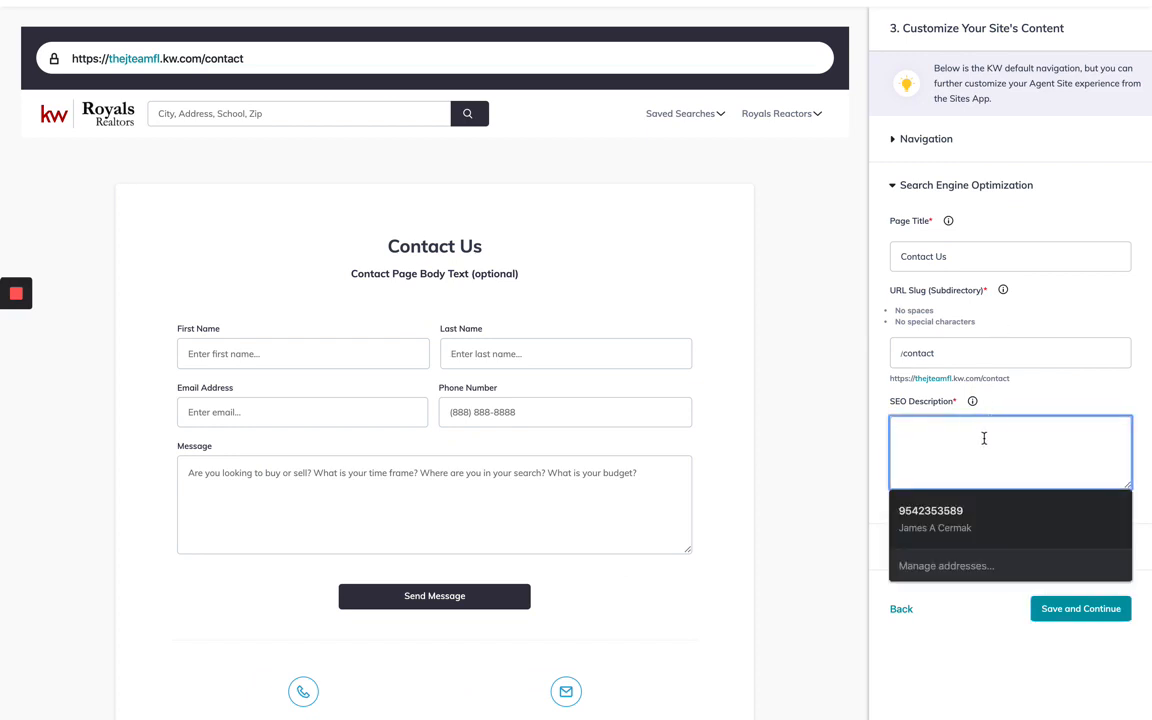
type("Contact The J Team")
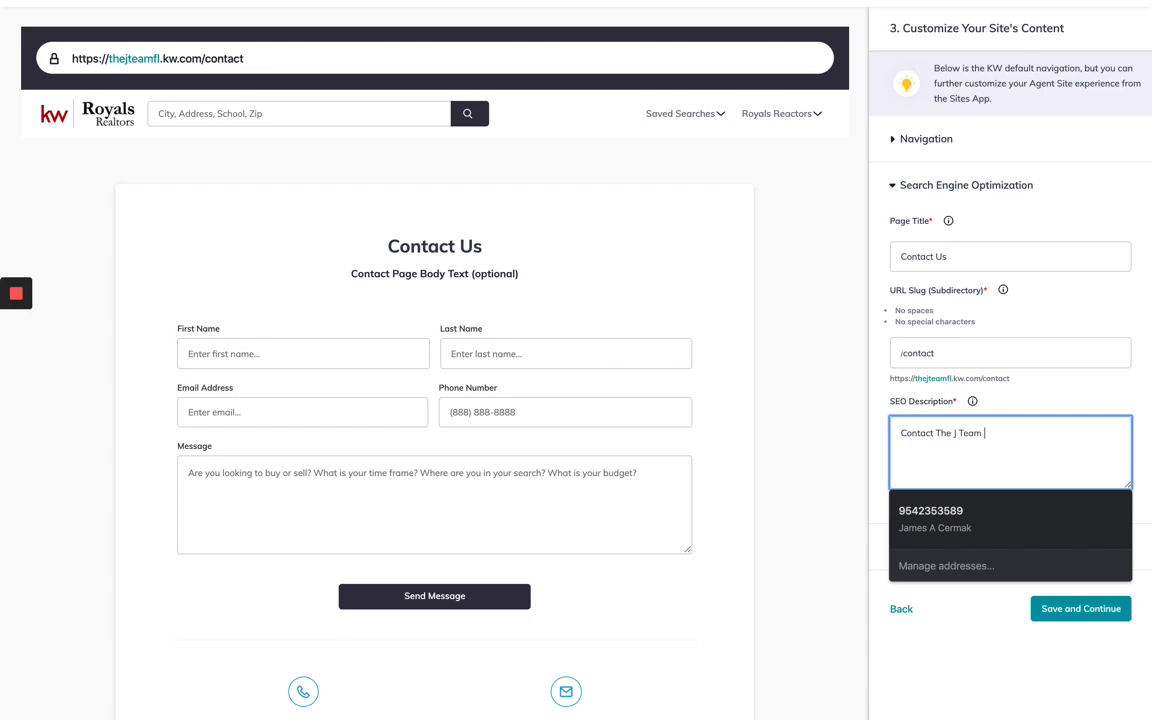
type("at Keller")
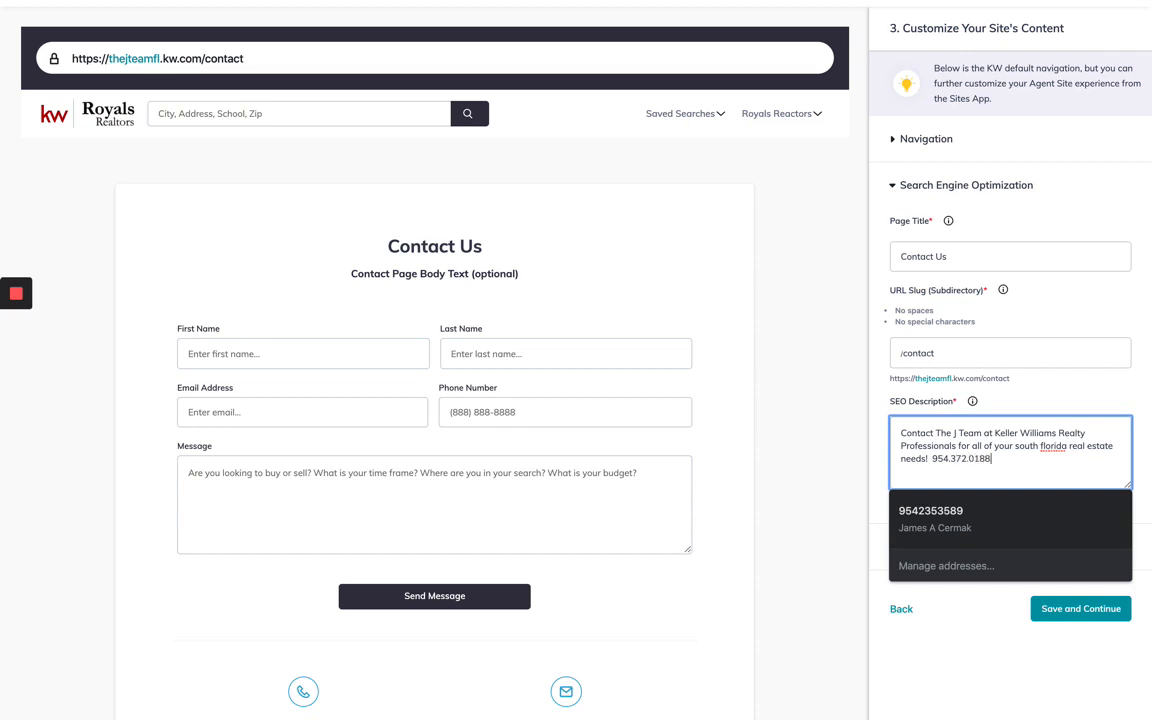
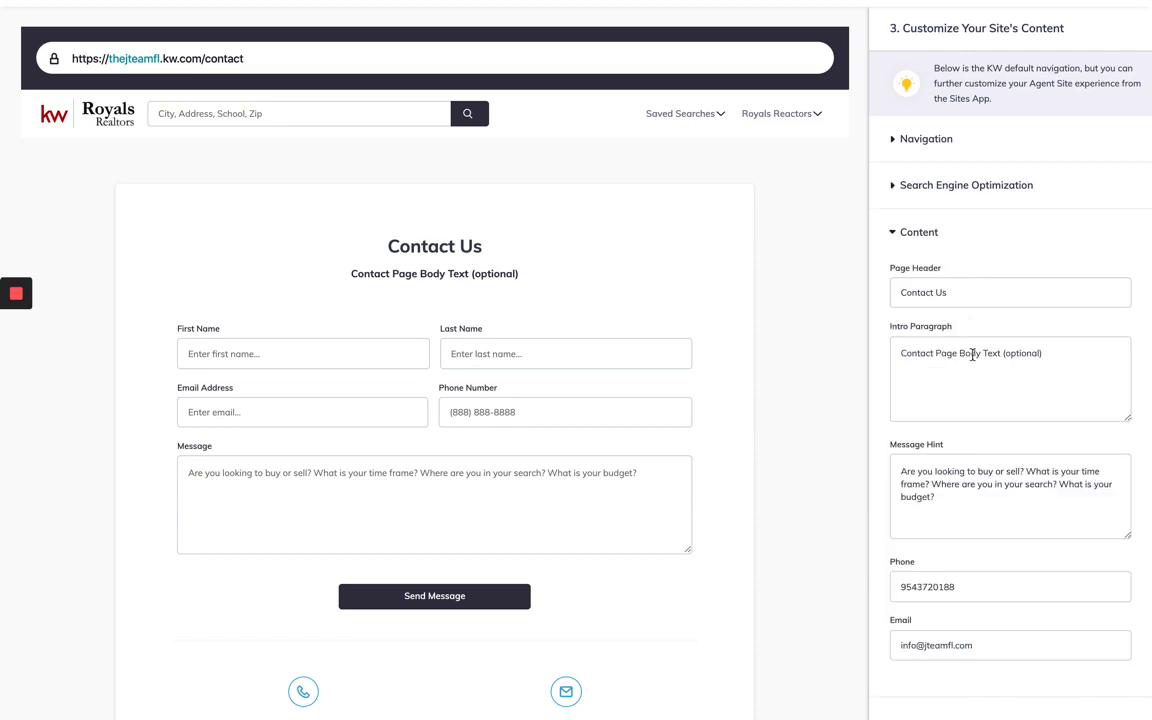
scroll("down", 3)
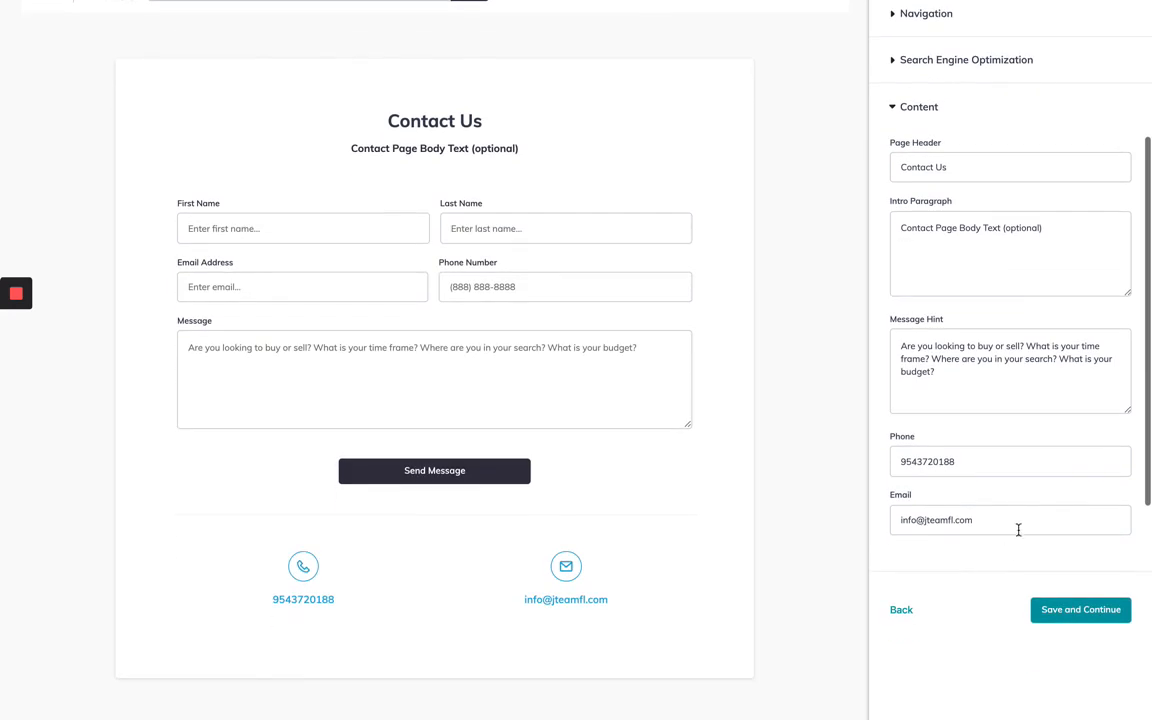
mouse_move(1048, 470)
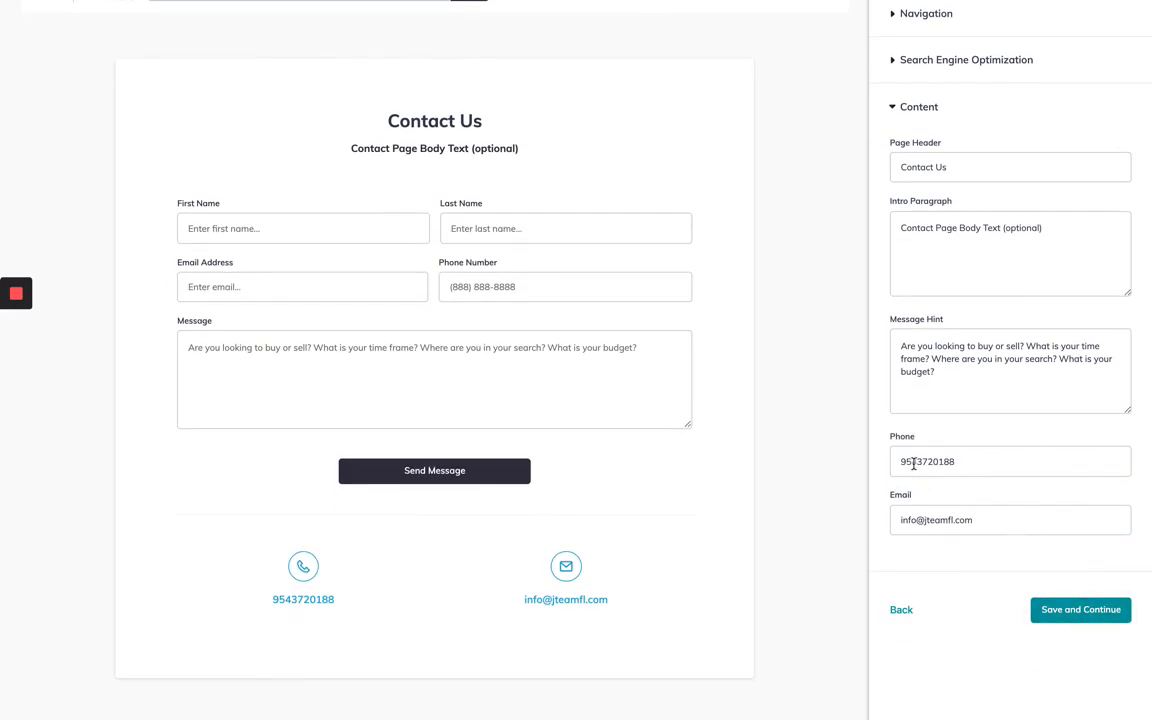
left_click(1008, 460)
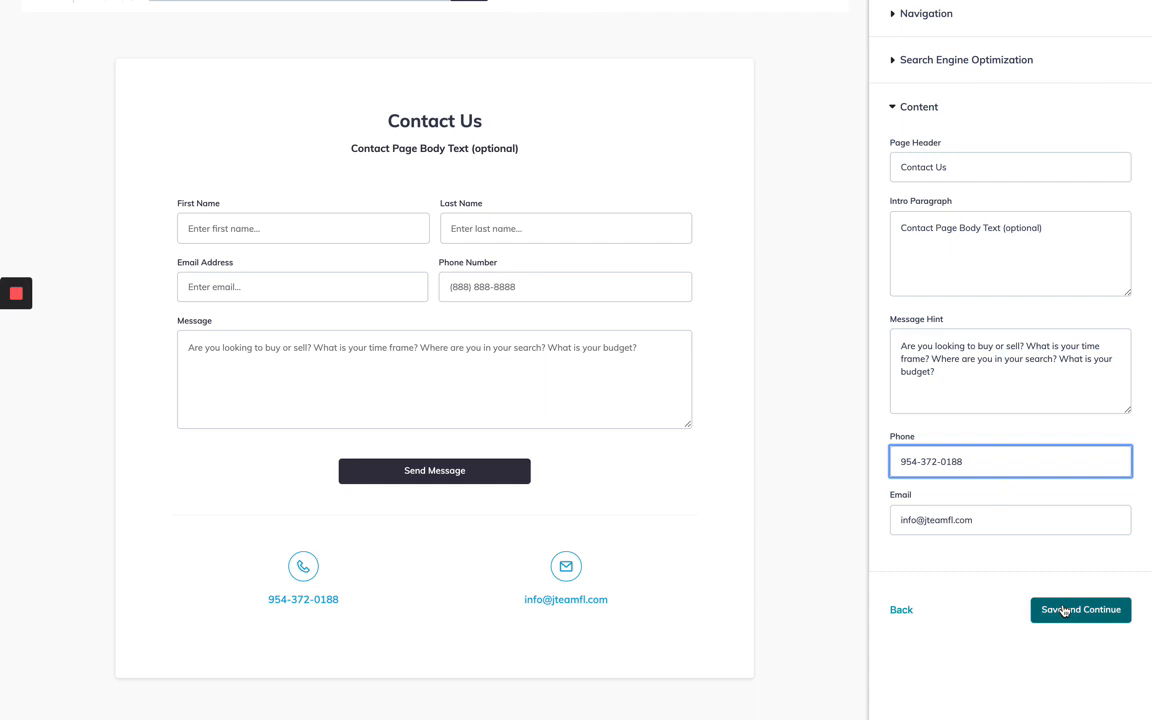
left_click(1080, 608)
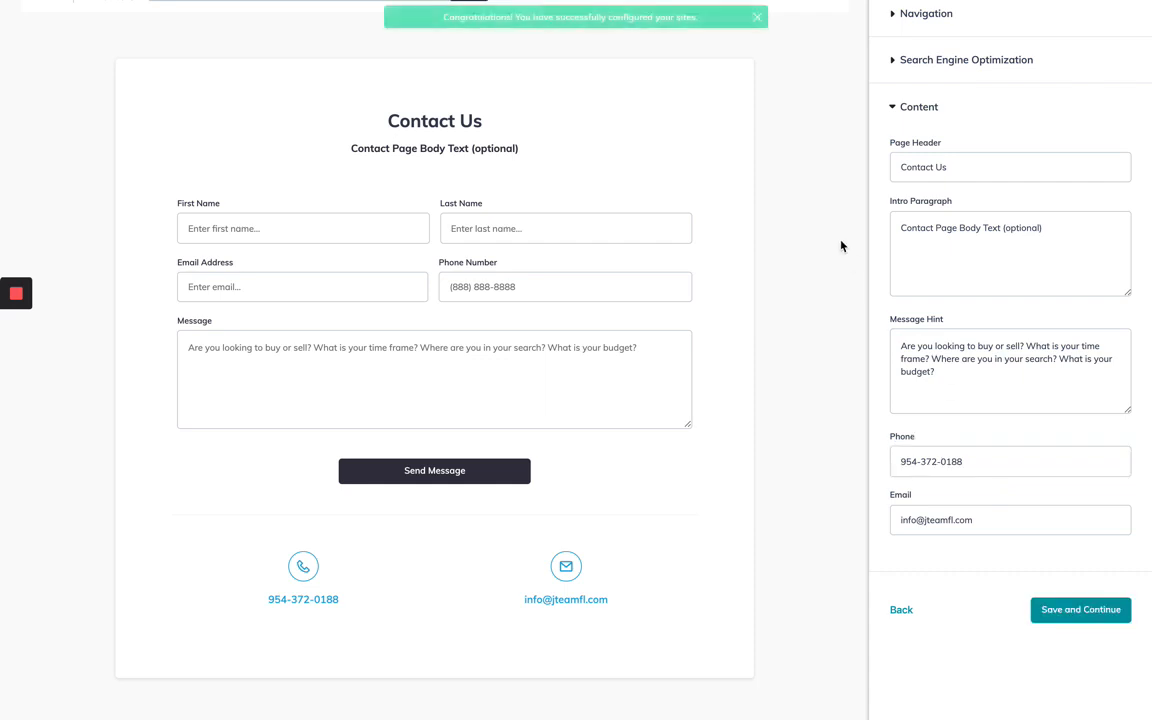
left_click(1080, 608)
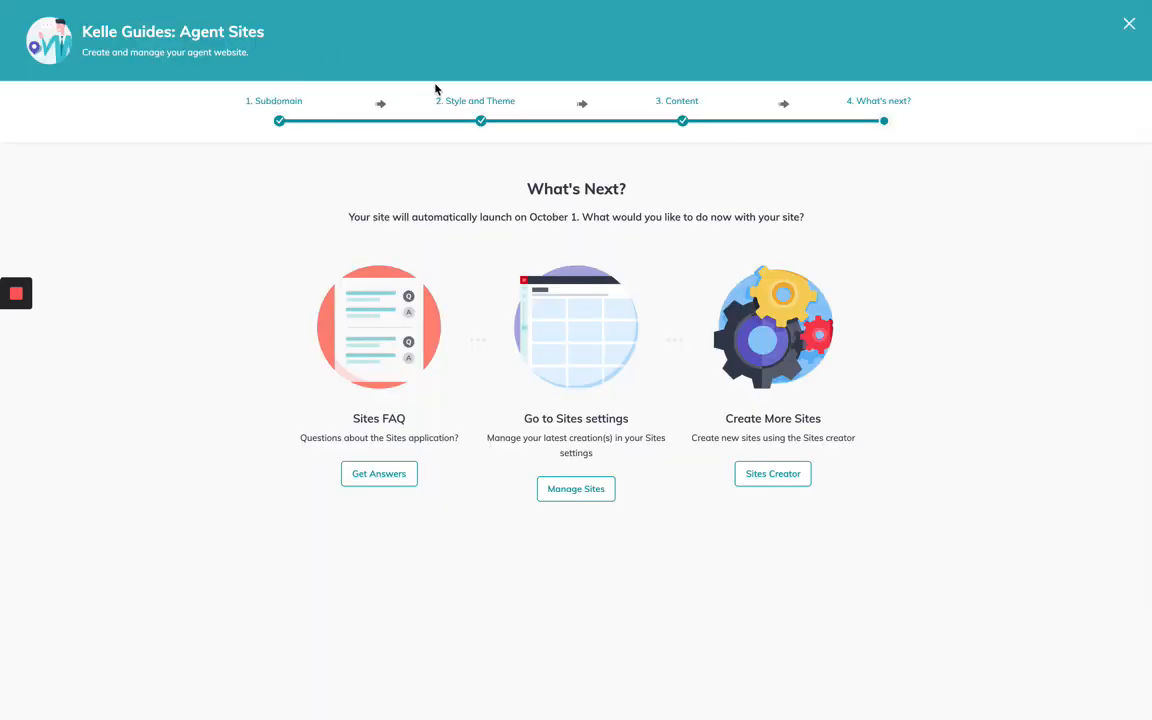
mouse_move(540, 394)
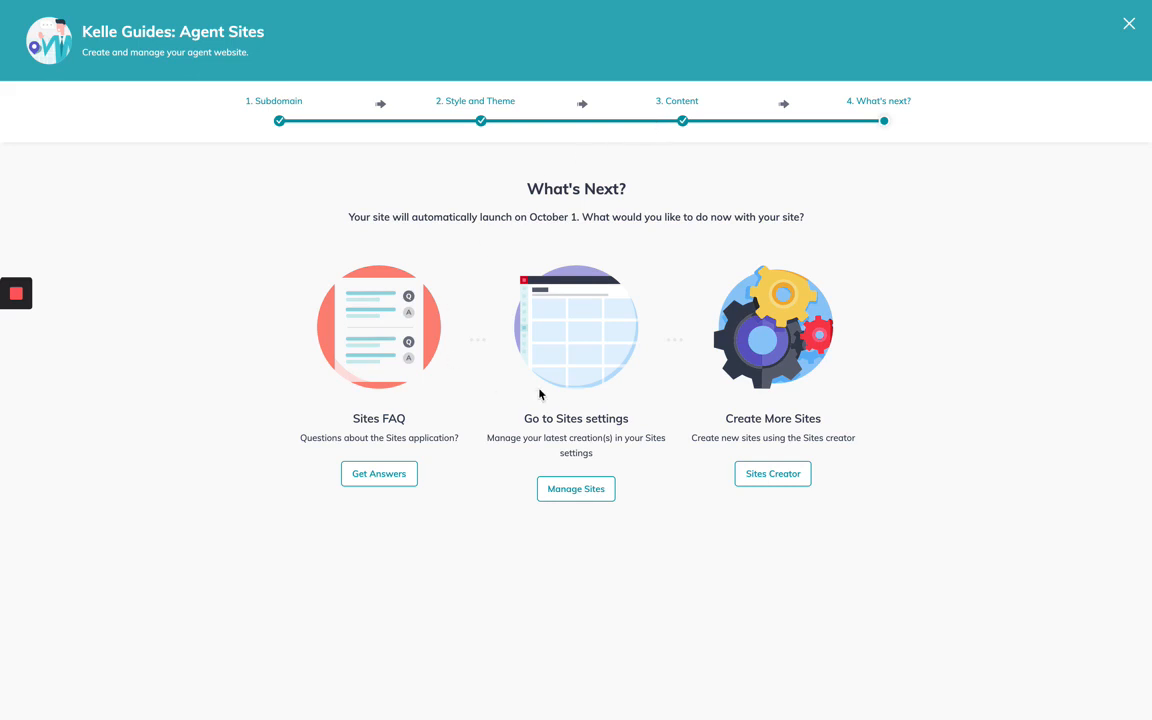
mouse_move(400, 356)
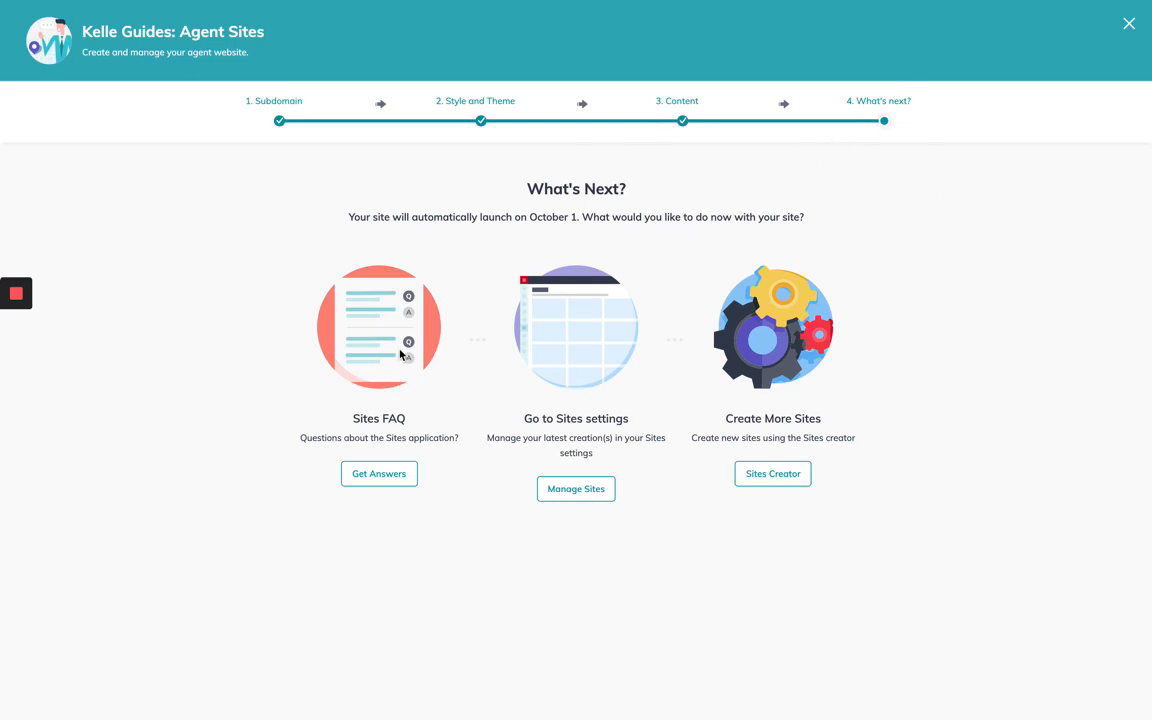
mouse_move(590, 368)
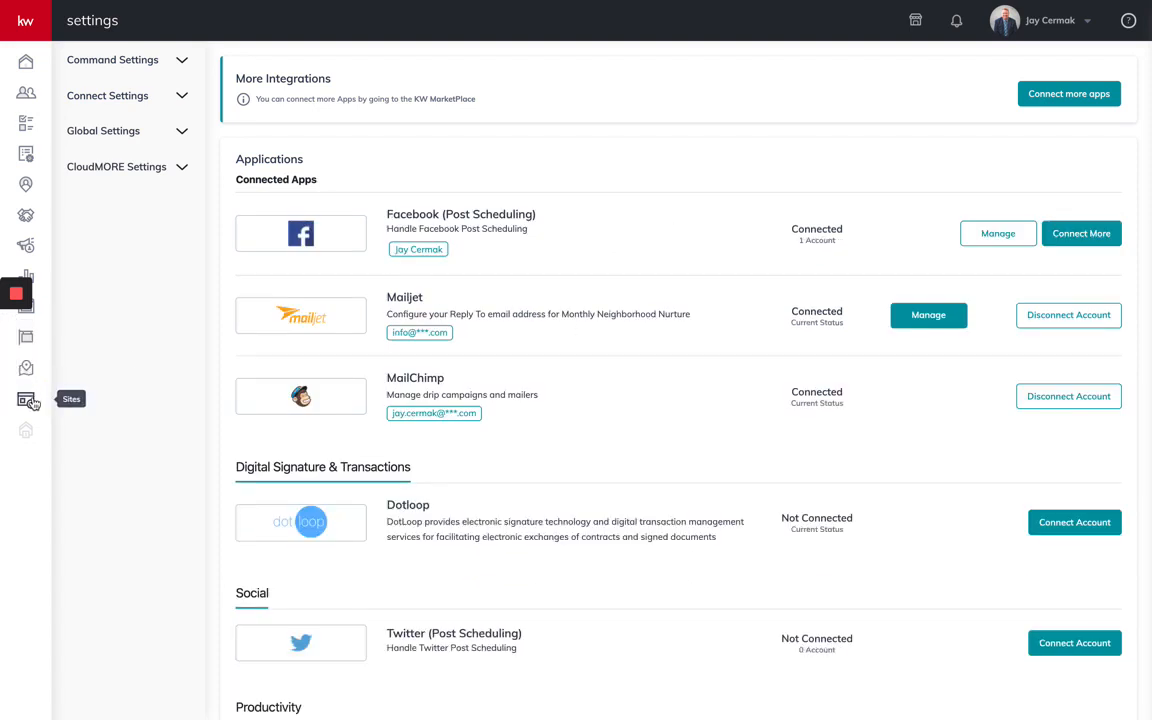
Browse the Sites area: Neighborhood Pages, Agent Site Page, and Agent Site Settings.
left_click(26, 398)
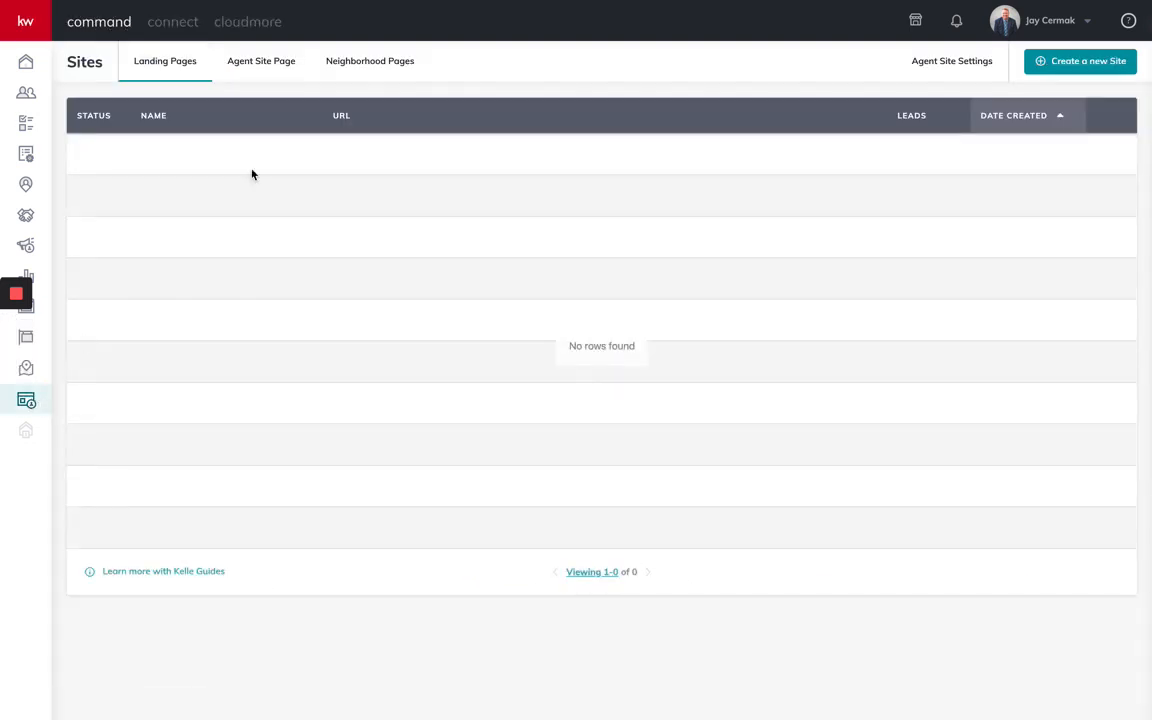
left_click(370, 60)
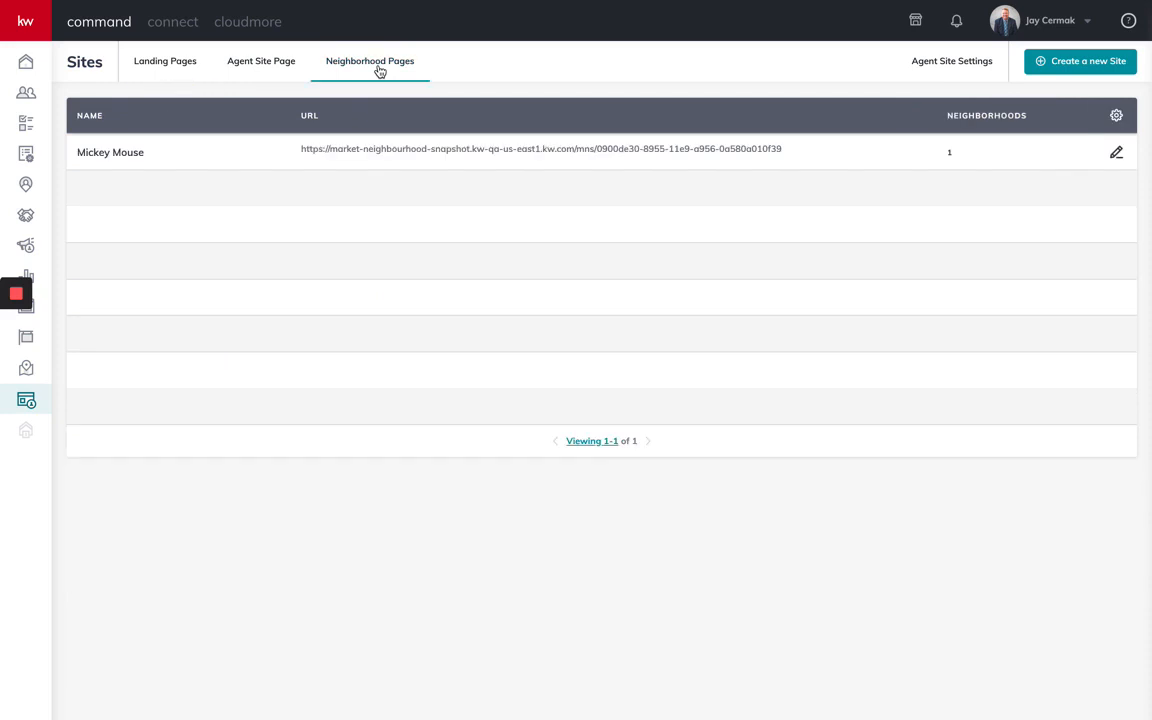
left_click(260, 60)
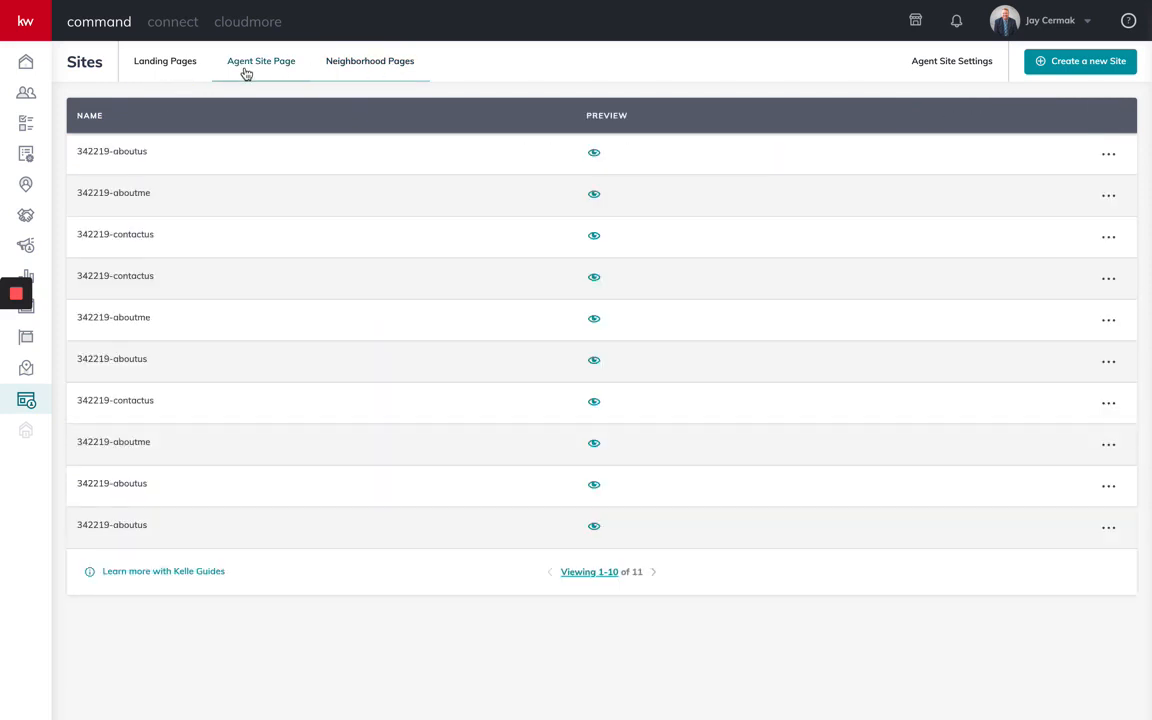
left_click(952, 60)
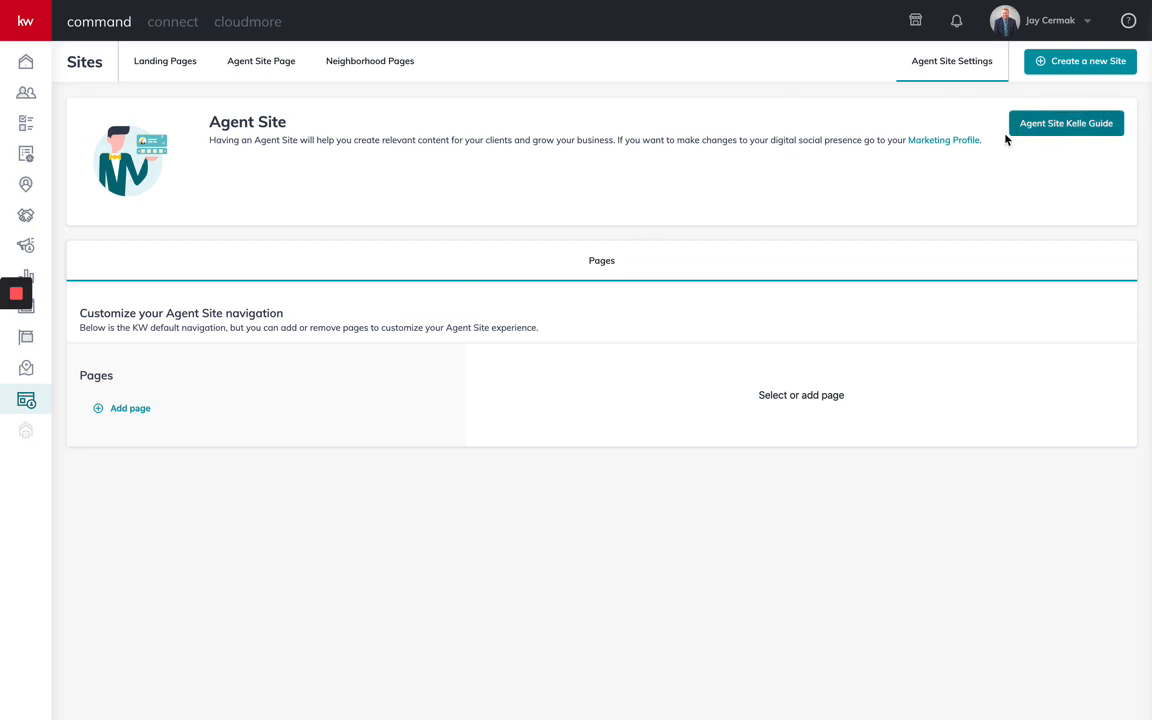
Start a new page for the agent site, reaching the Choose Page Type dialog.
left_click(128, 408)
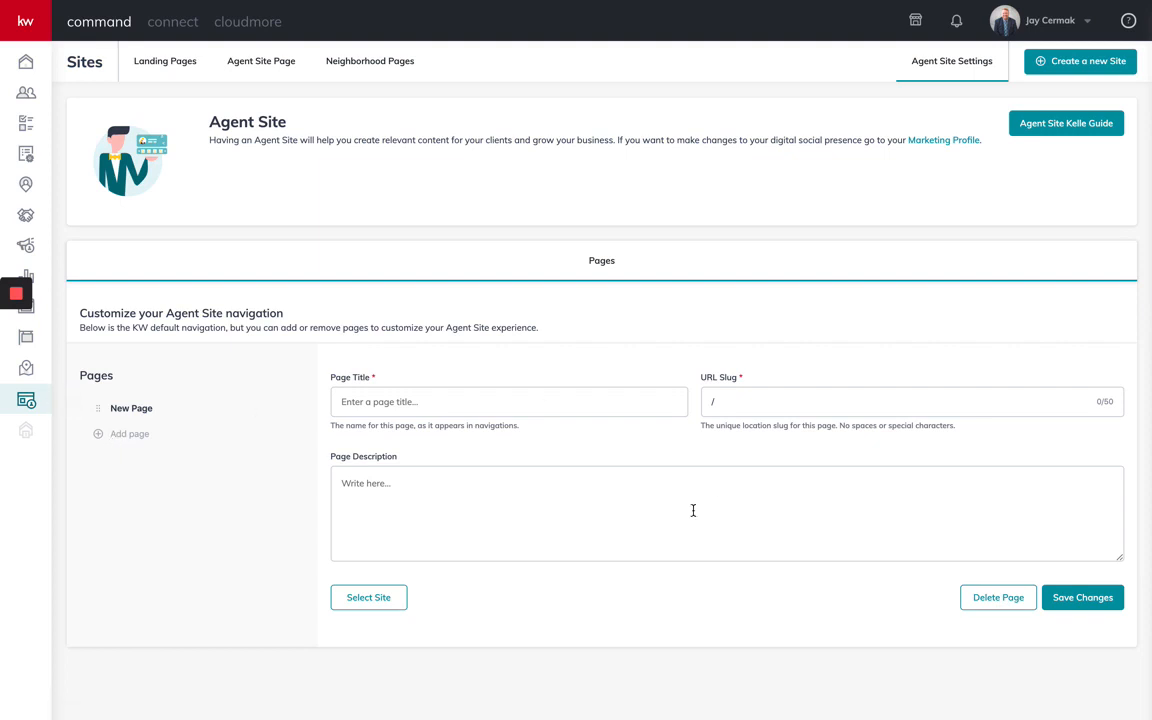
left_click(260, 60)
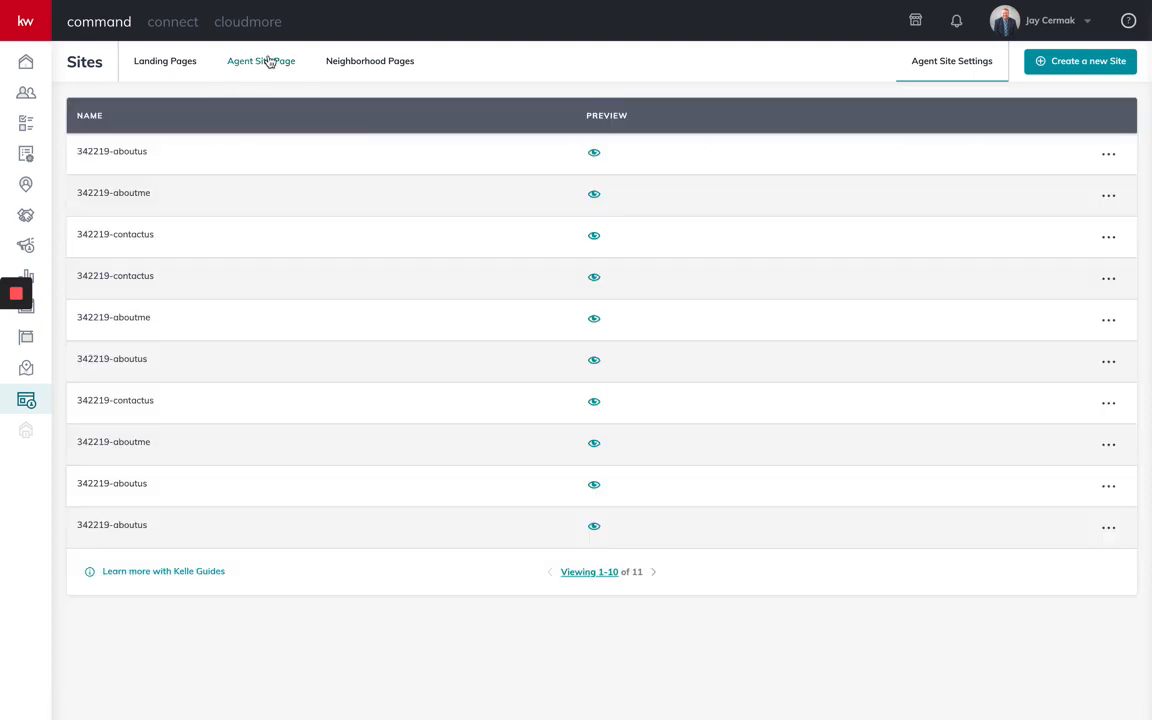
left_click(260, 60)
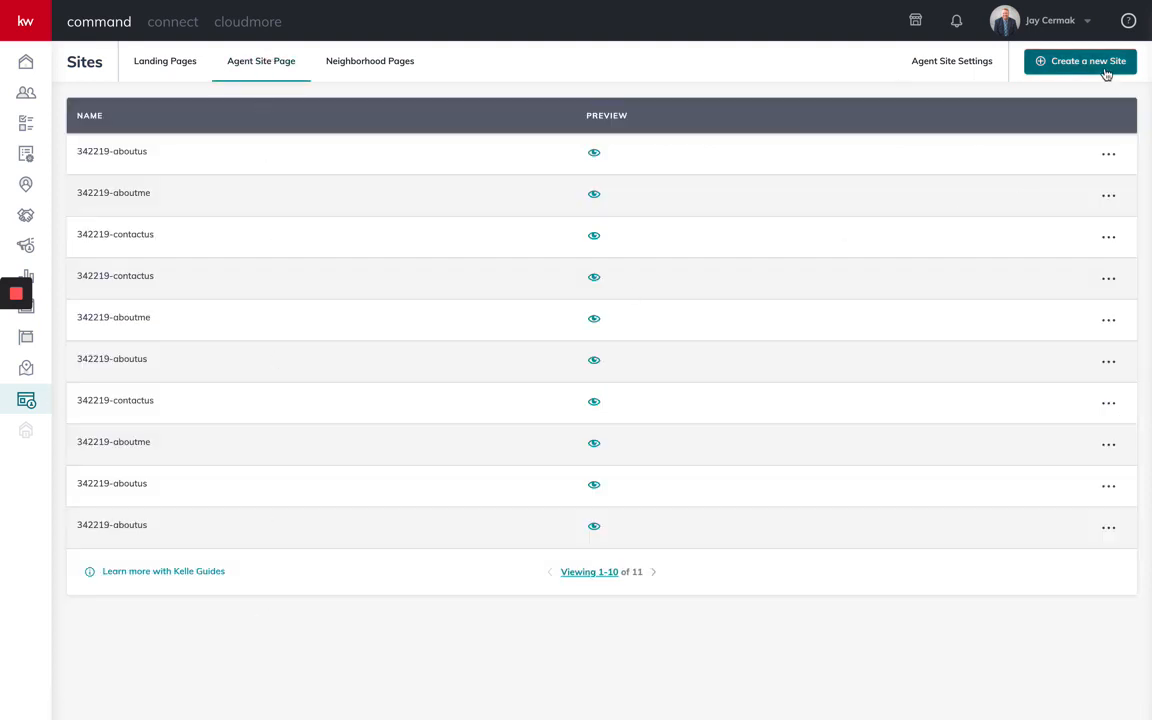
left_click(1080, 60)
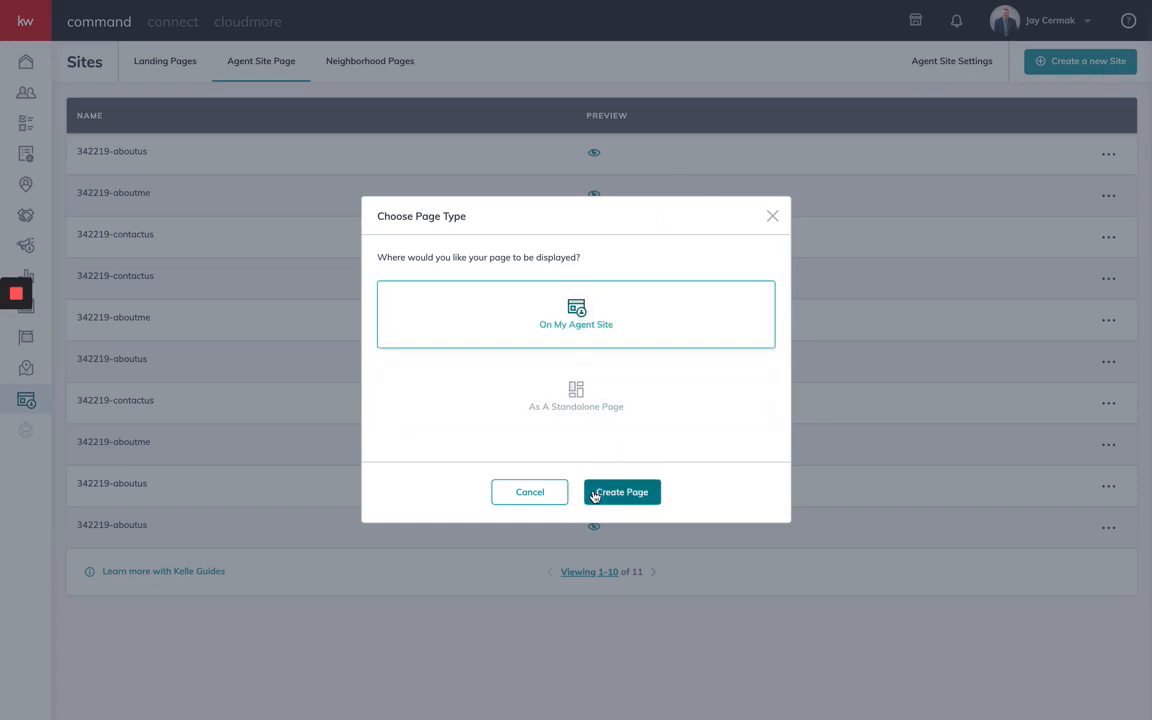